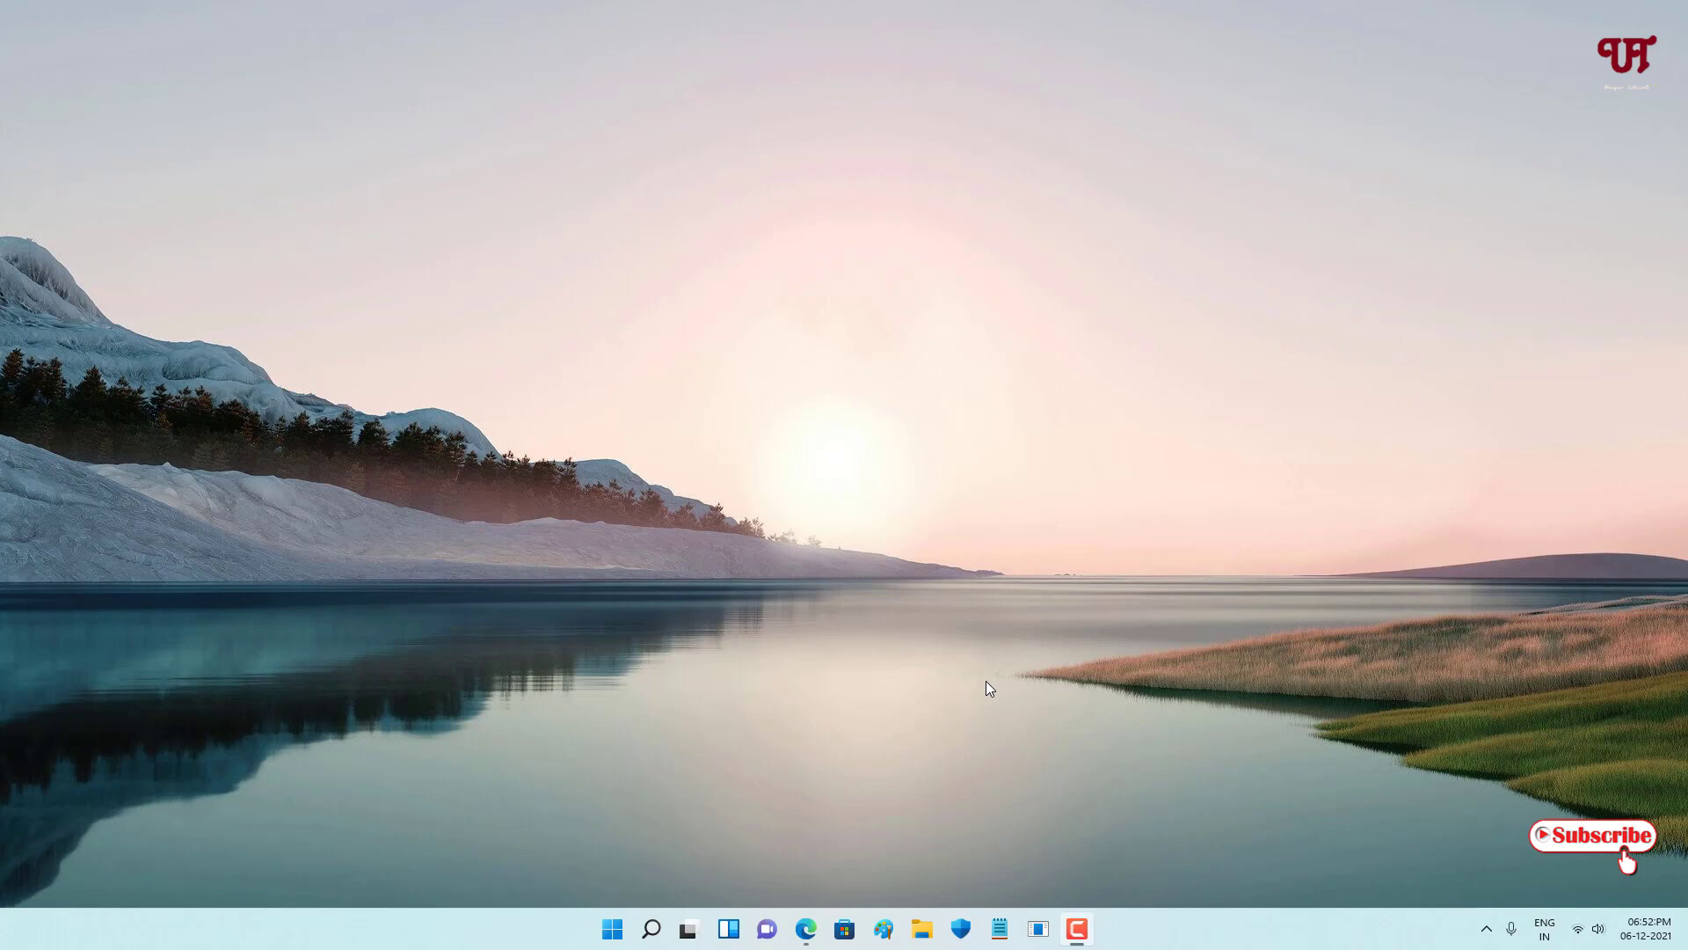
{"action": "mouse_move", "coordinate": [895, 565]}
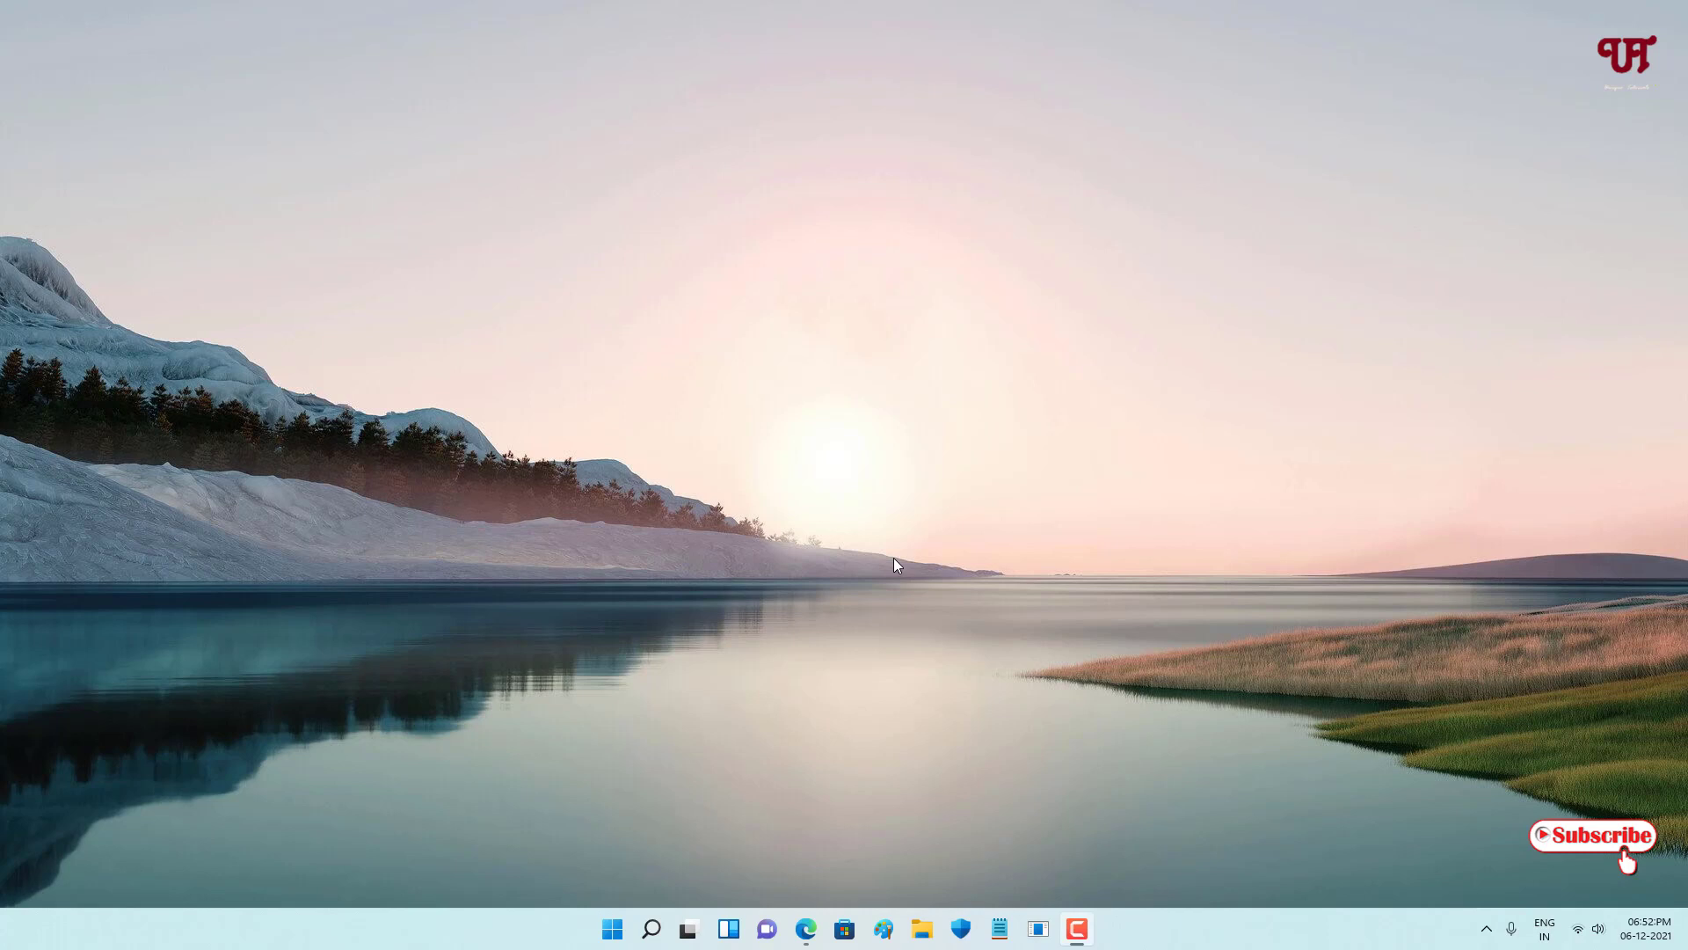
{"action": "mouse_move", "coordinate": [926, 663]}
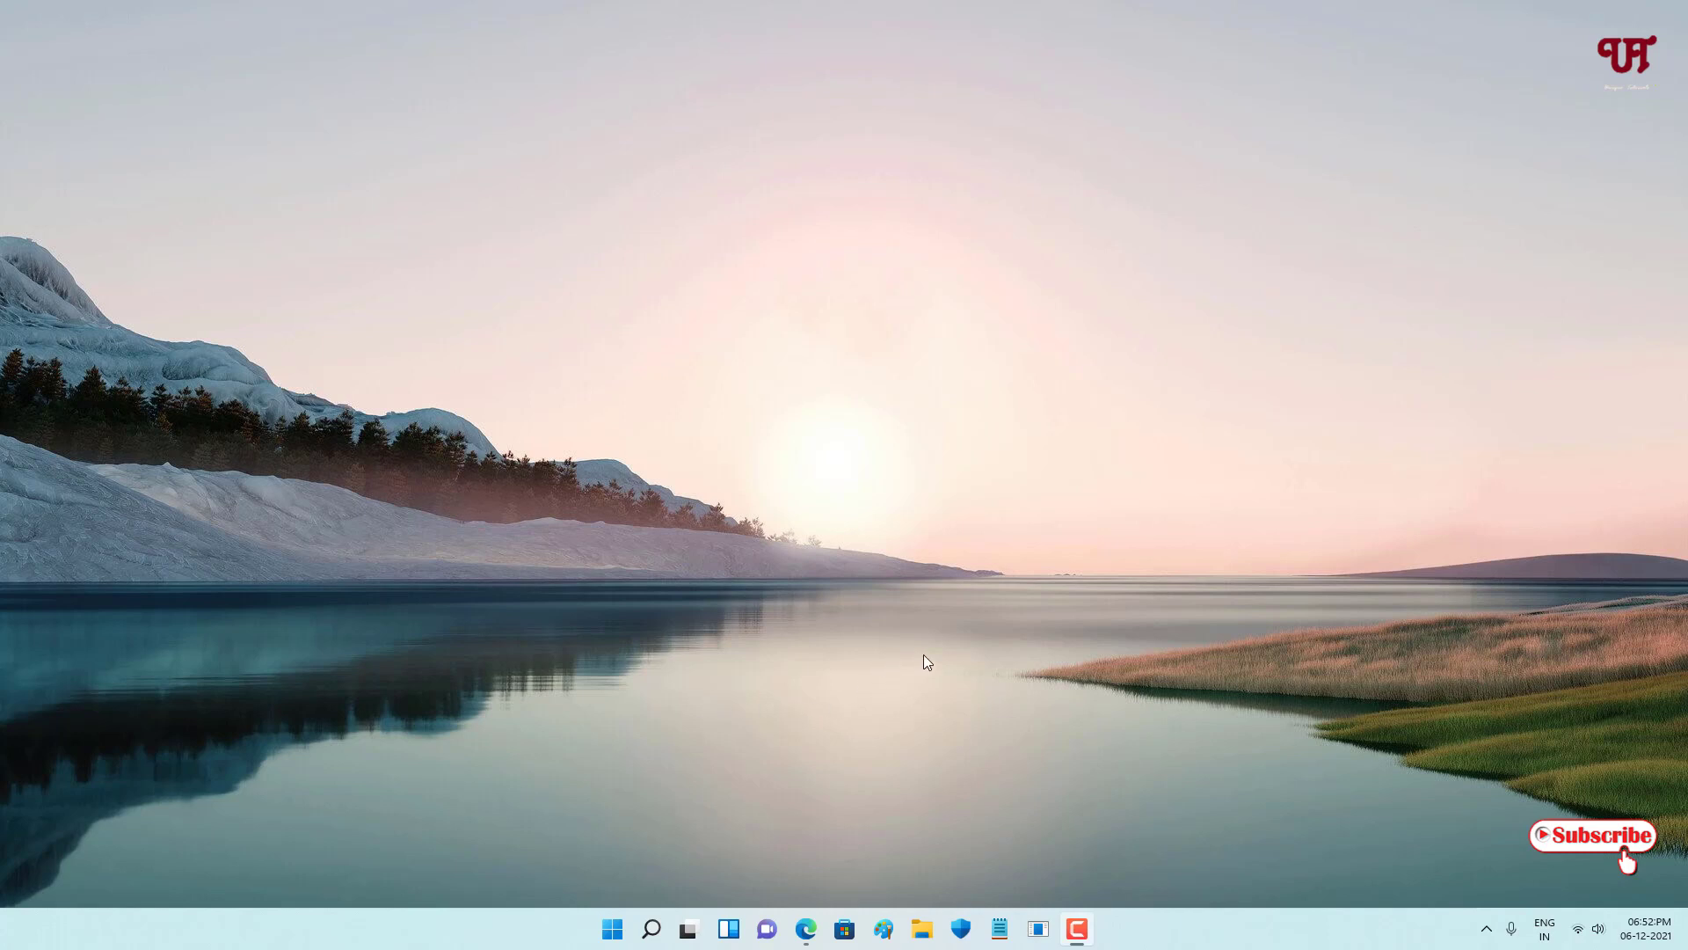
{"action": "mouse_move", "coordinate": [929, 670]}
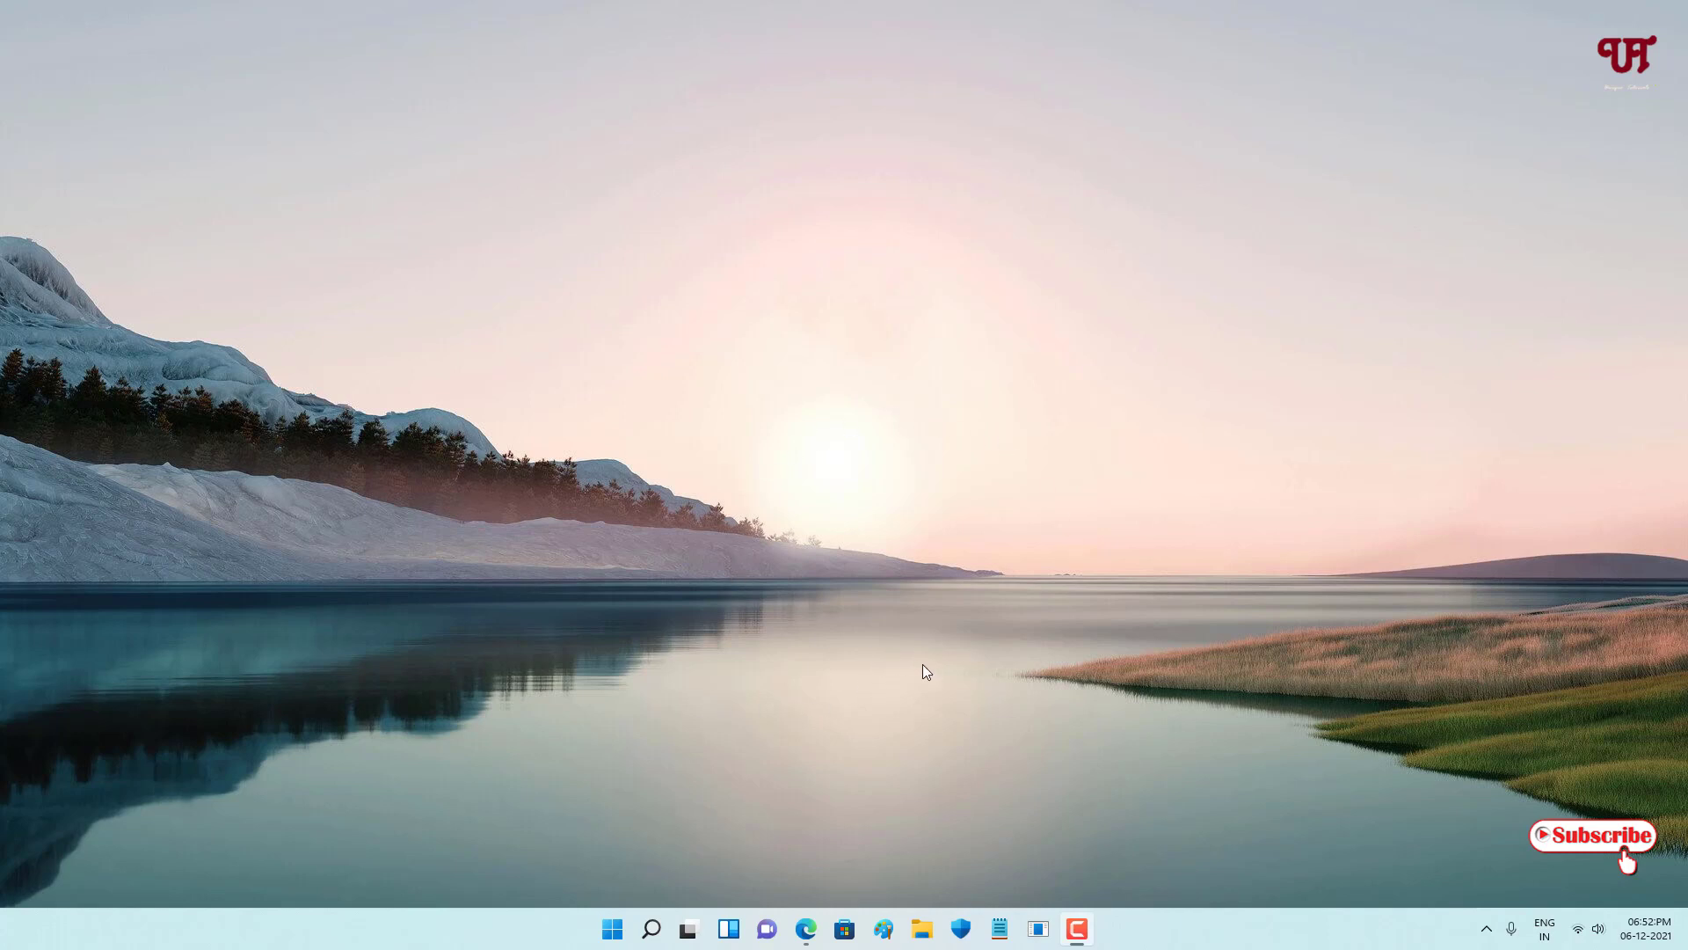
{"action": "mouse_move", "coordinate": [1426, 742]}
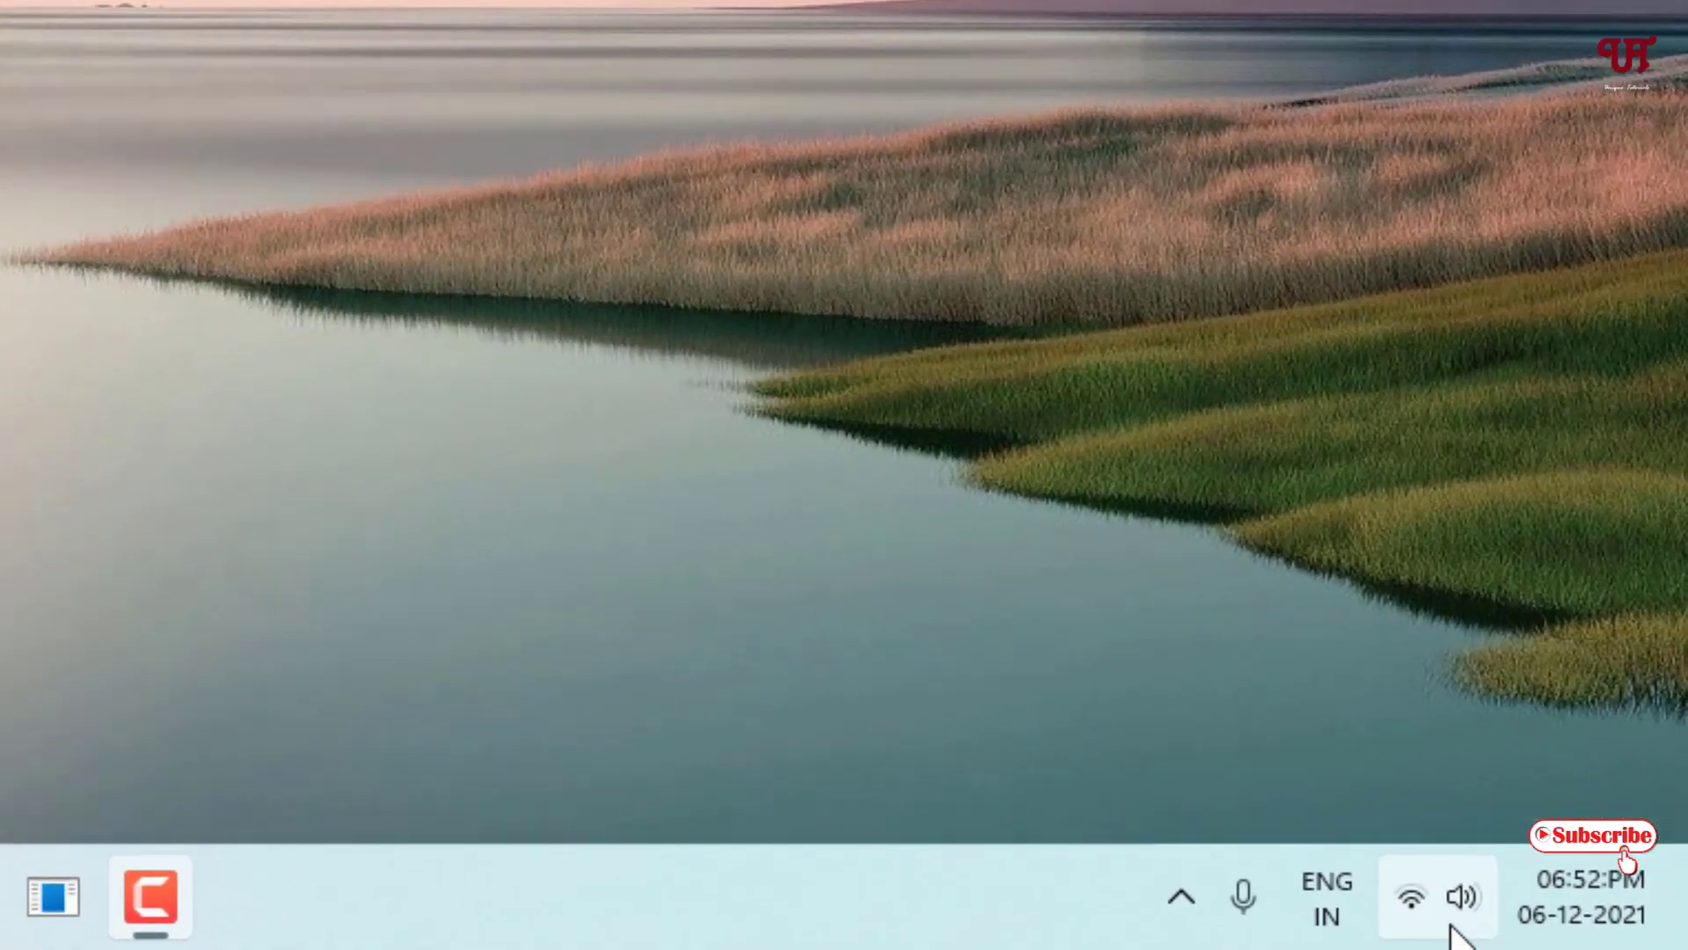
Reveal Quick Settings with Wi-Fi connected, Bluetooth, Night light and volume controls.
{"action": "left_click", "coordinate": [1437, 895]}
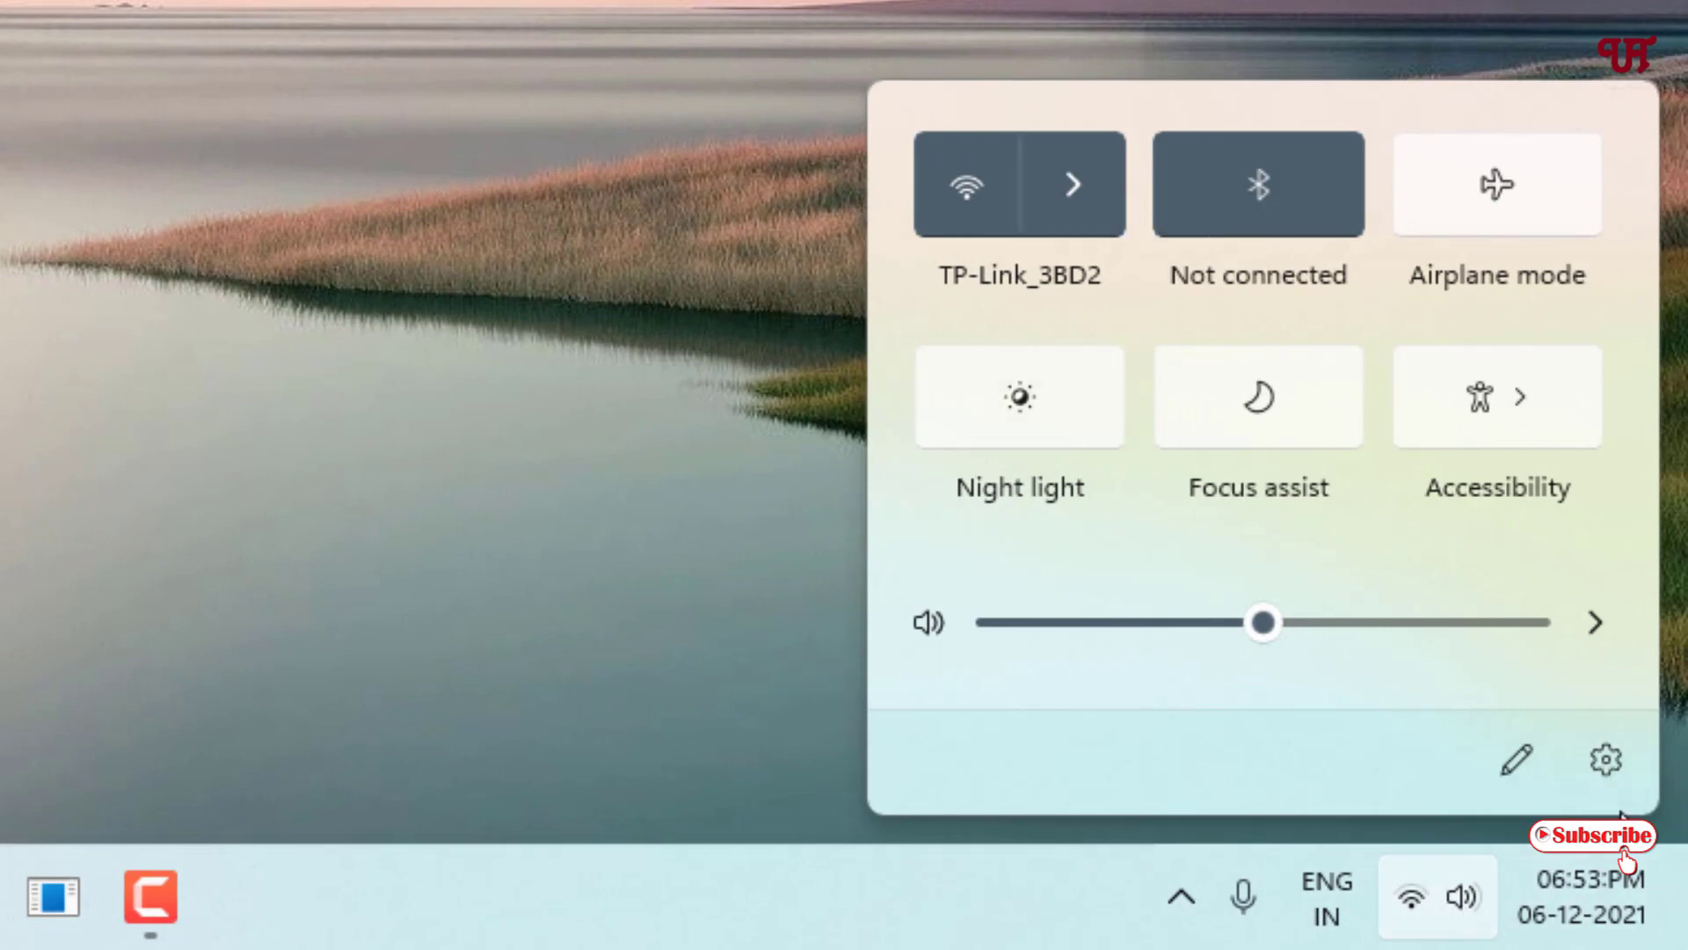
{"action": "mouse_move", "coordinate": [1606, 759]}
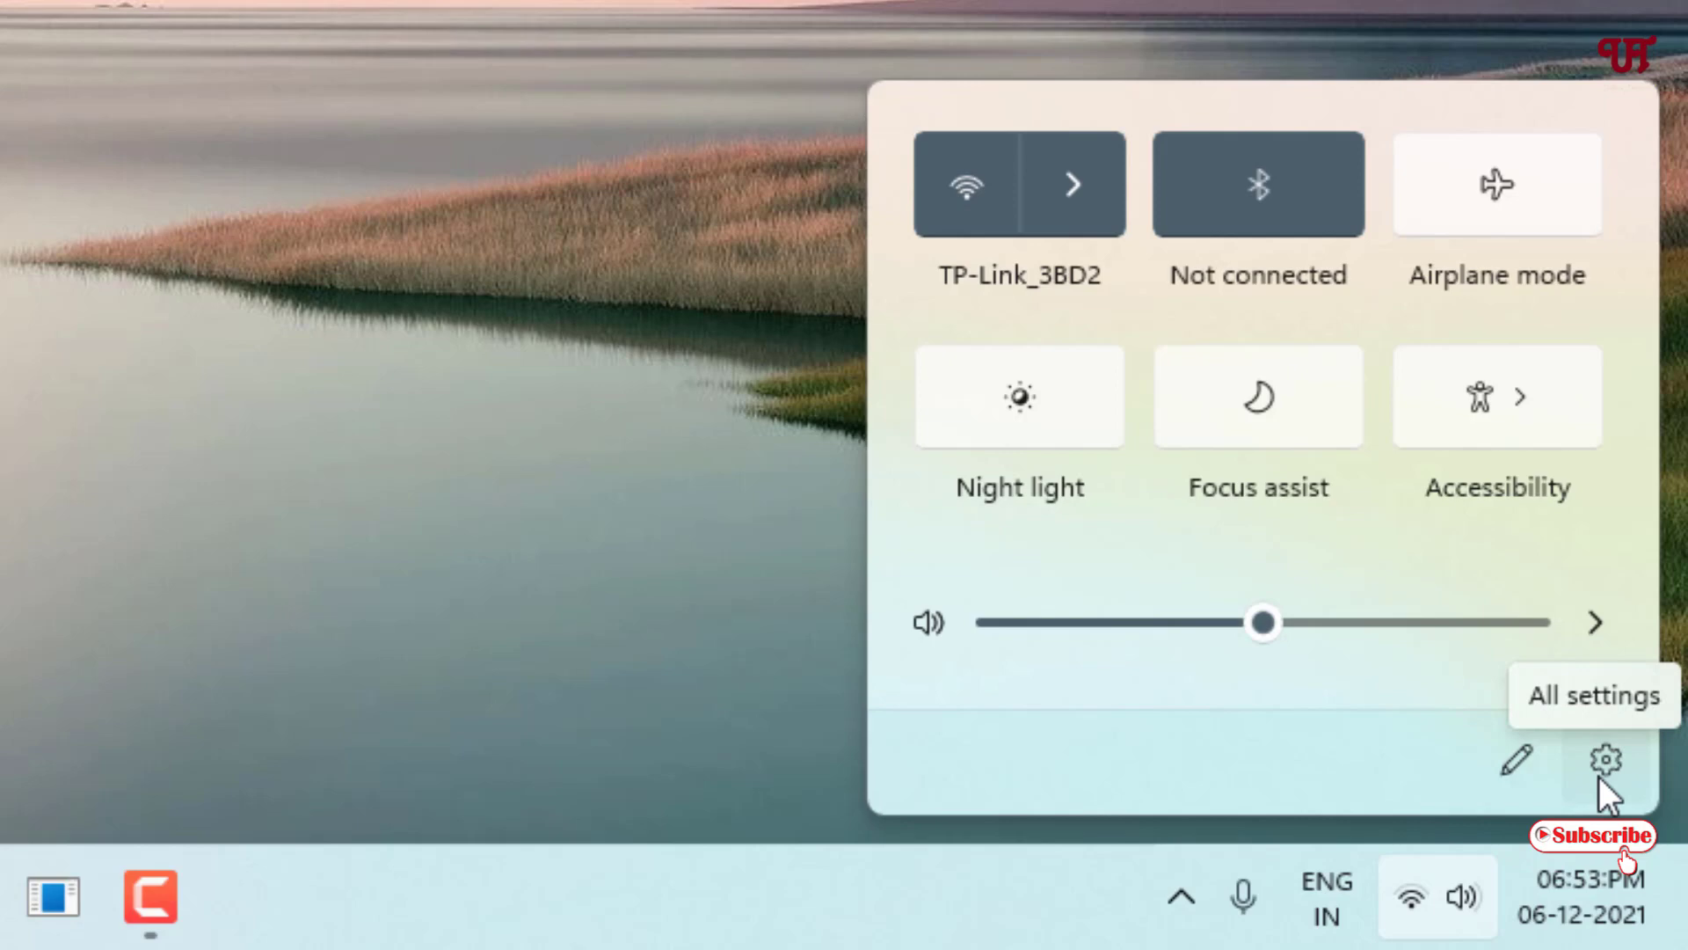
{"action": "mouse_move", "coordinate": [1567, 784]}
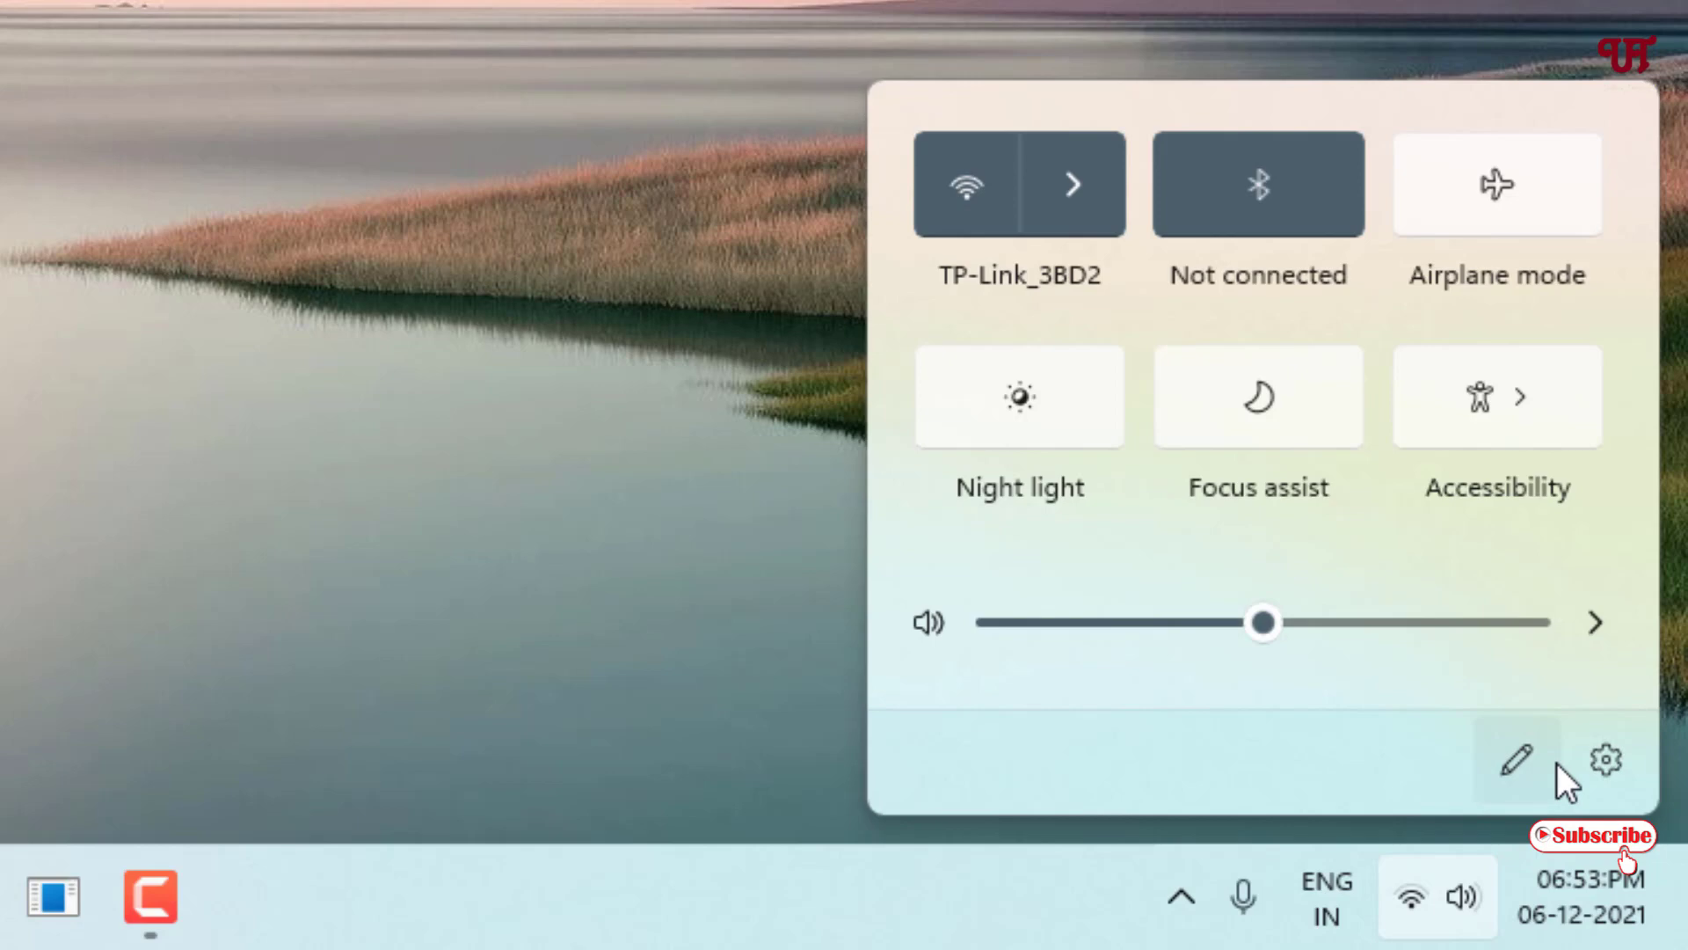
{"action": "mouse_move", "coordinate": [1604, 760]}
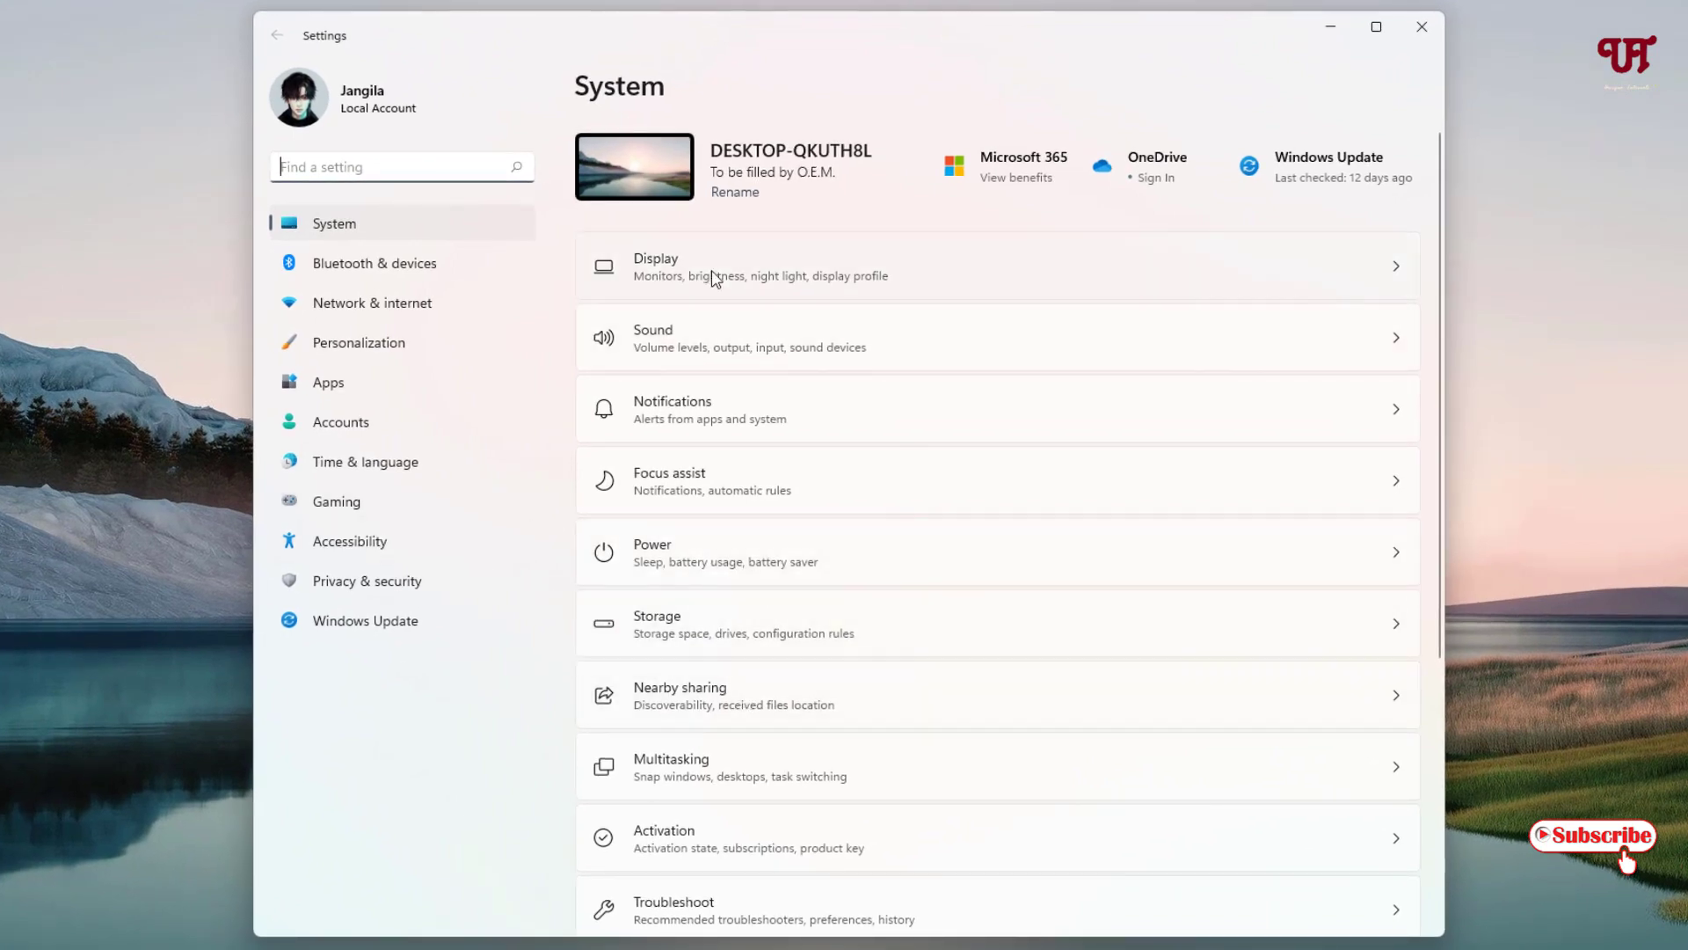
Check the Display page's Brightness & color section for a slider, then close Settings.
{"action": "left_click", "coordinate": [754, 265]}
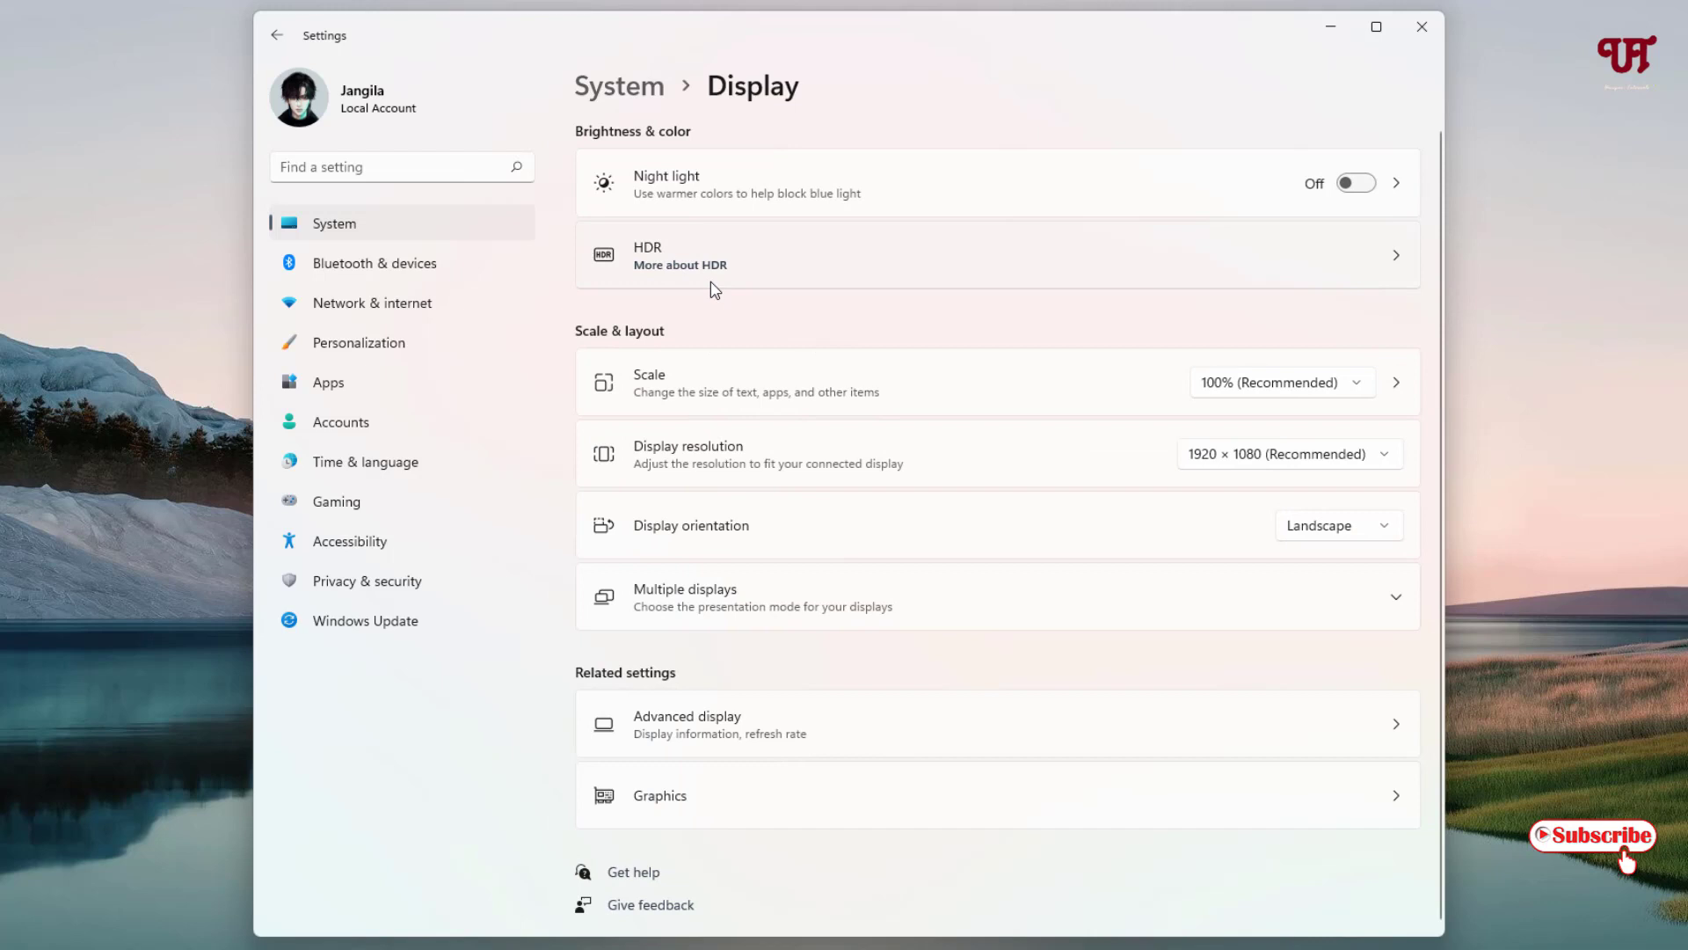
{"action": "mouse_move", "coordinate": [1018, 568]}
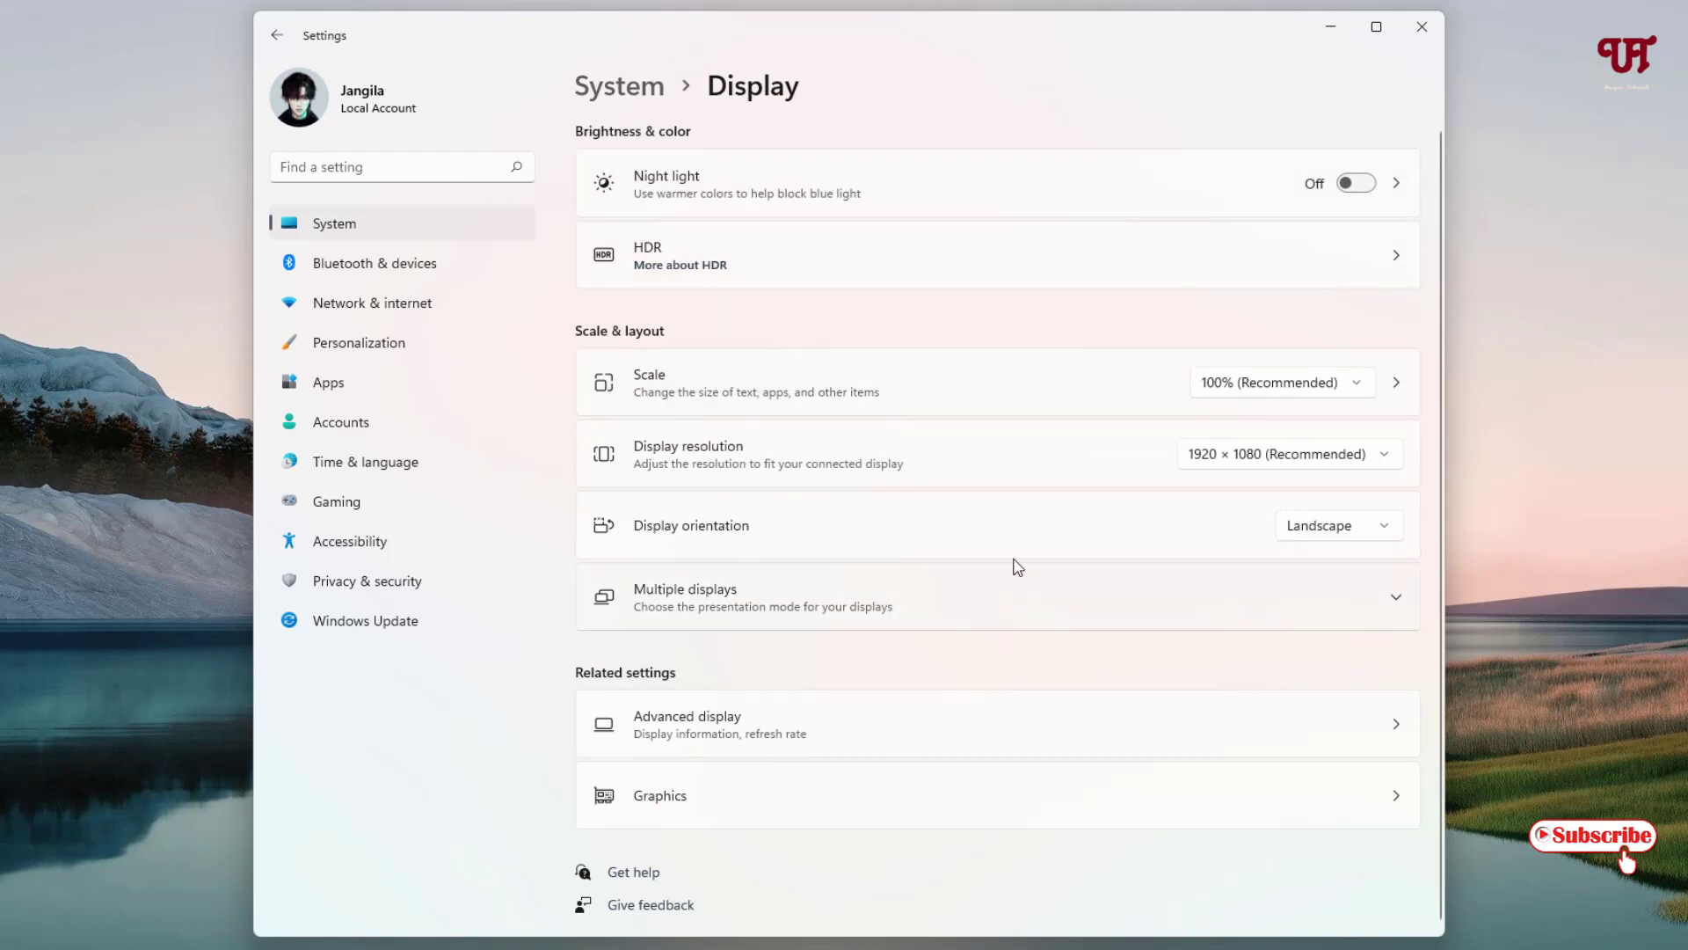
{"action": "mouse_move", "coordinate": [882, 607]}
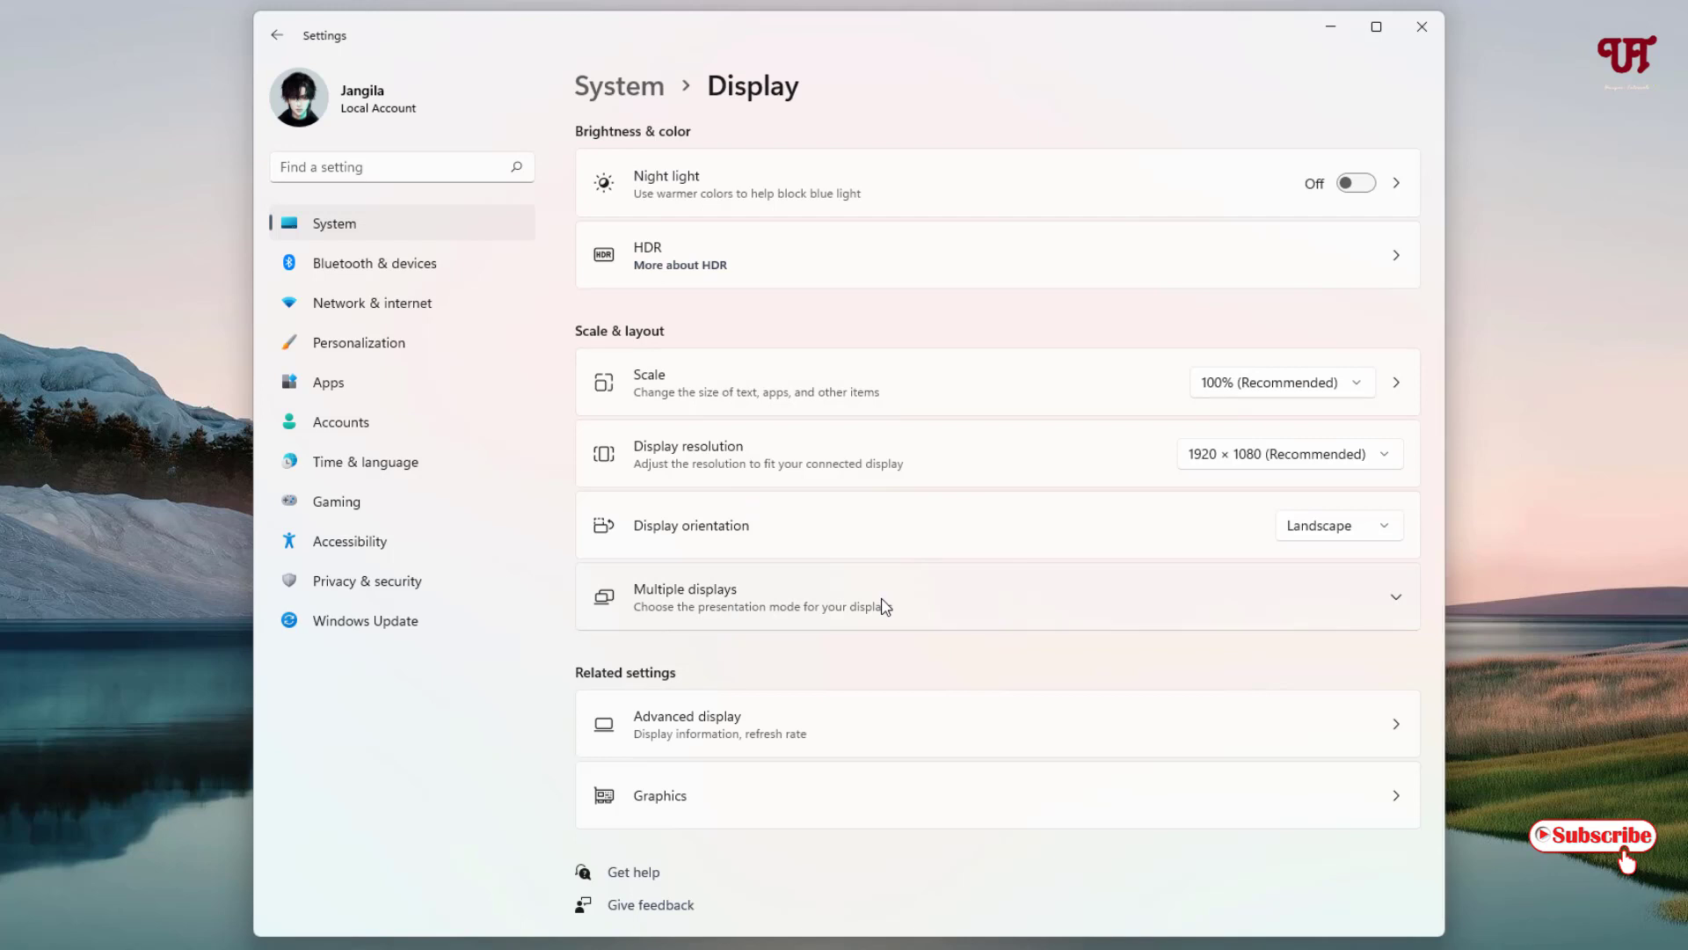
{"action": "mouse_move", "coordinate": [784, 300]}
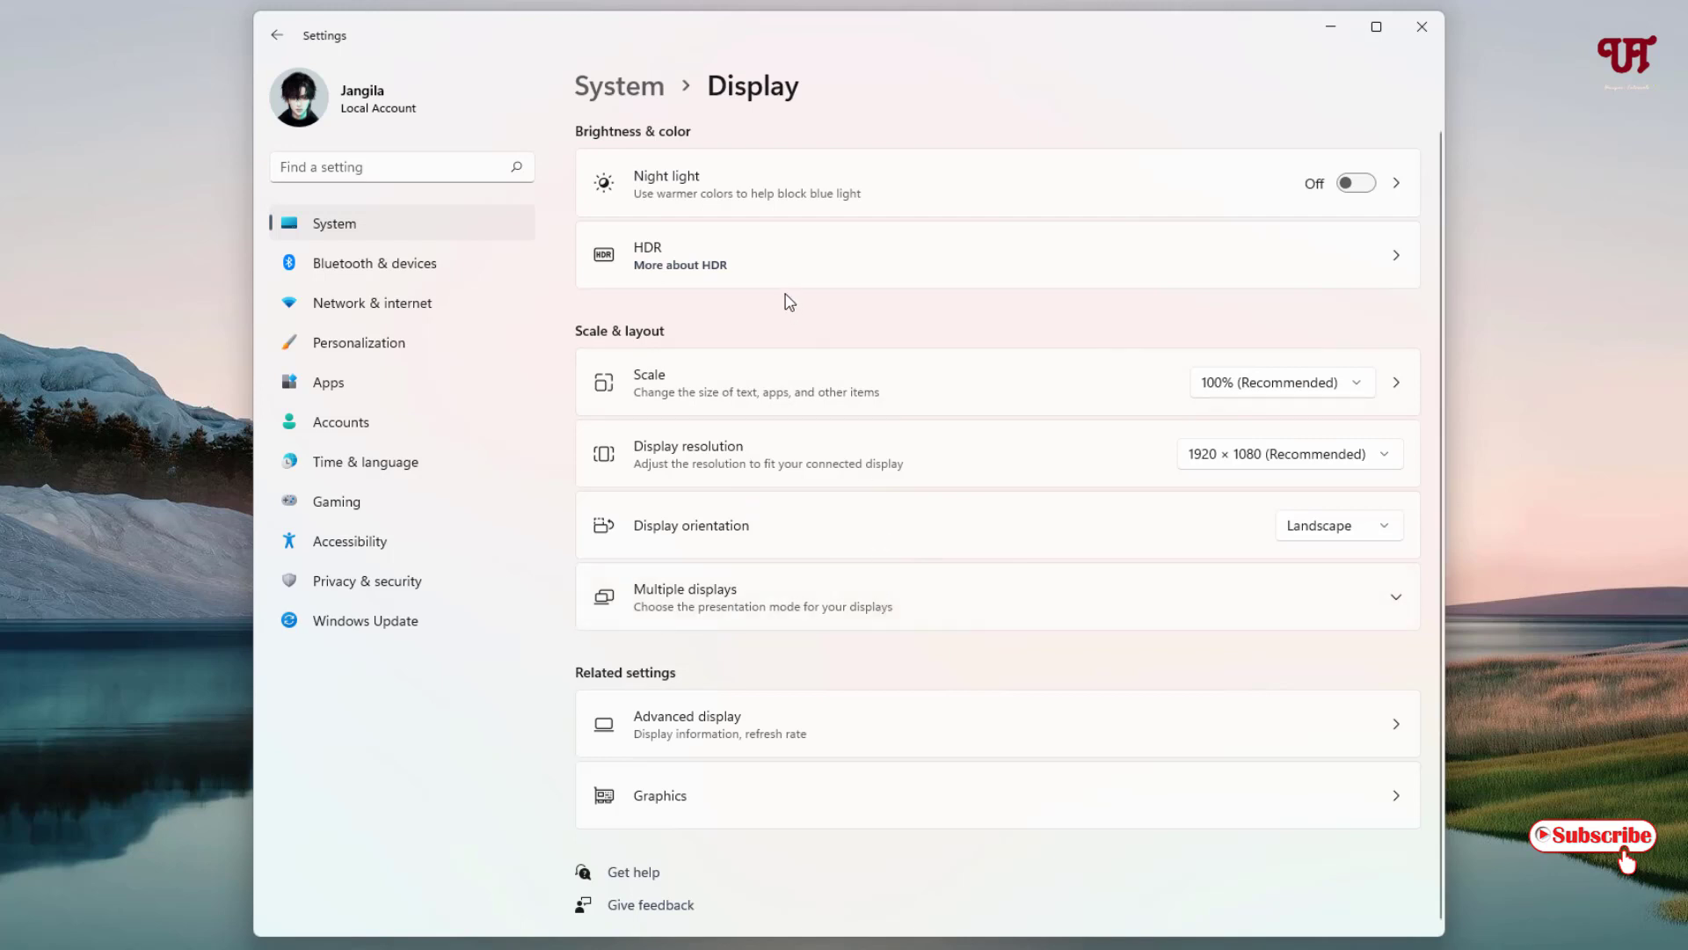
{"action": "mouse_move", "coordinate": [806, 383]}
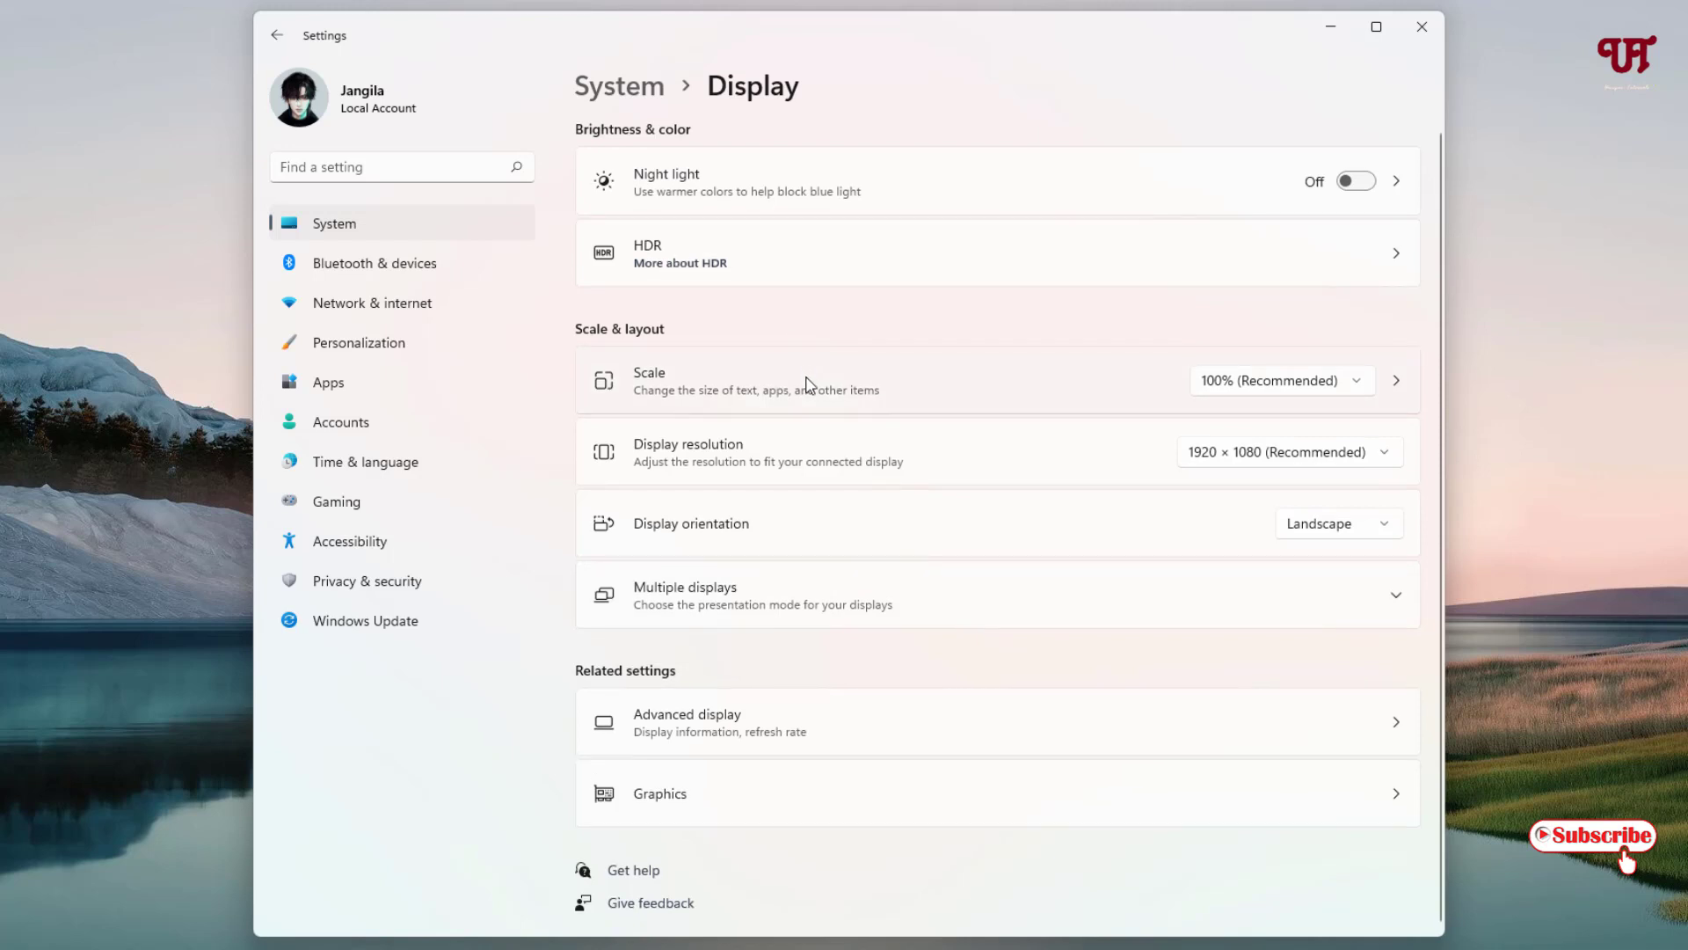
{"action": "mouse_move", "coordinate": [1417, 49]}
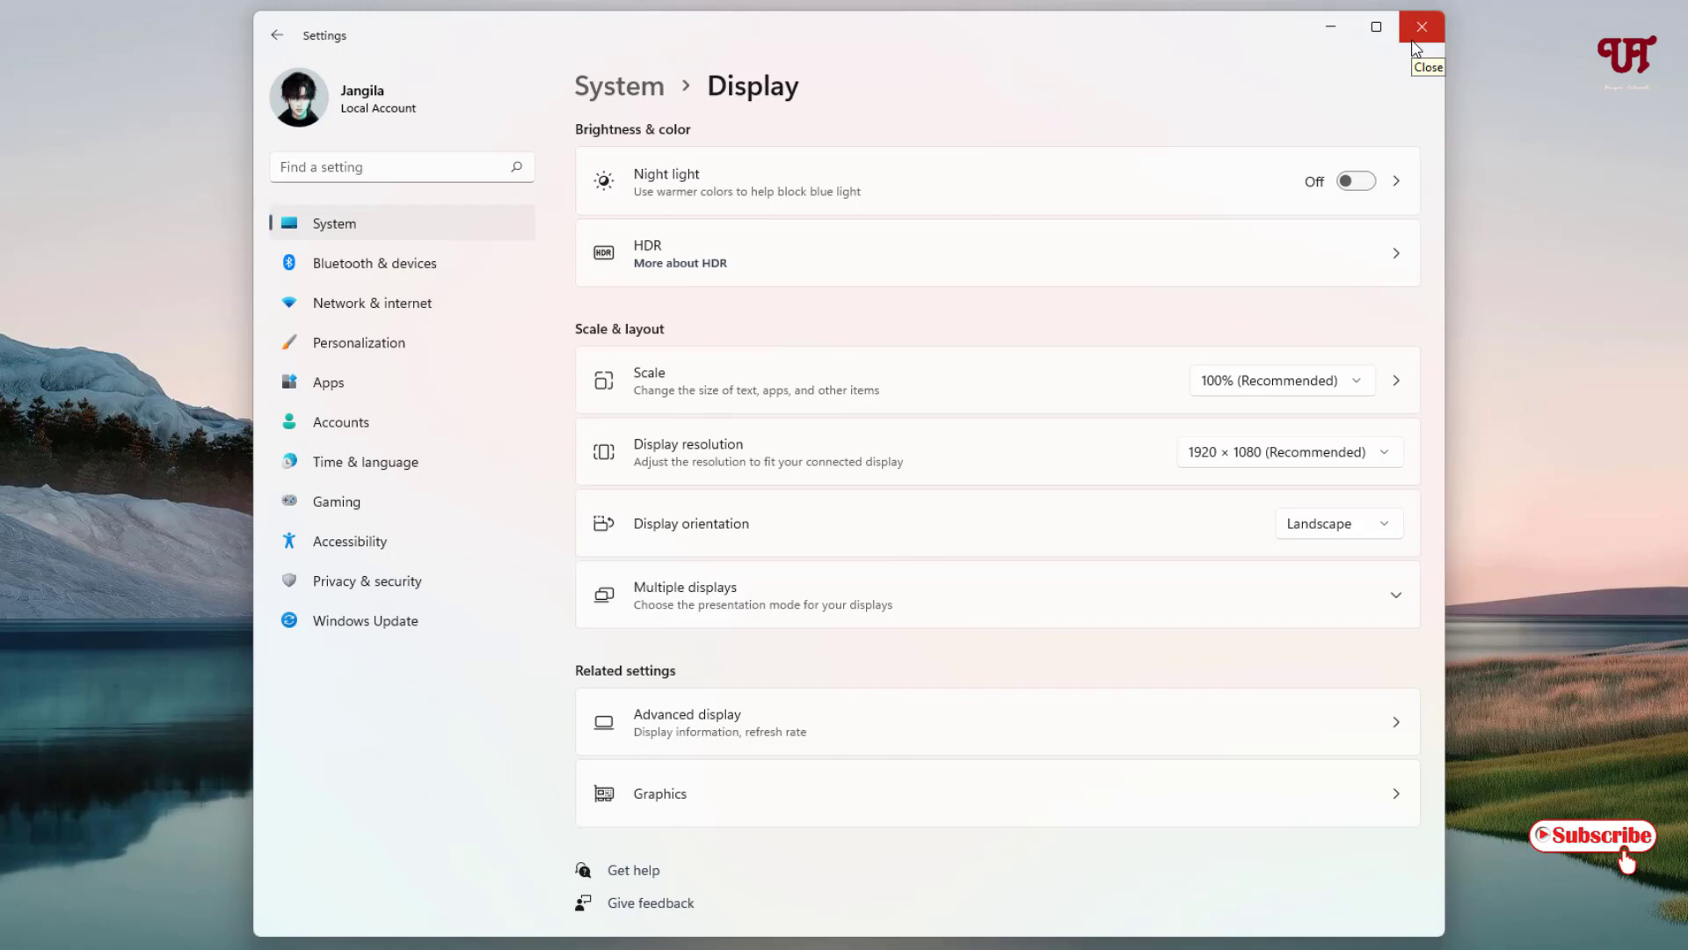
{"action": "left_click", "coordinate": [1421, 26]}
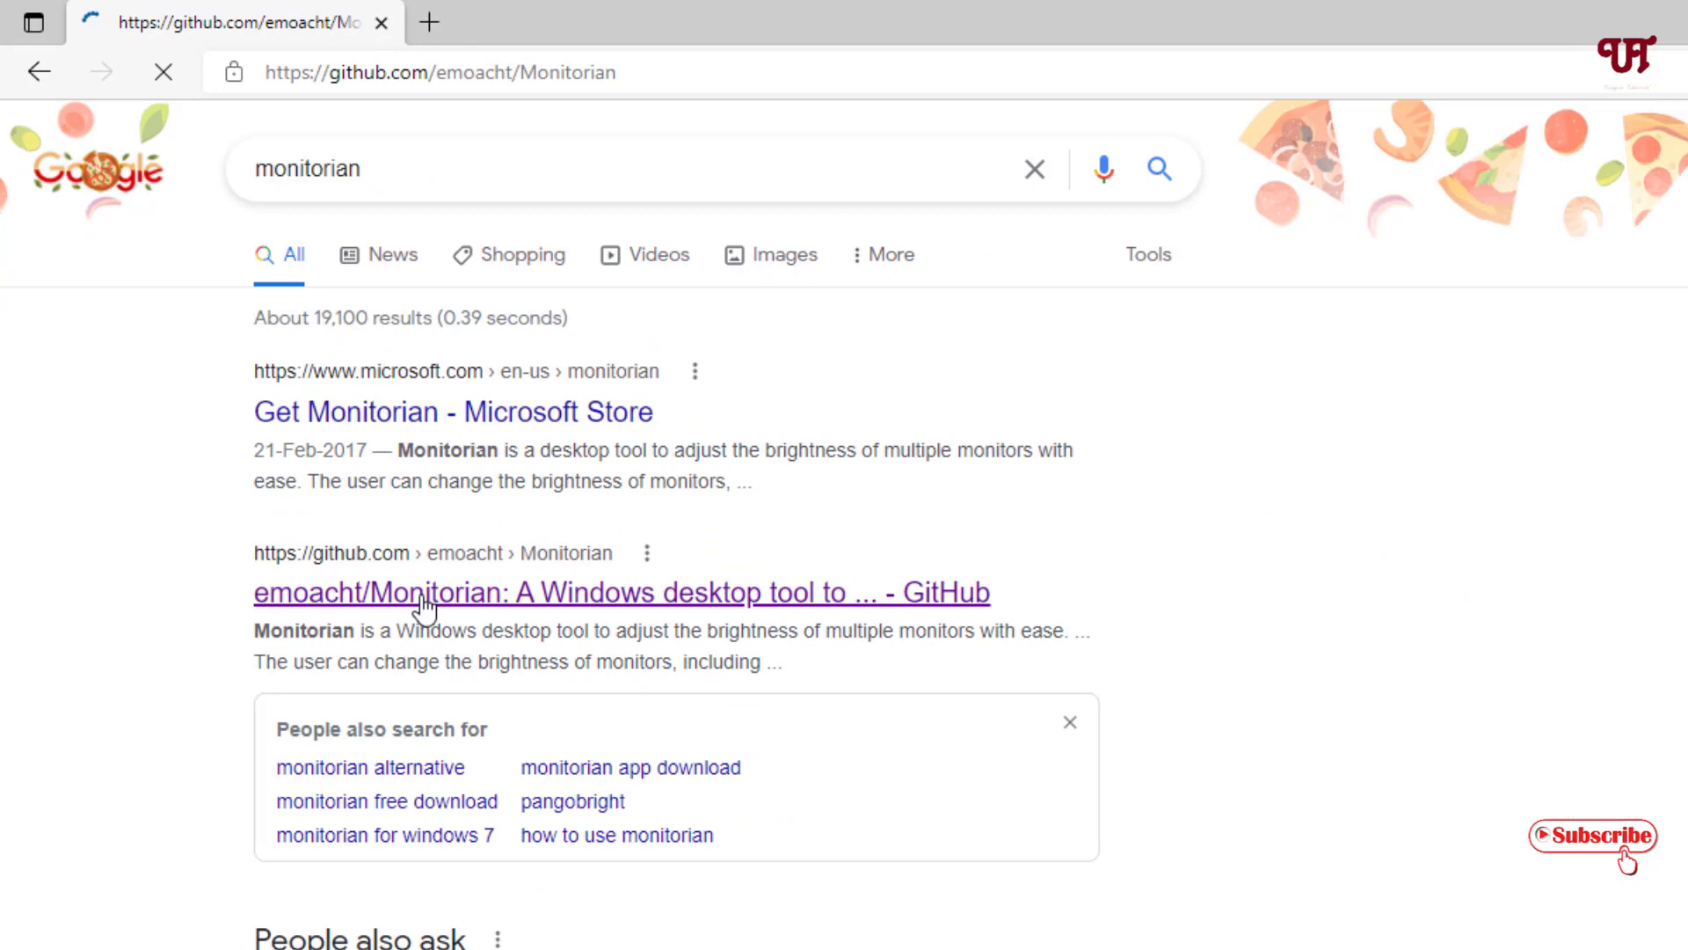
Load the emoacht/Monitorian GitHub repository from the search results.
{"action": "left_click", "coordinate": [620, 592]}
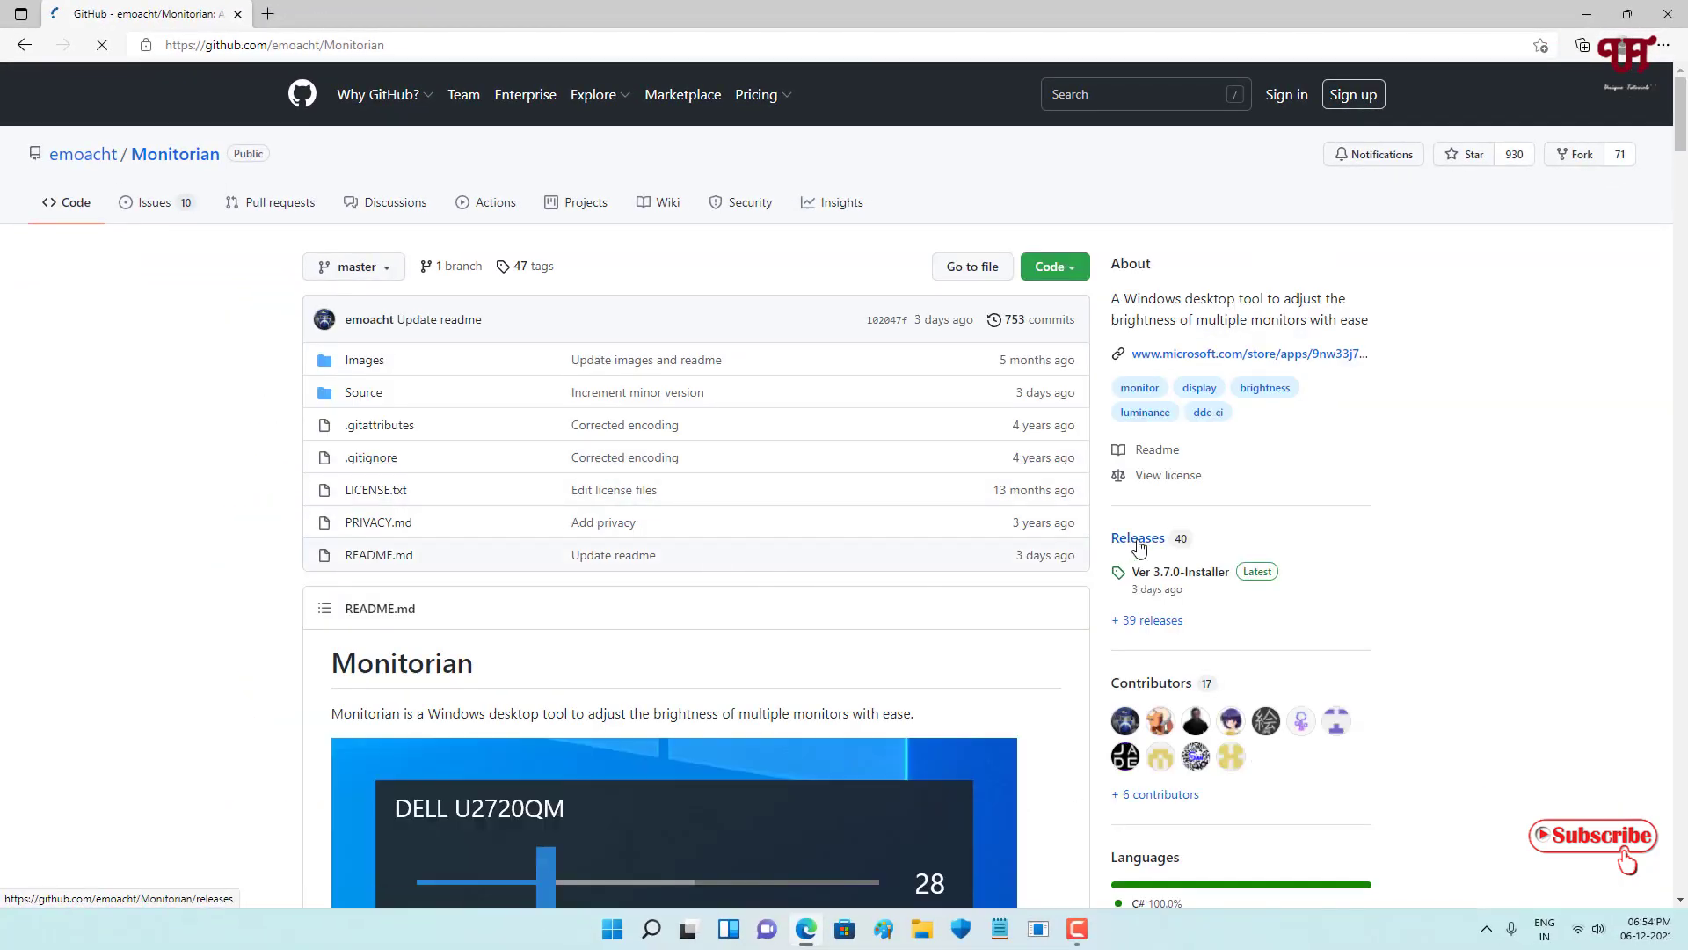
Download MonitorianInstaller370.zip from the Ver 3.7.0-Installer release assets and open it.
{"action": "left_click", "coordinate": [1137, 538]}
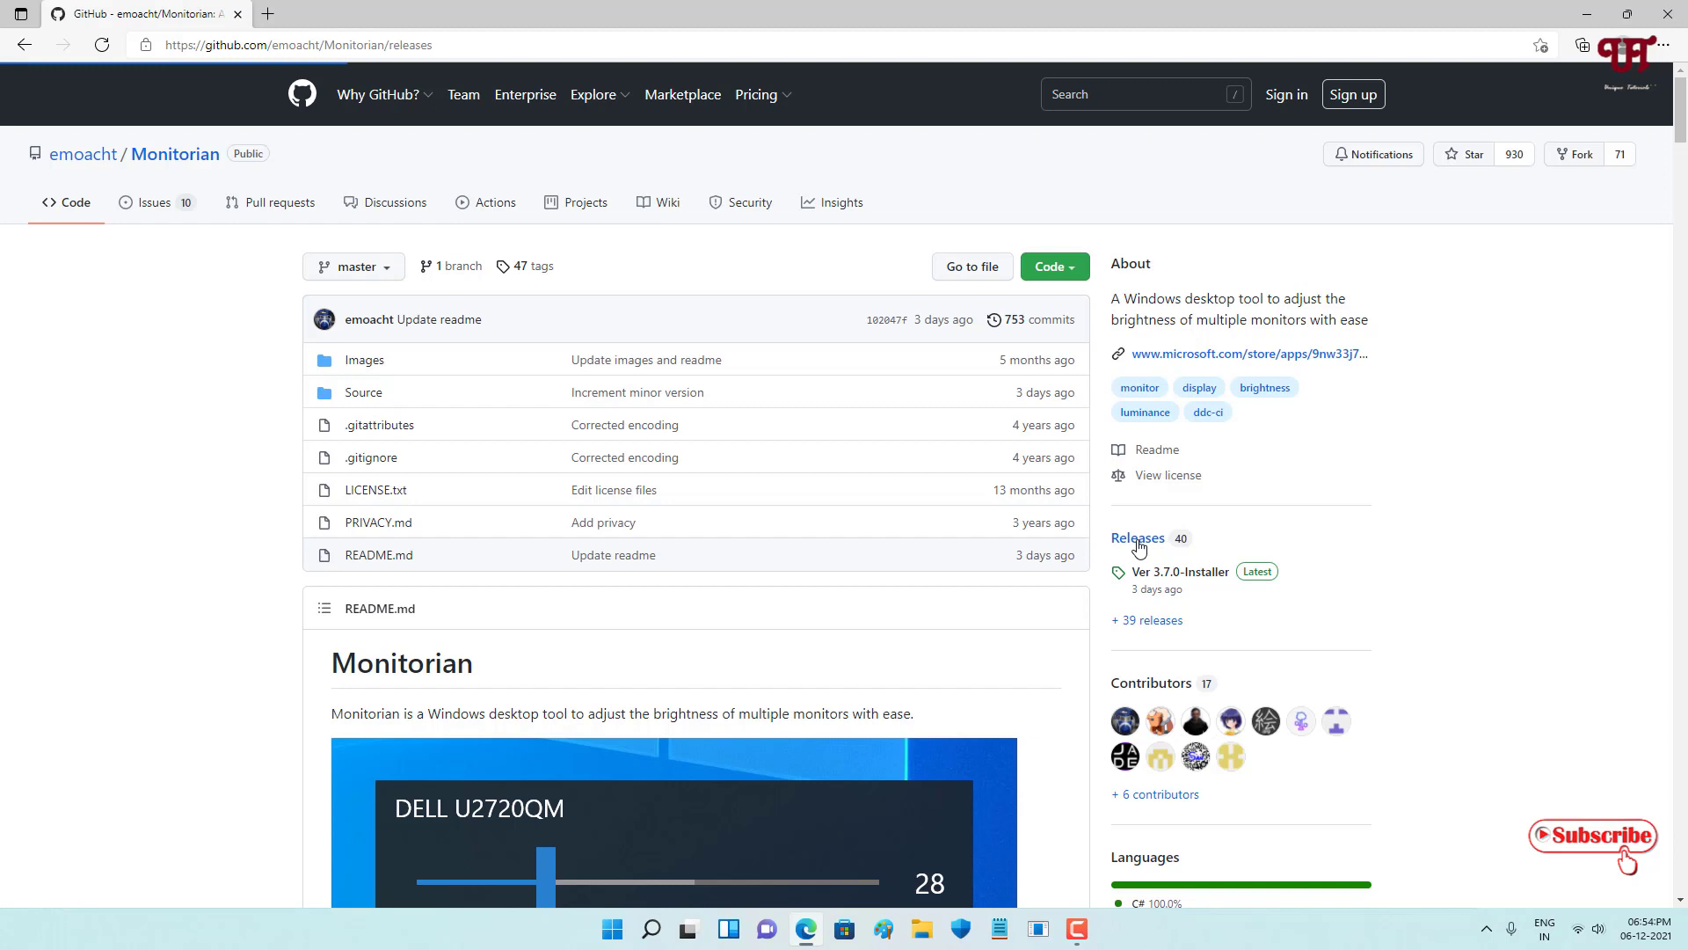
{"action": "left_click", "coordinate": [1138, 538]}
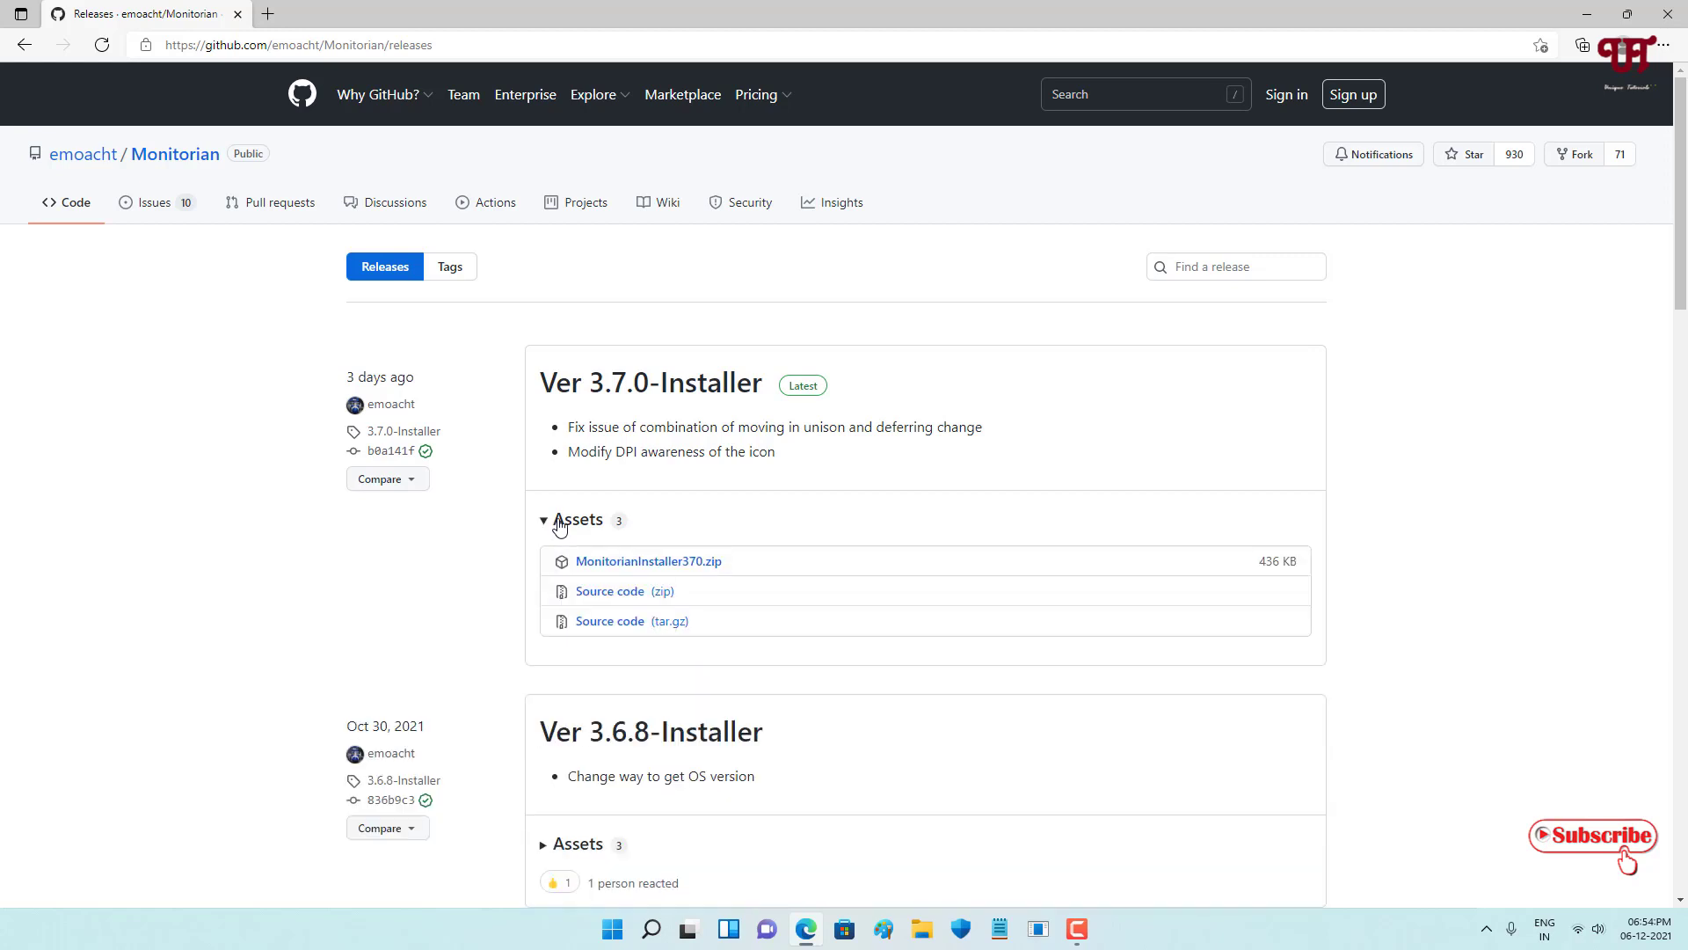
{"action": "mouse_move", "coordinate": [647, 561]}
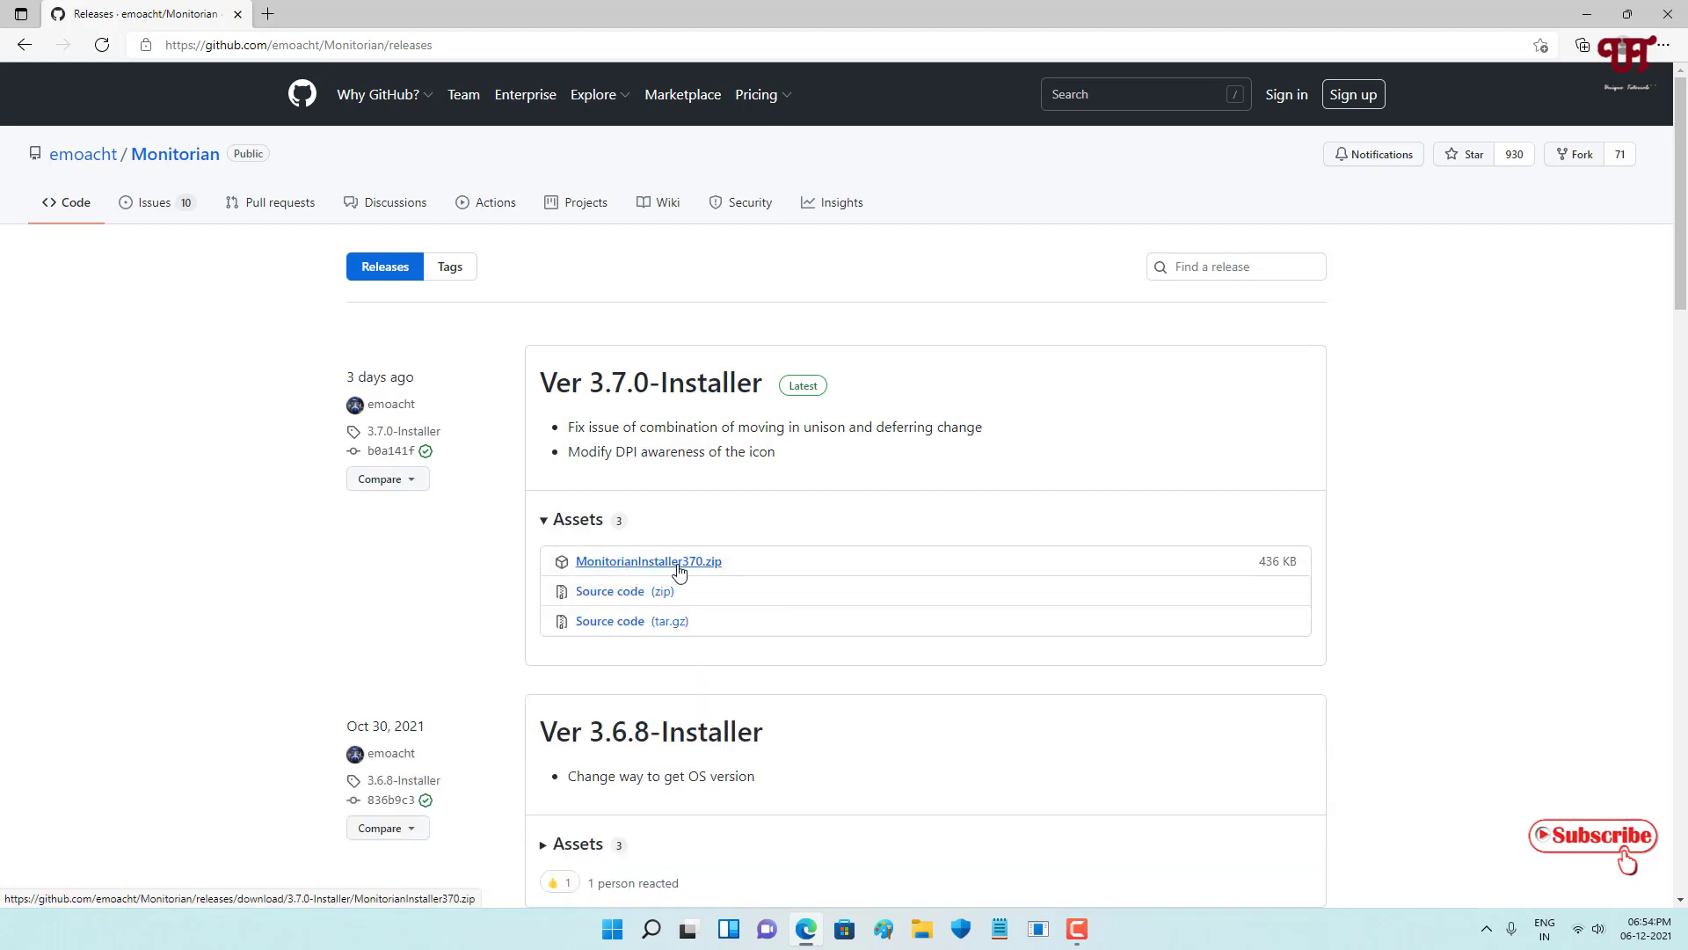
{"action": "left_click", "coordinate": [647, 561]}
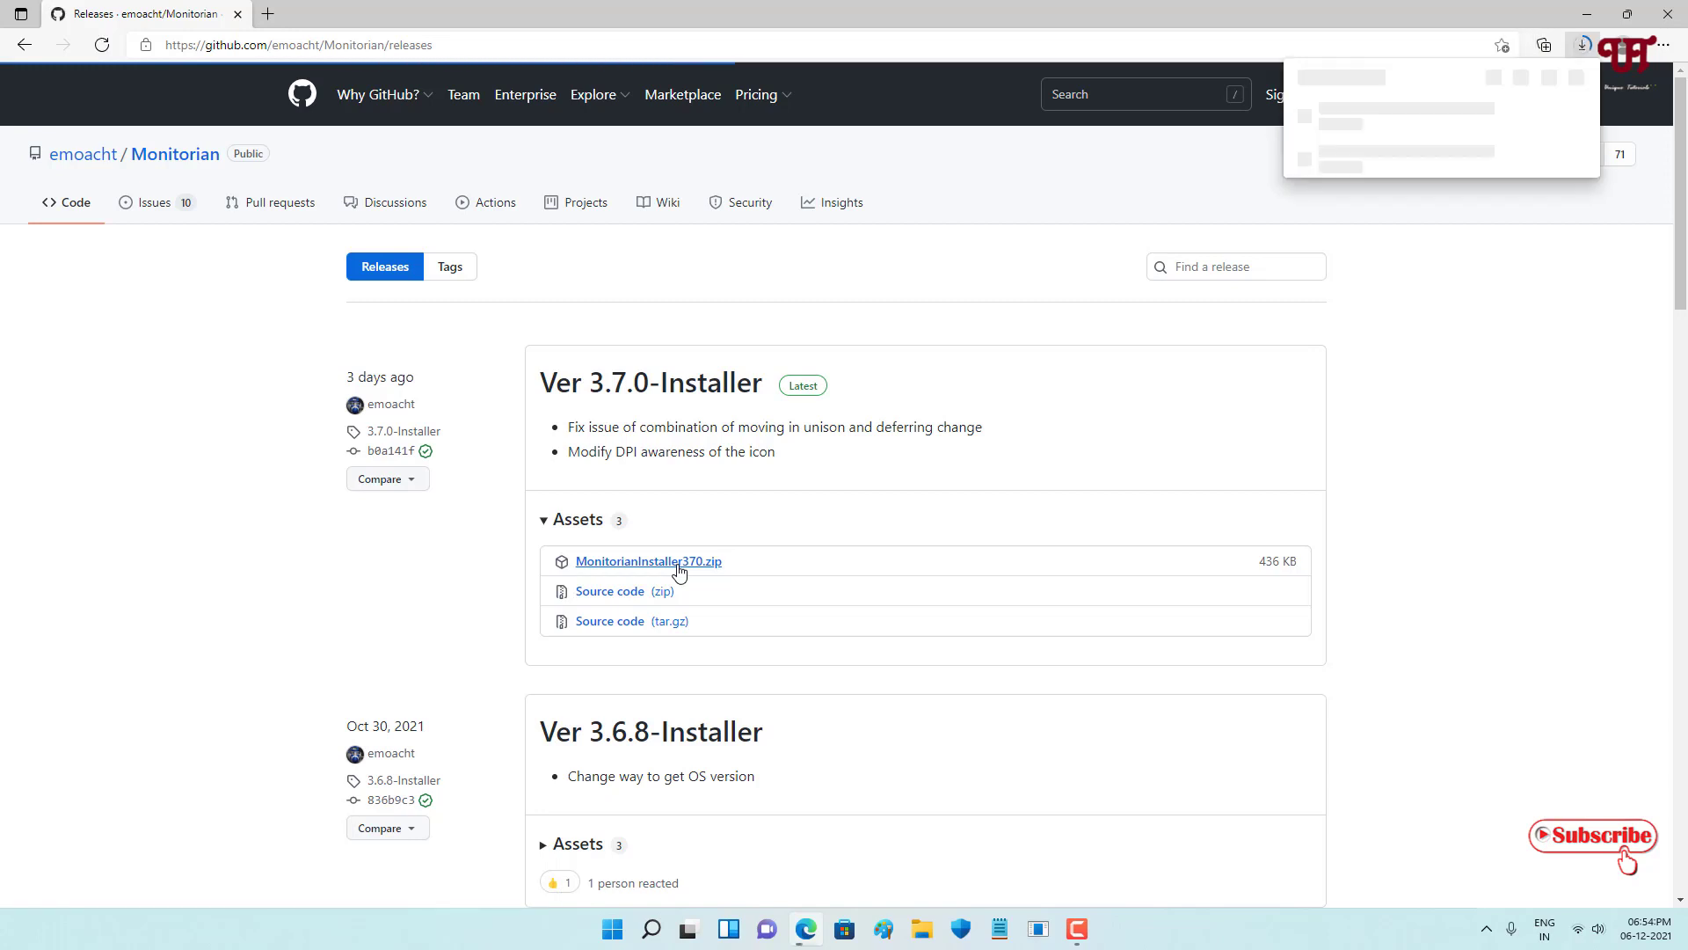
{"action": "left_click", "coordinate": [647, 561]}
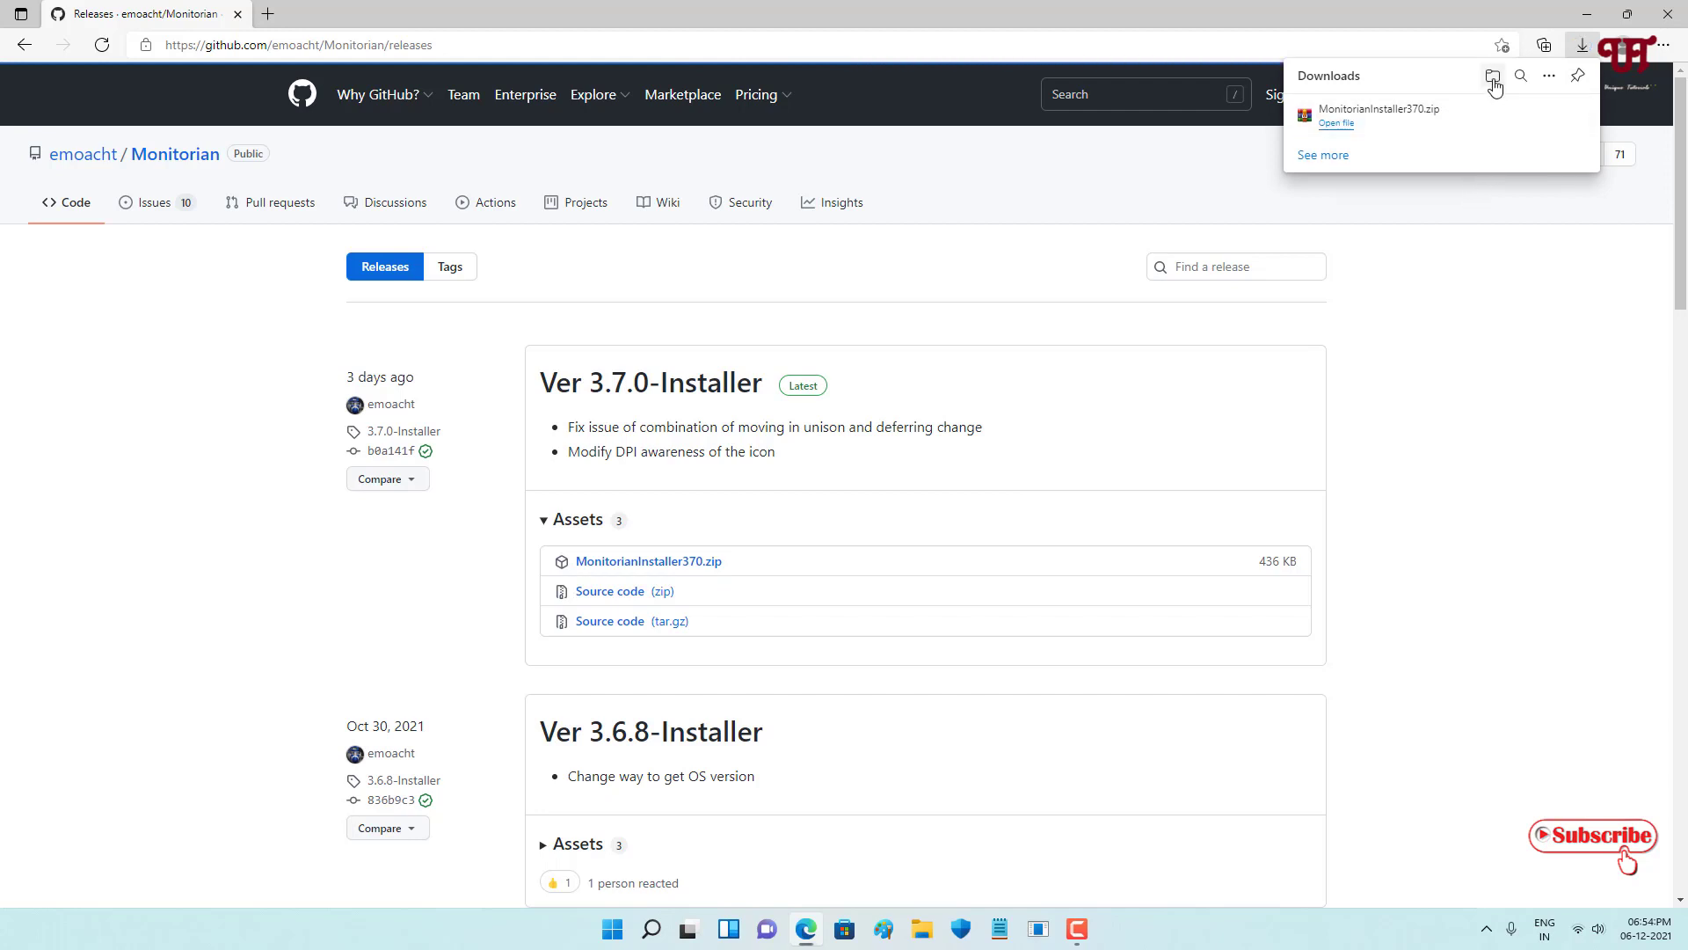
{"action": "left_click", "coordinate": [1335, 123]}
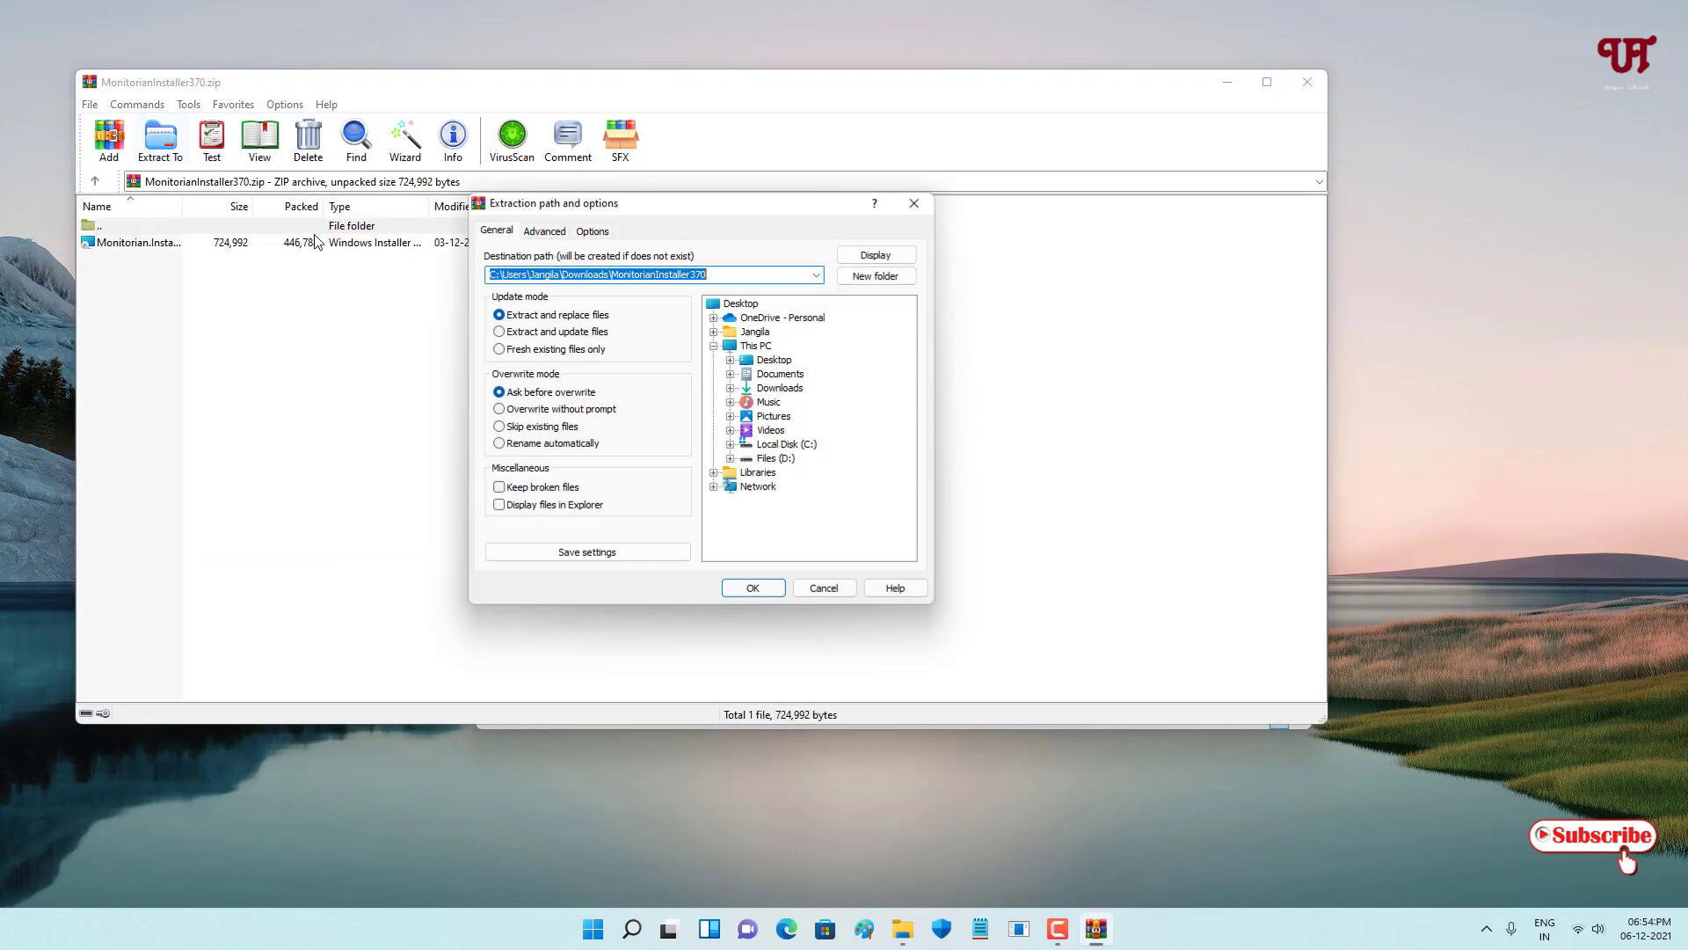
Extract the archive to the default Downloads\MonitorianInstaller370 destination.
{"action": "left_click", "coordinate": [751, 587]}
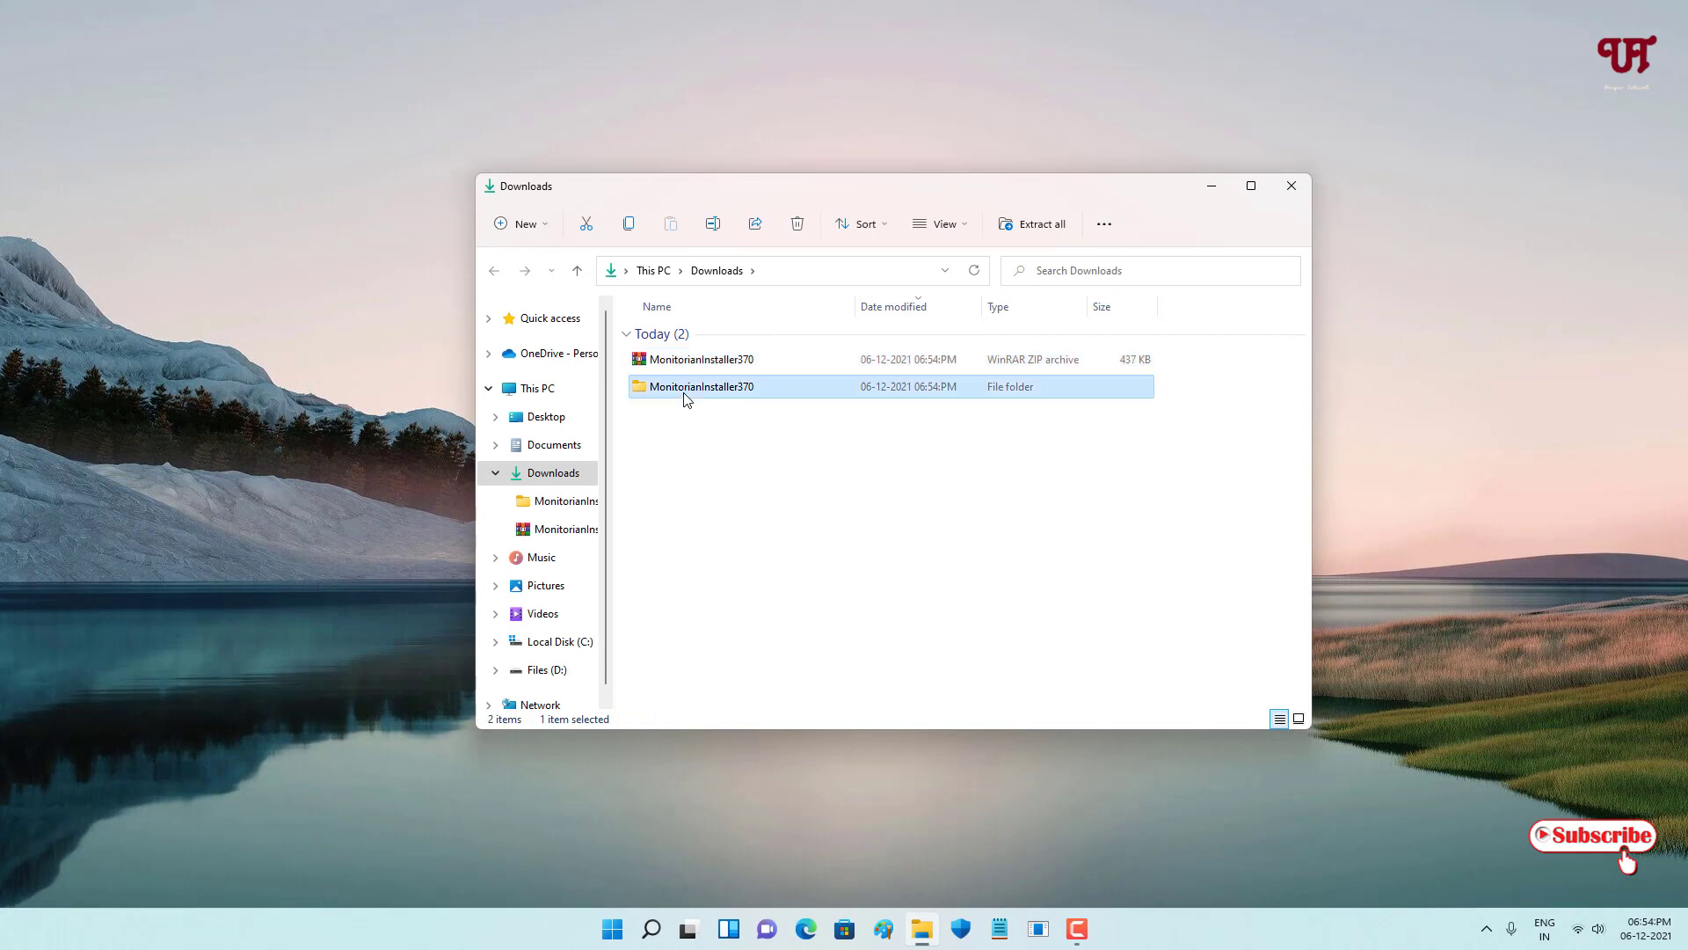
Browse into MonitorianInstaller370 and select the 708 KB Monitorian.Installer package.
{"action": "double_click", "coordinate": [701, 385]}
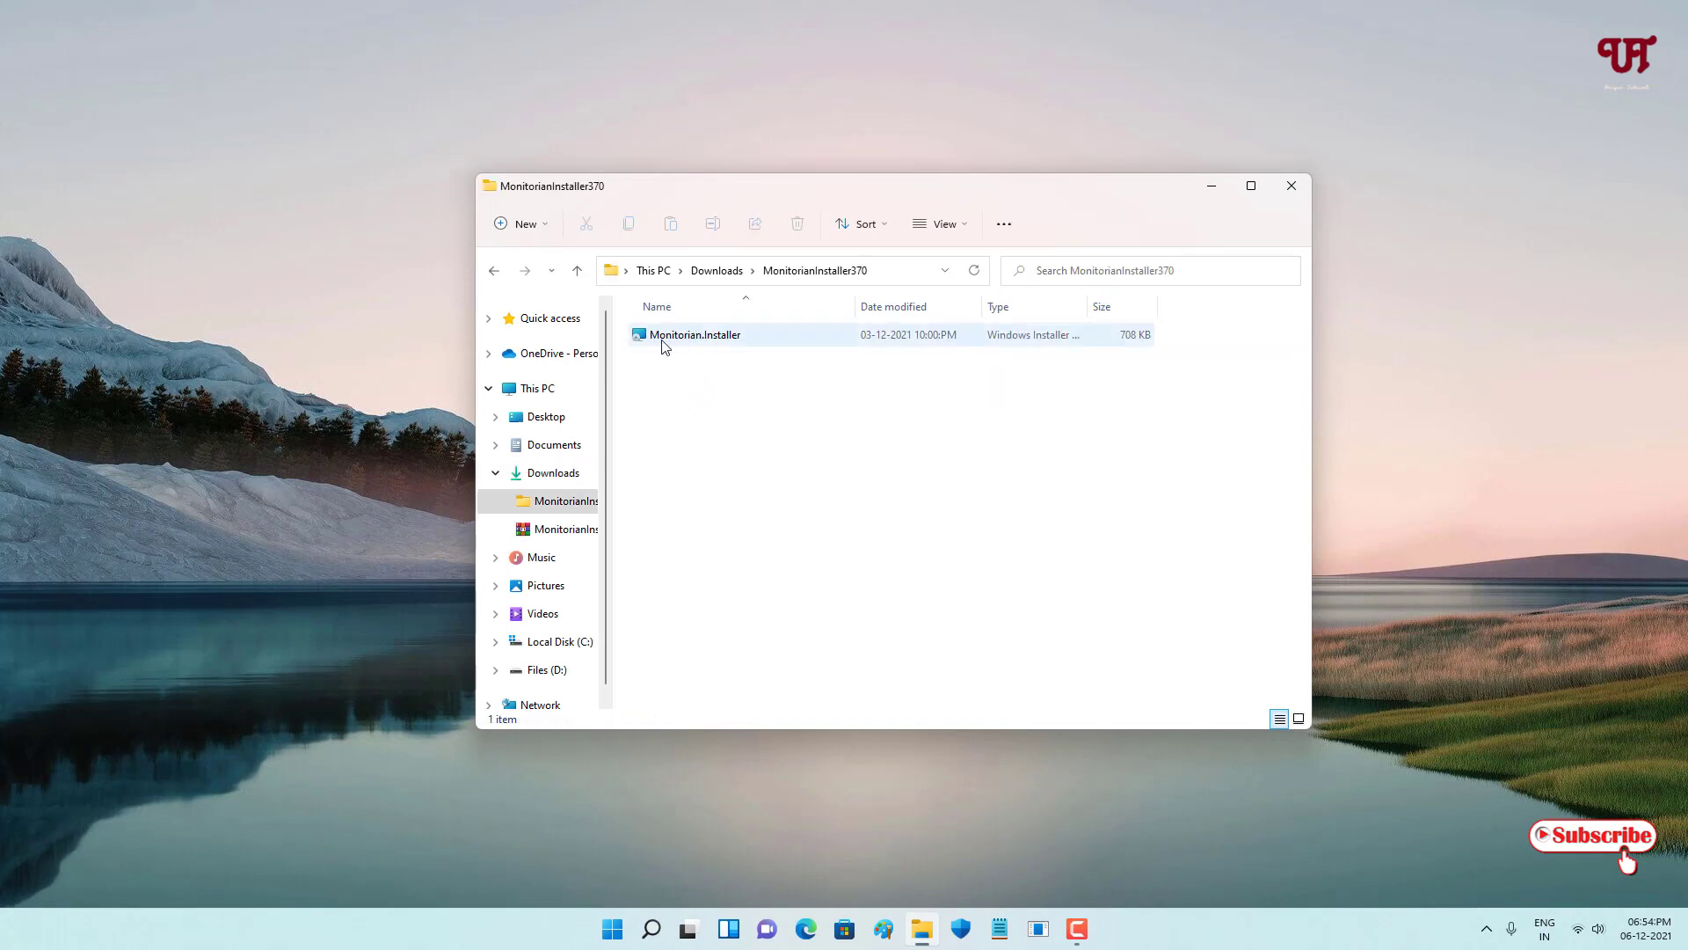
{"action": "mouse_move", "coordinate": [684, 334]}
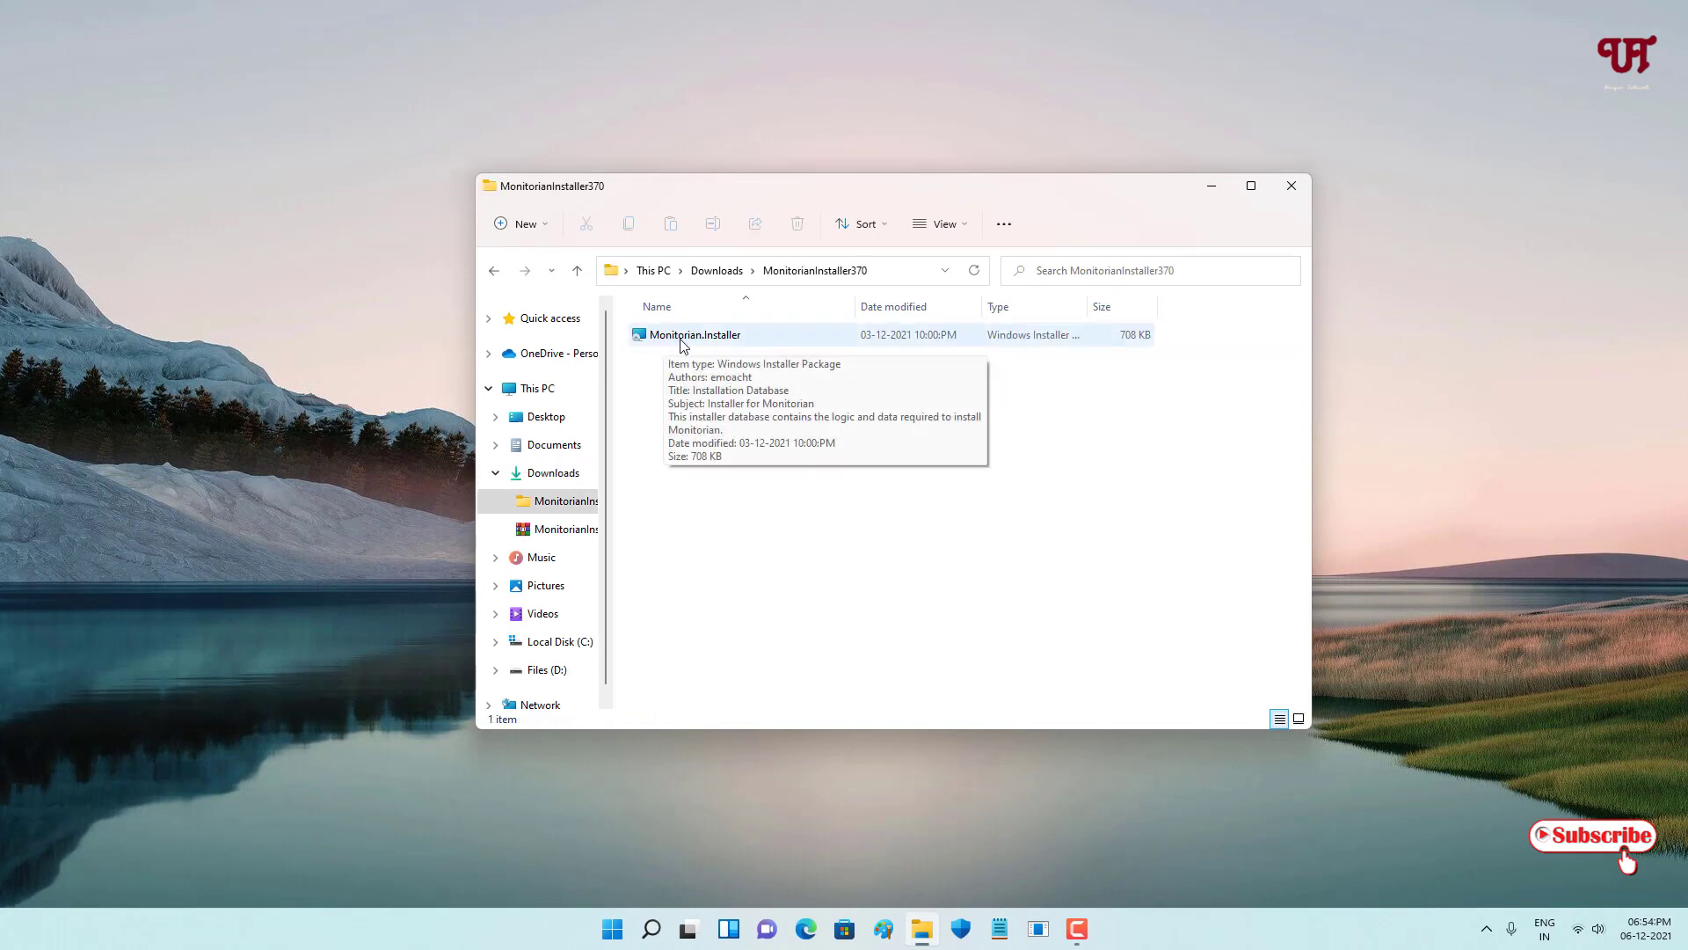
{"action": "left_click", "coordinate": [695, 334]}
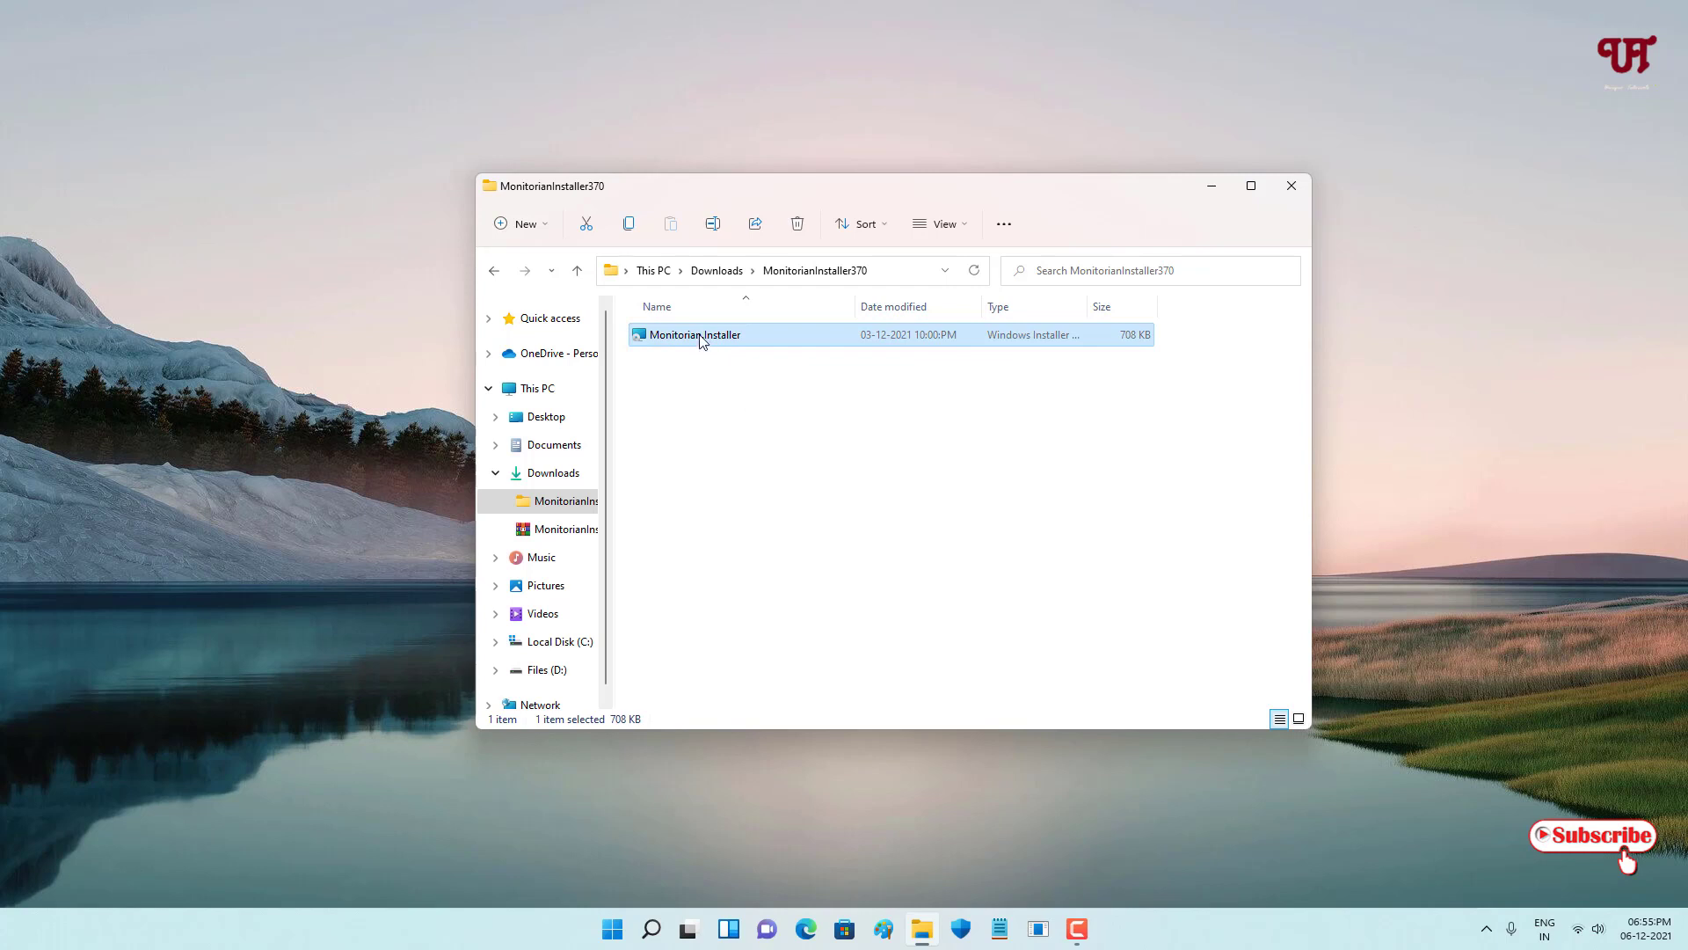
Run Monitorian.Installer, accept the license, keep Program Files and finish with Launch Monitorian now.
{"action": "double_click", "coordinate": [694, 334]}
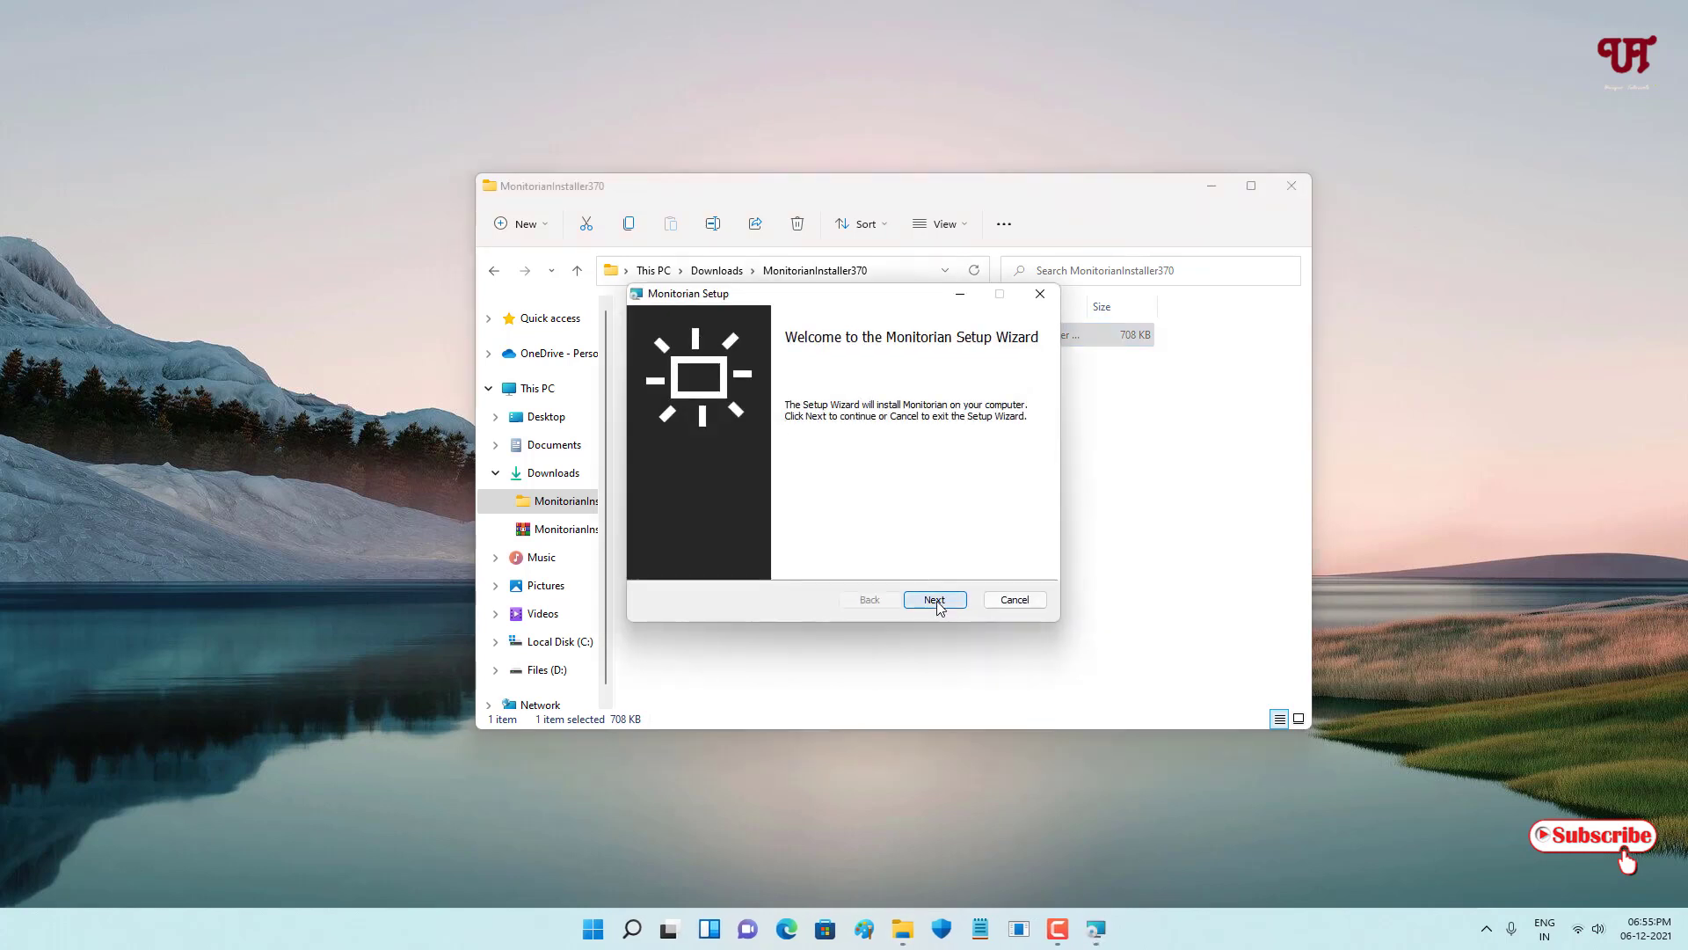
{"action": "left_click", "coordinate": [934, 600]}
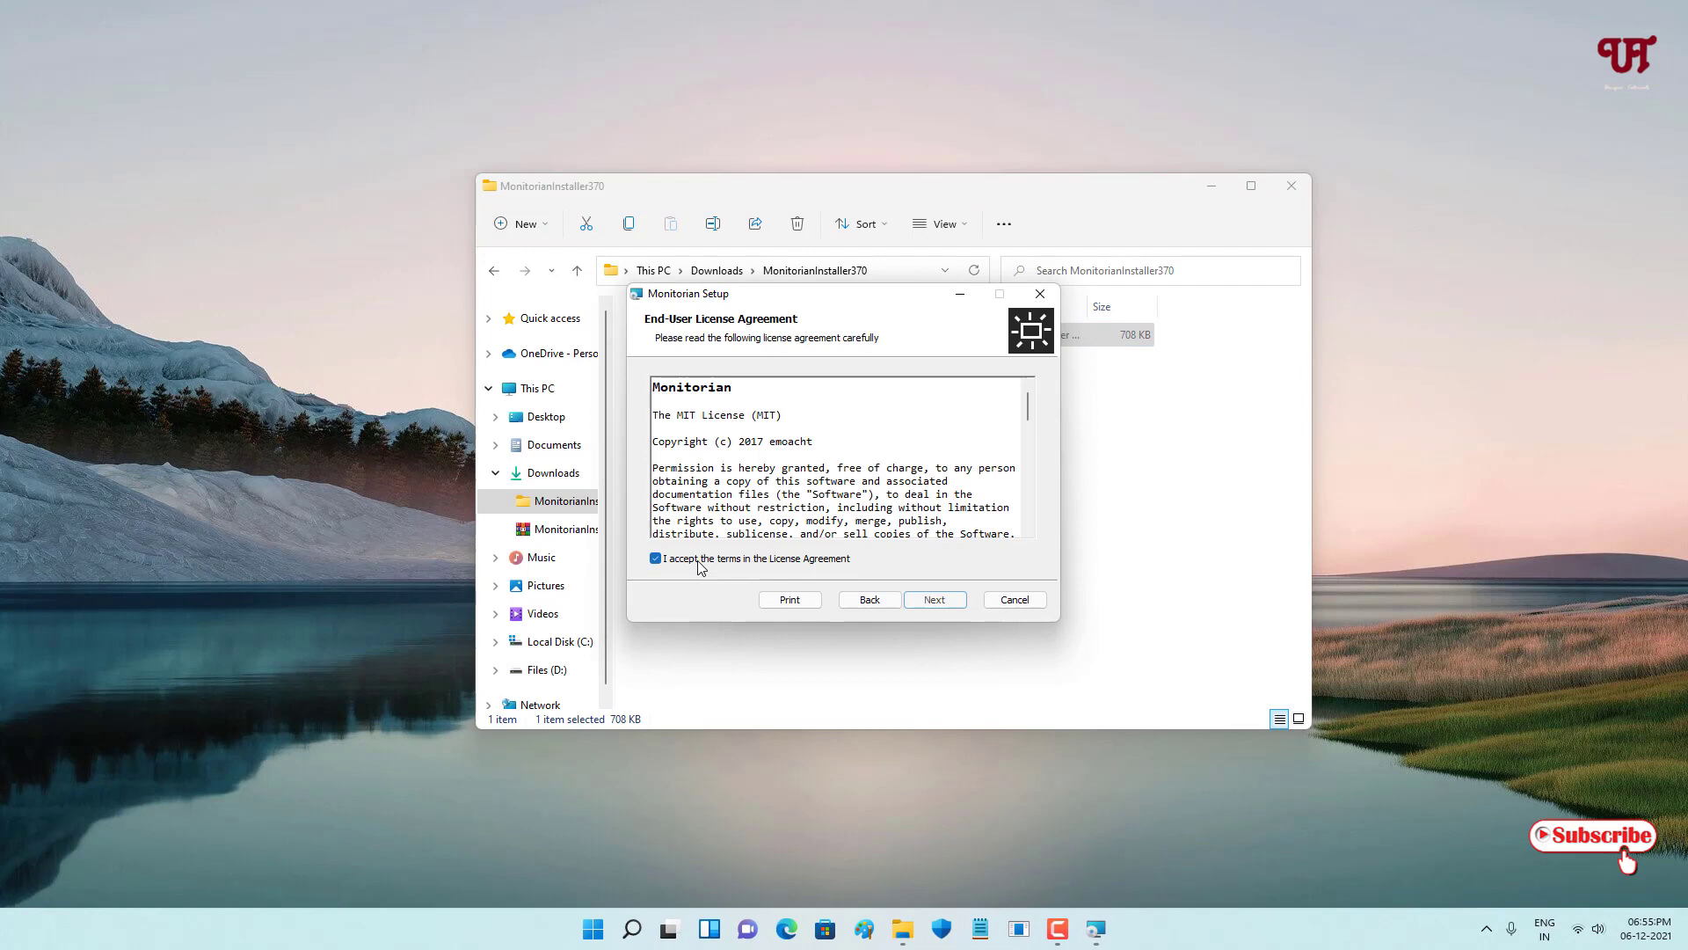
{"action": "left_click", "coordinate": [933, 600]}
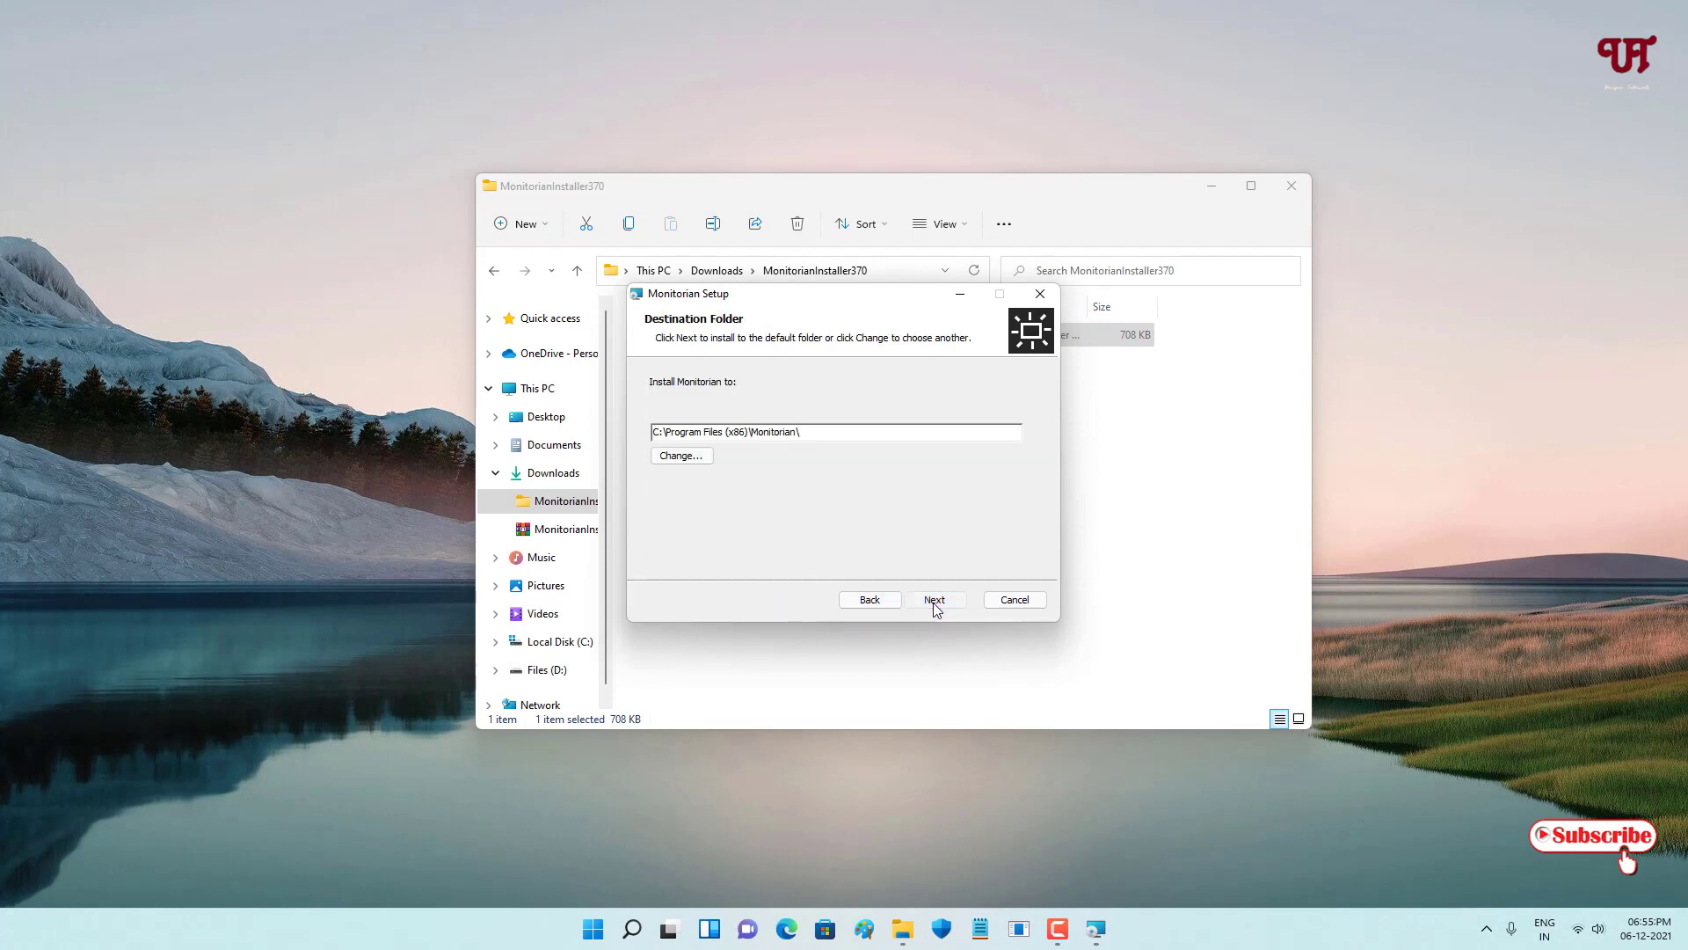
{"action": "left_click", "coordinate": [934, 600]}
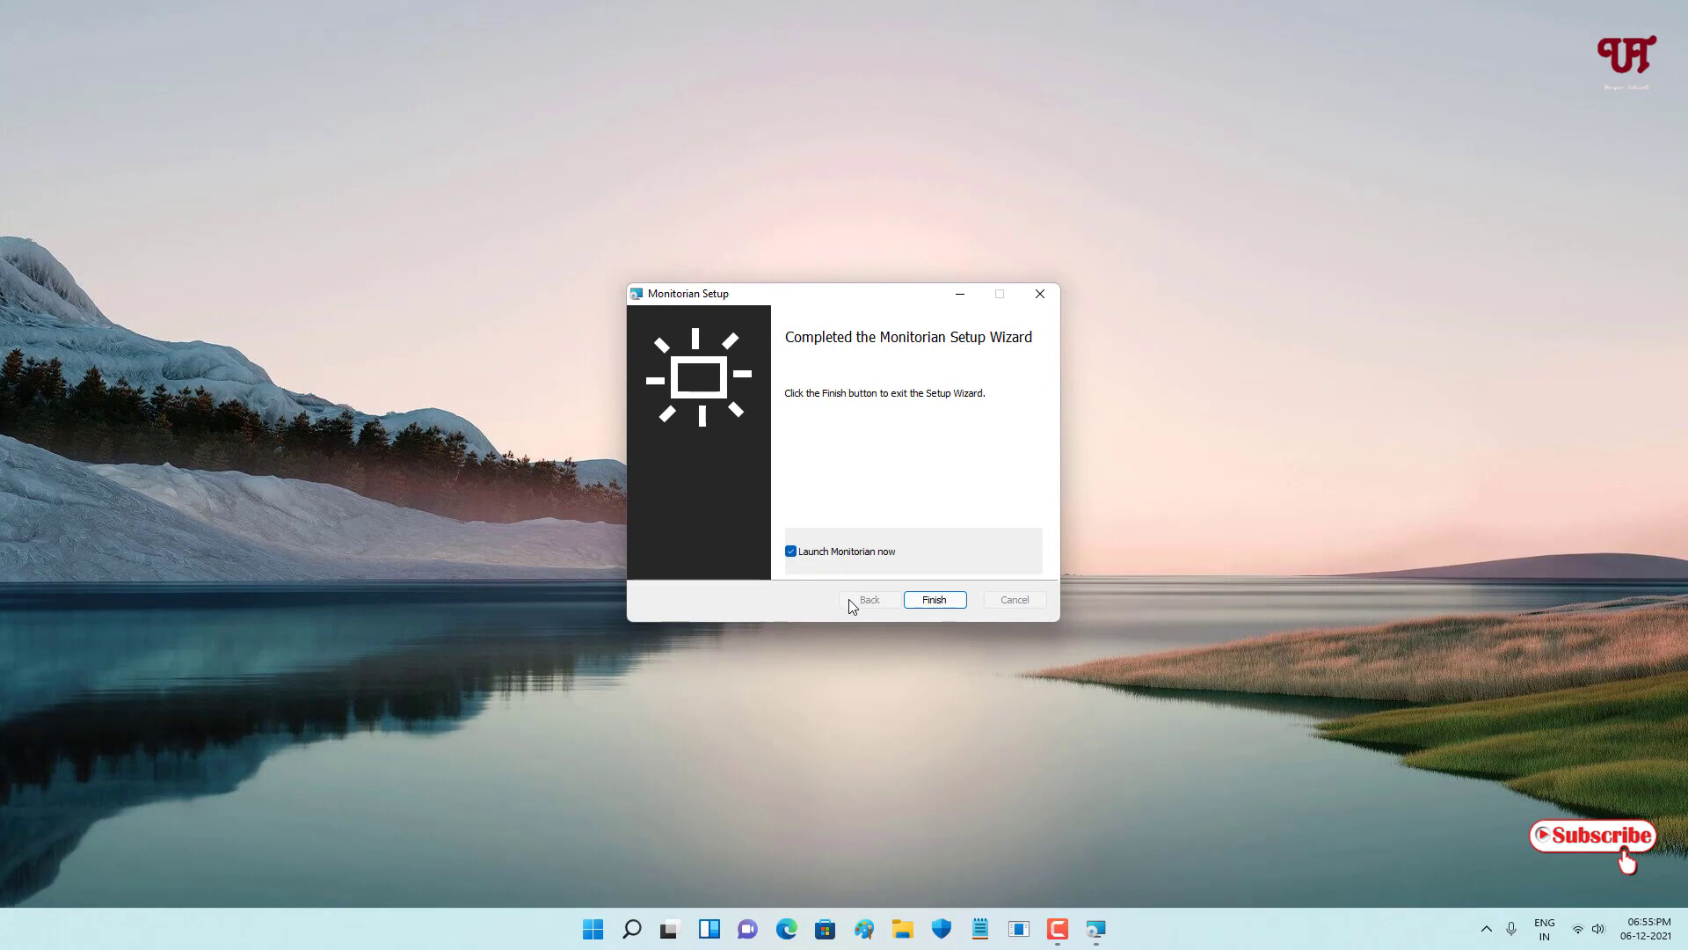
{"action": "left_click", "coordinate": [934, 598]}
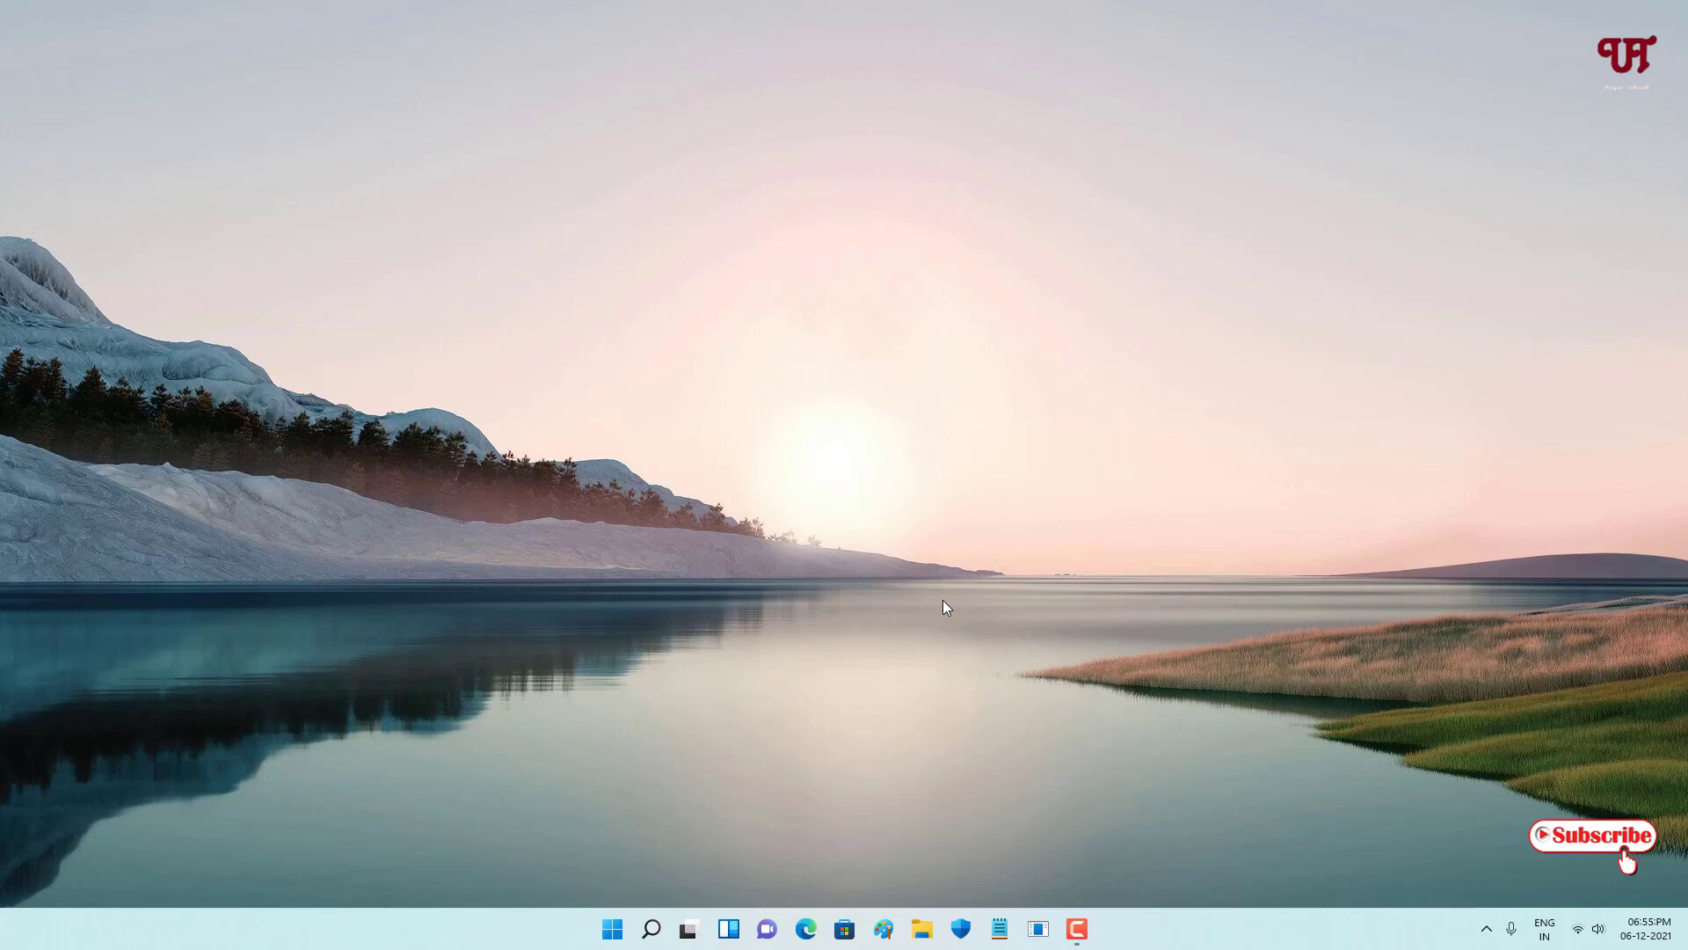
{"action": "mouse_move", "coordinate": [1083, 751]}
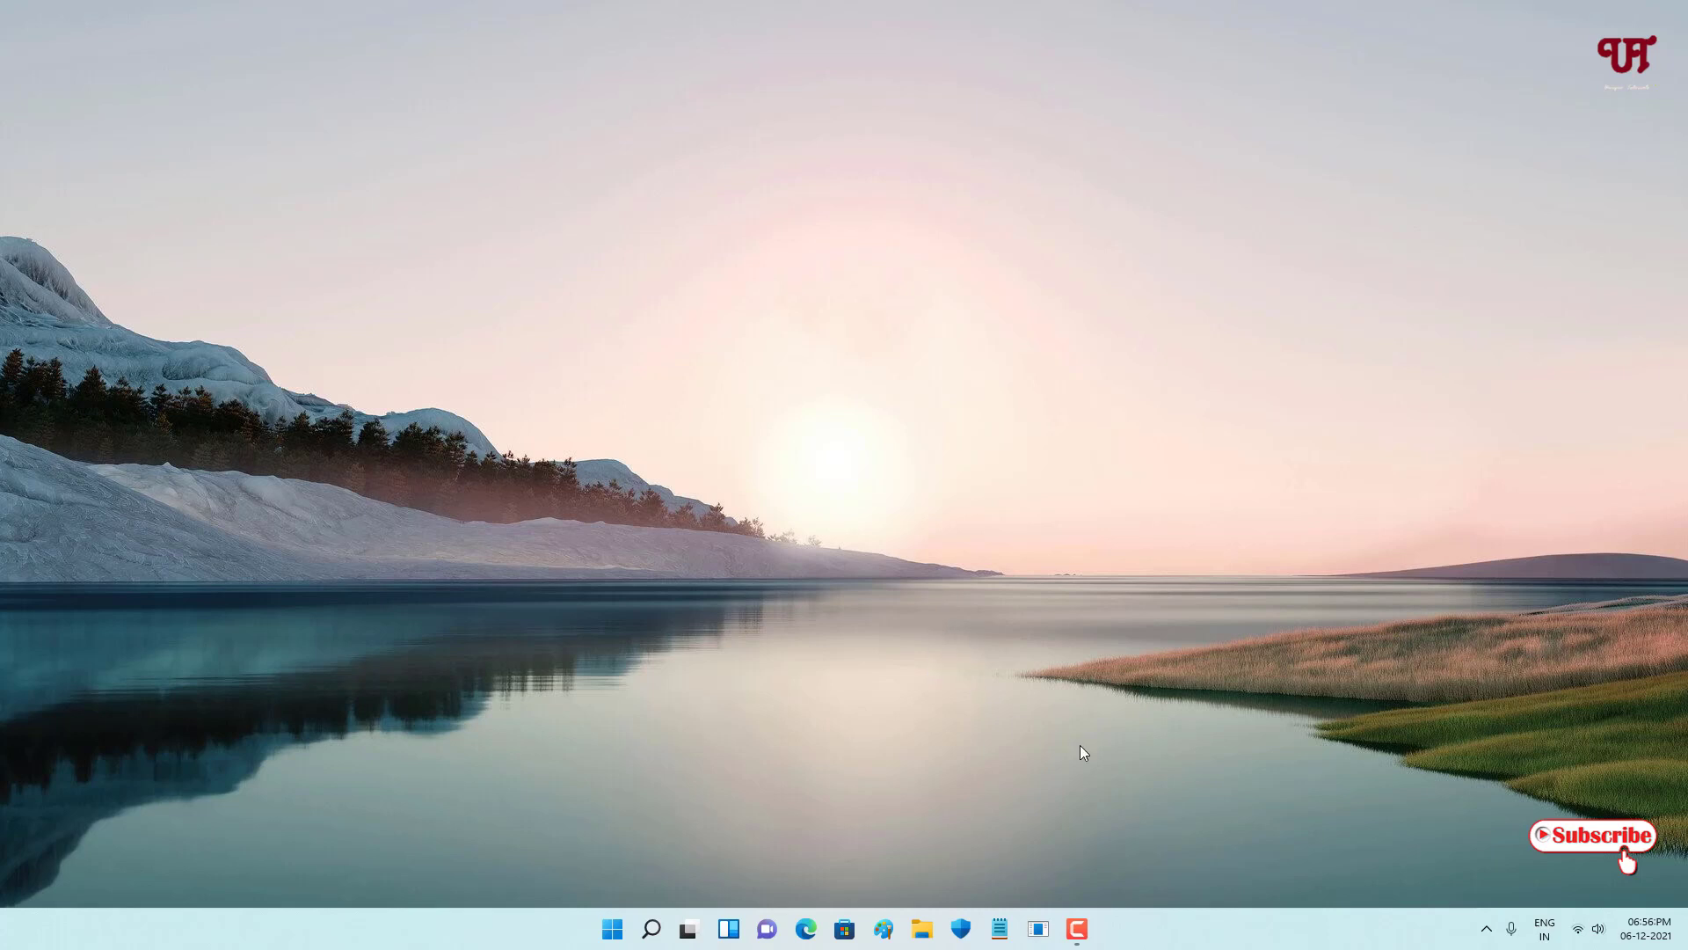
{"action": "mouse_move", "coordinate": [1474, 923]}
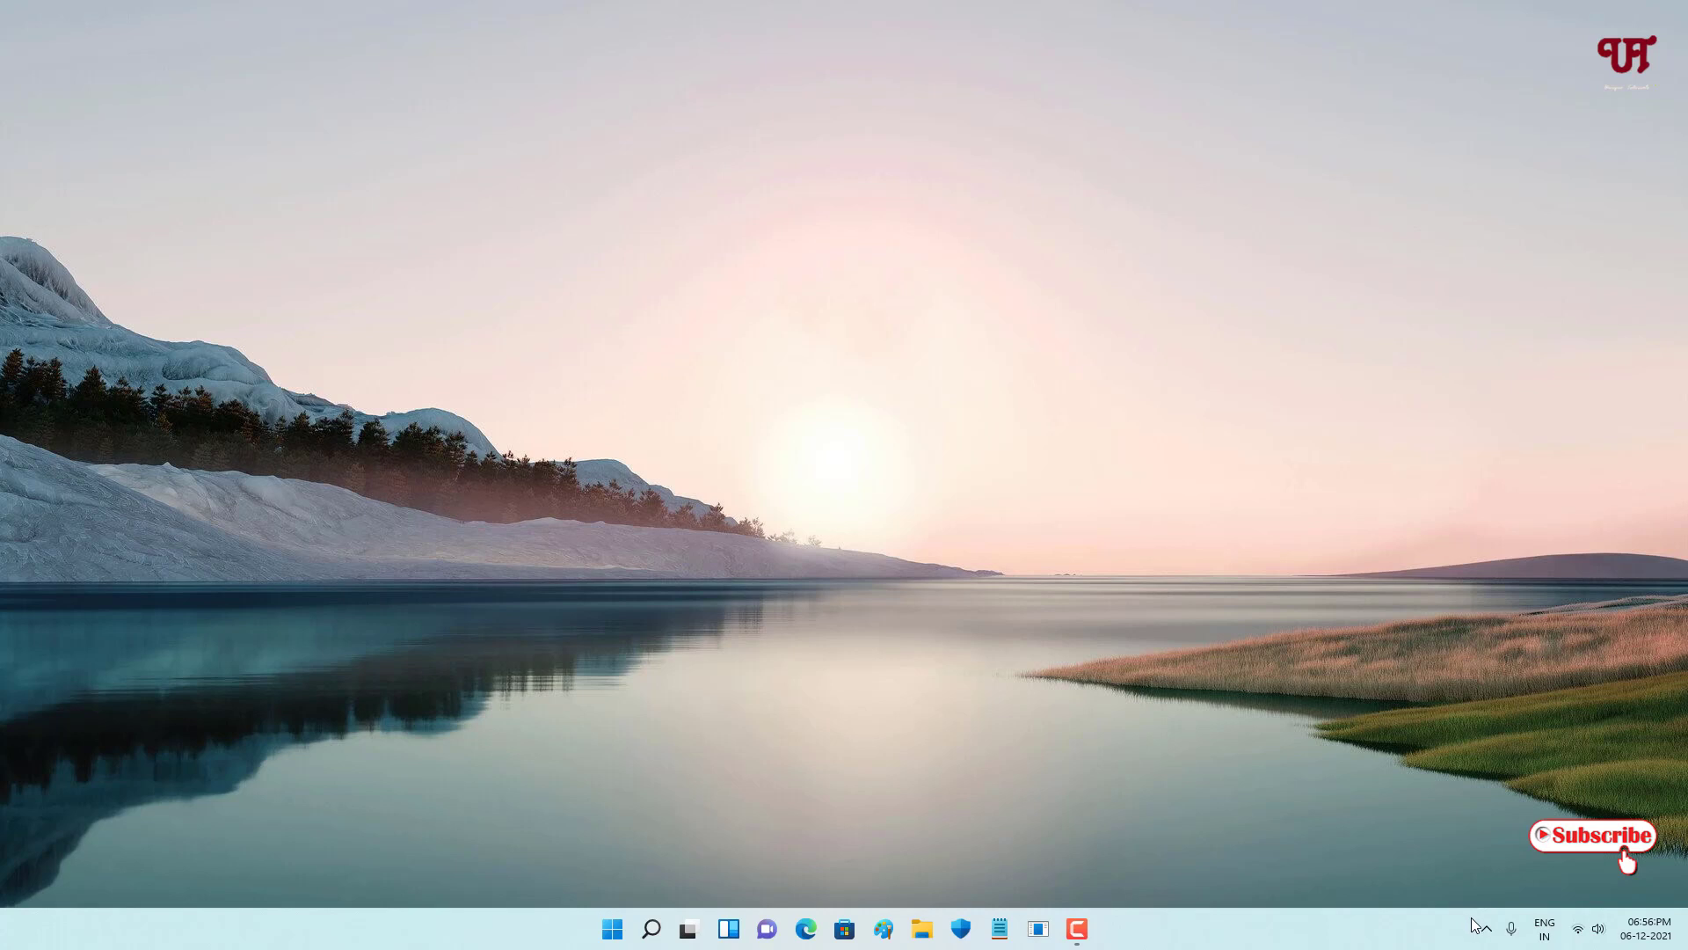
From Monitorian's hidden tray icon menu, enable Start on sign in.
{"action": "left_click", "coordinate": [1488, 926]}
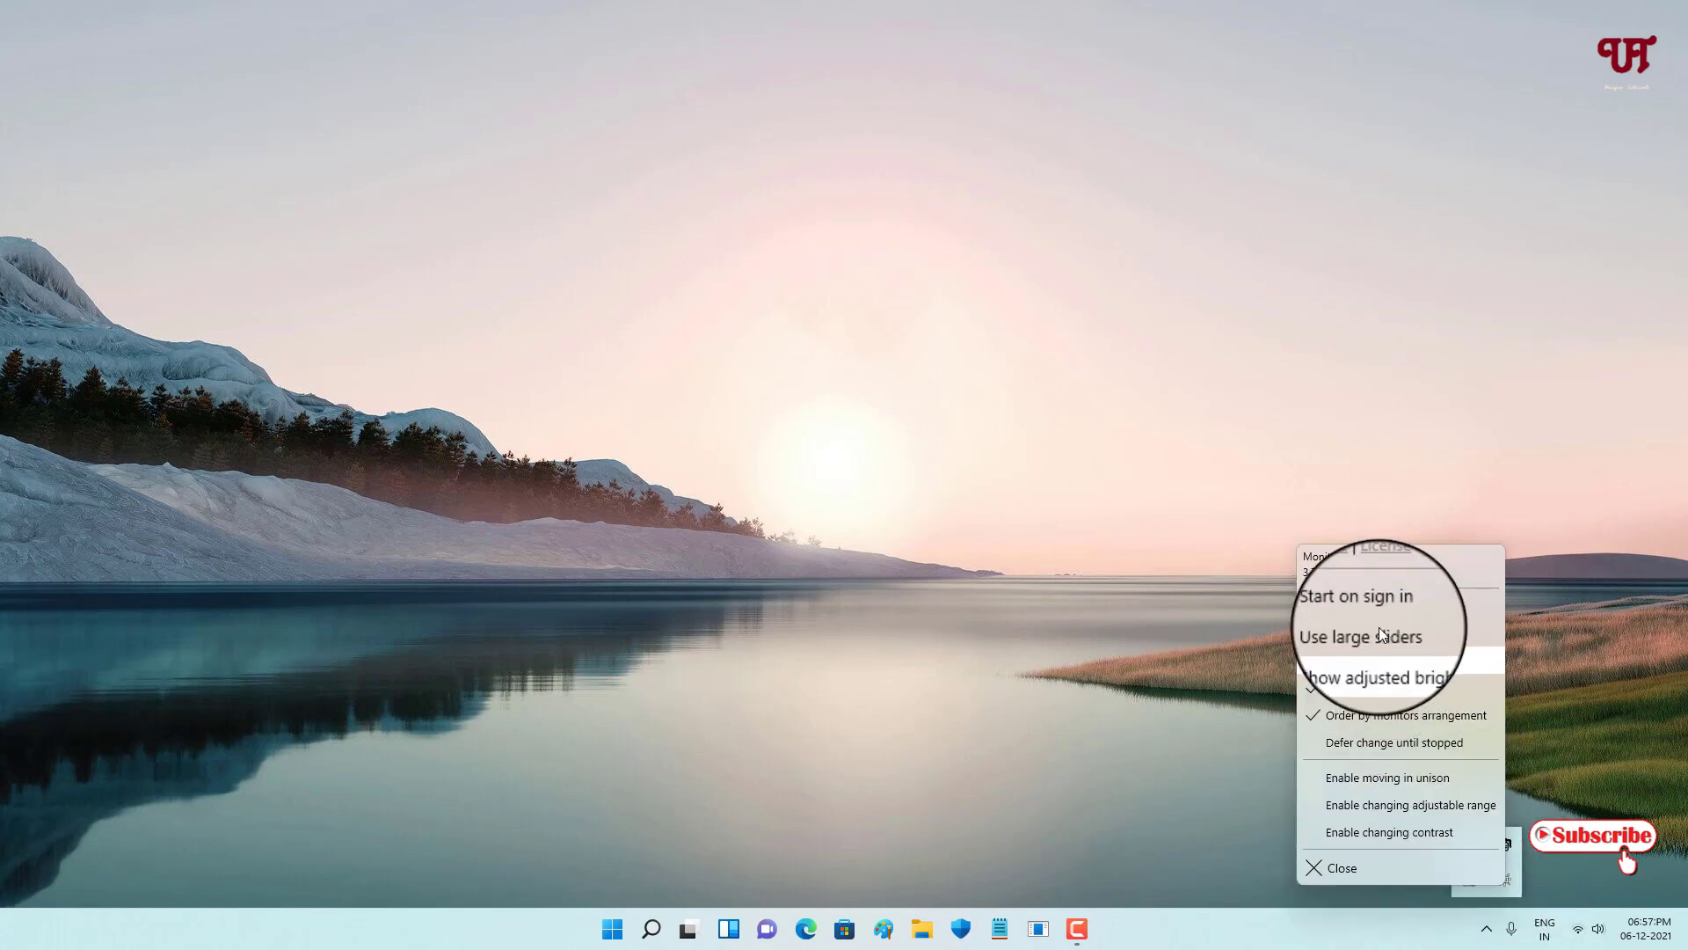
{"action": "left_click", "coordinate": [1361, 637]}
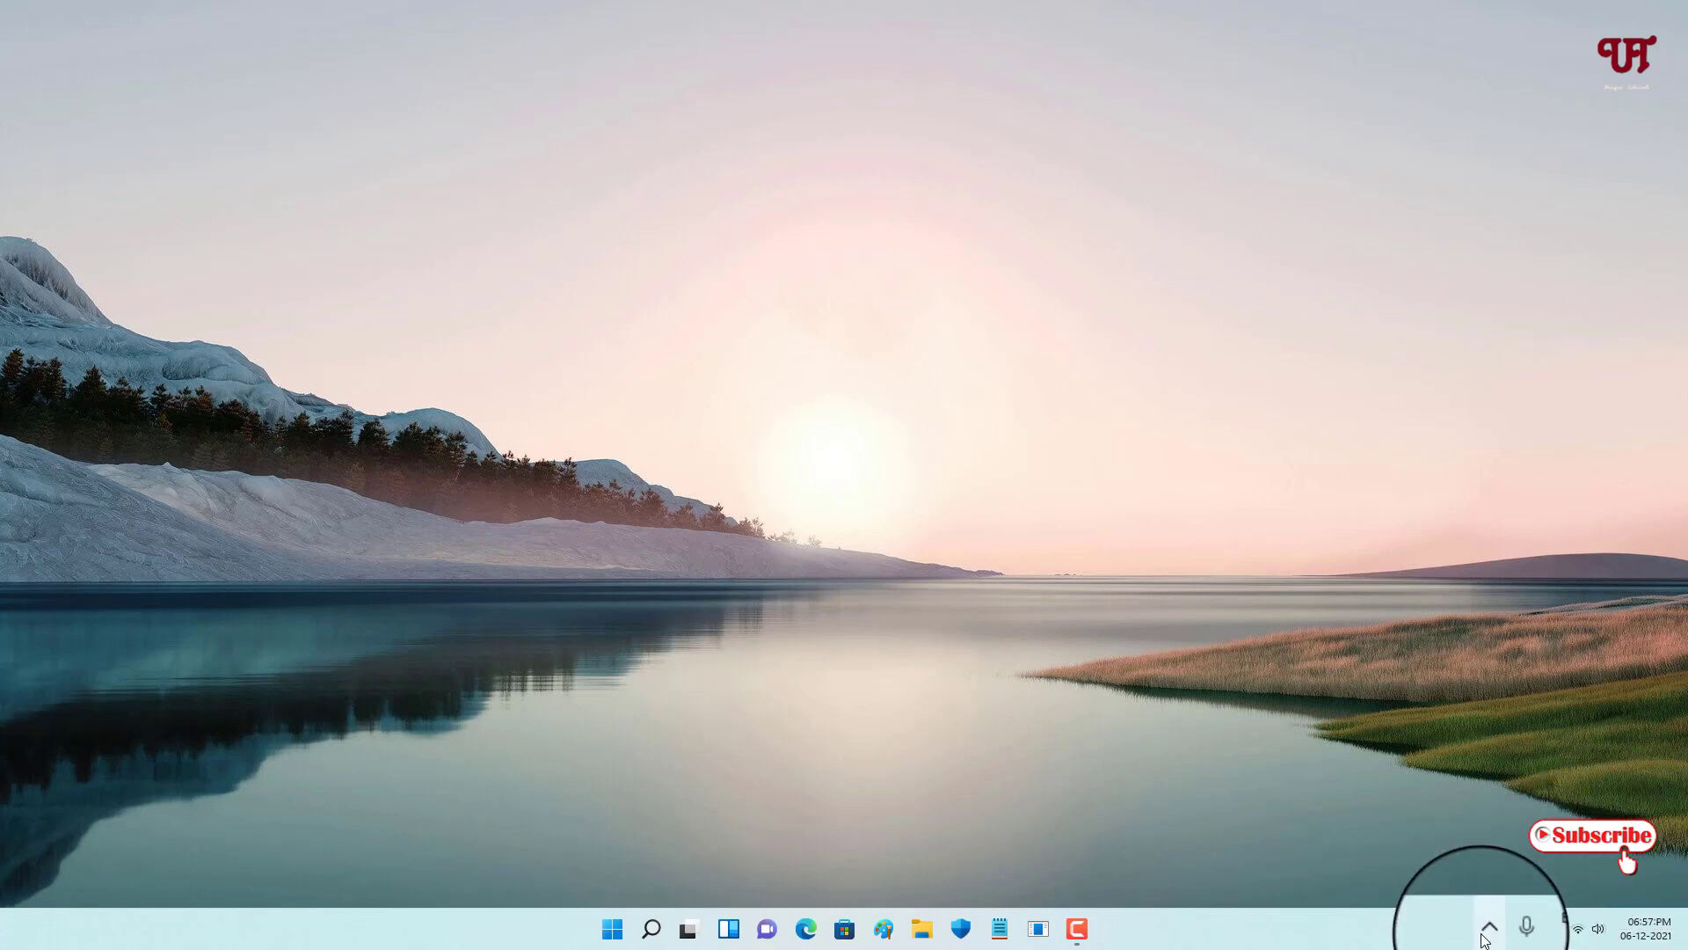
Drag the 24CL1Y brightness slider up to 86, then down through 8 and 6 to 3.
{"action": "left_click", "coordinate": [1492, 926]}
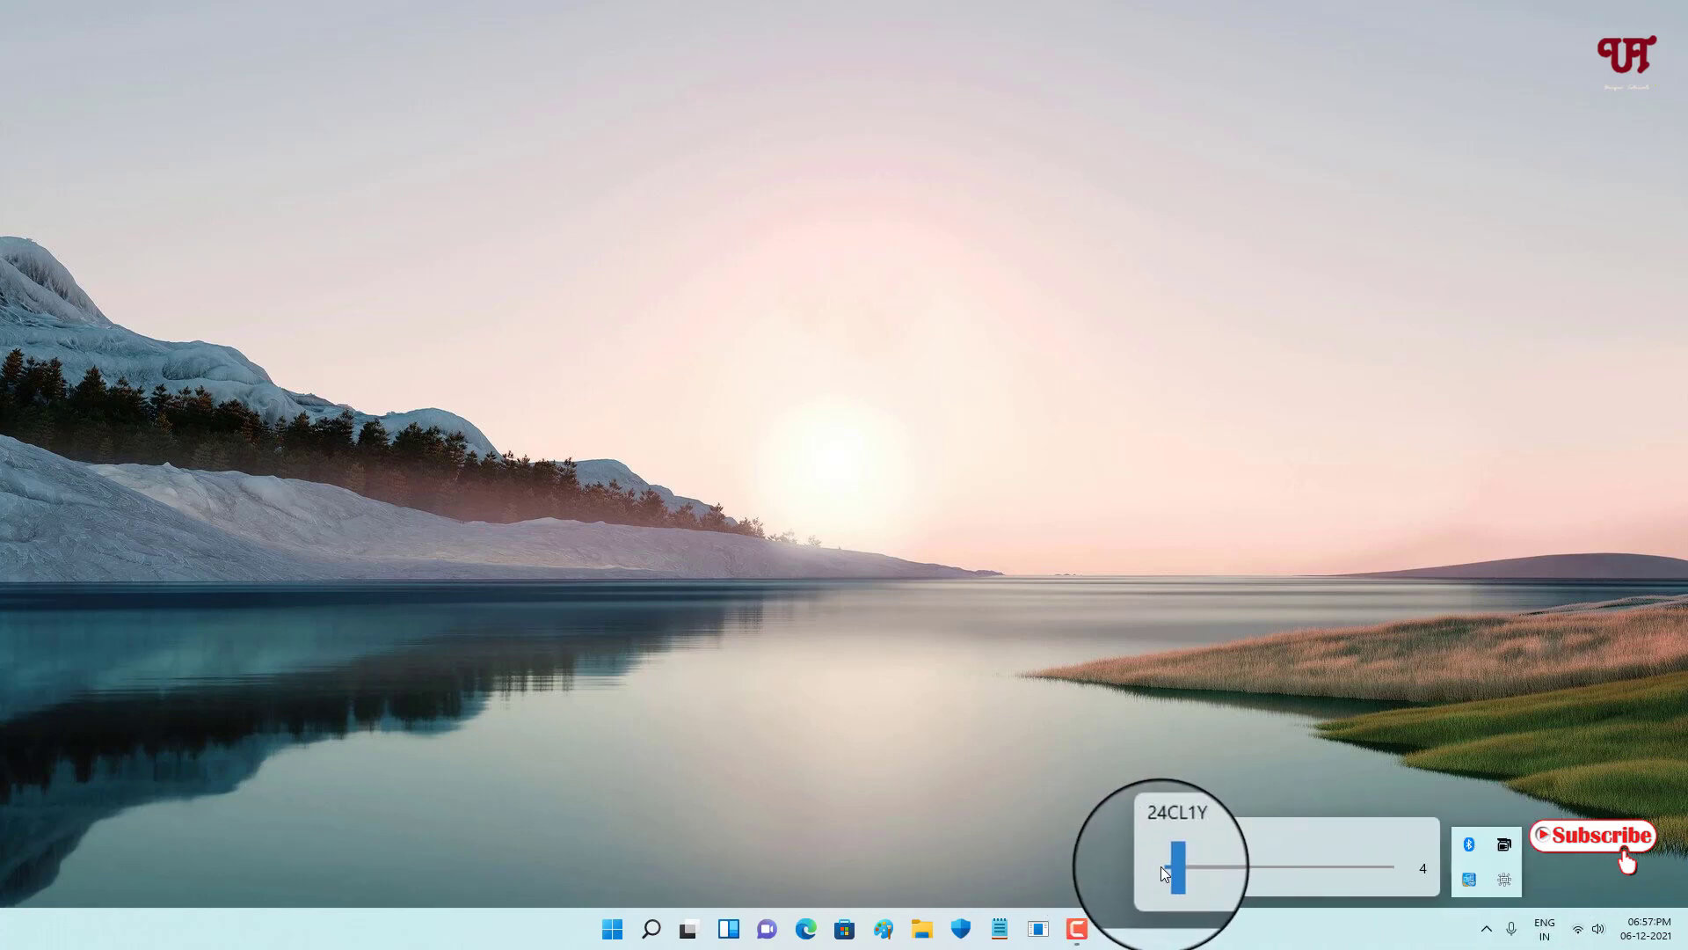
{"action": "left_click_drag", "start_coordinate": [1177, 872], "coordinate": [1196, 871]}
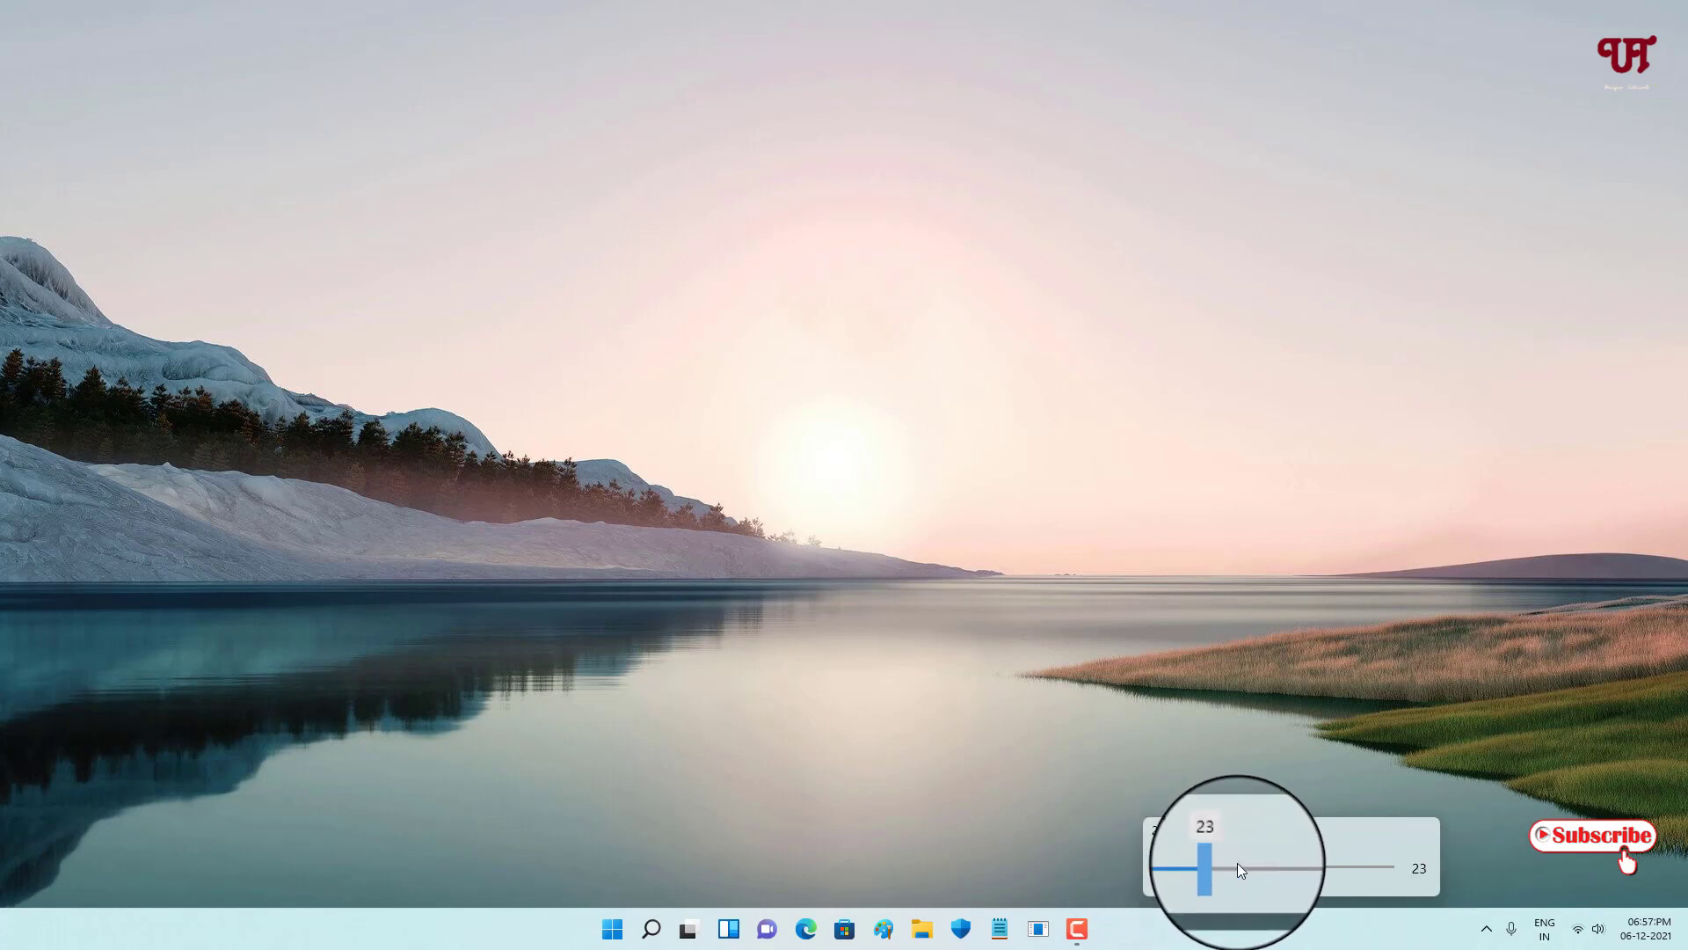
{"action": "left_click_drag", "start_coordinate": [1190, 871], "coordinate": [1375, 871]}
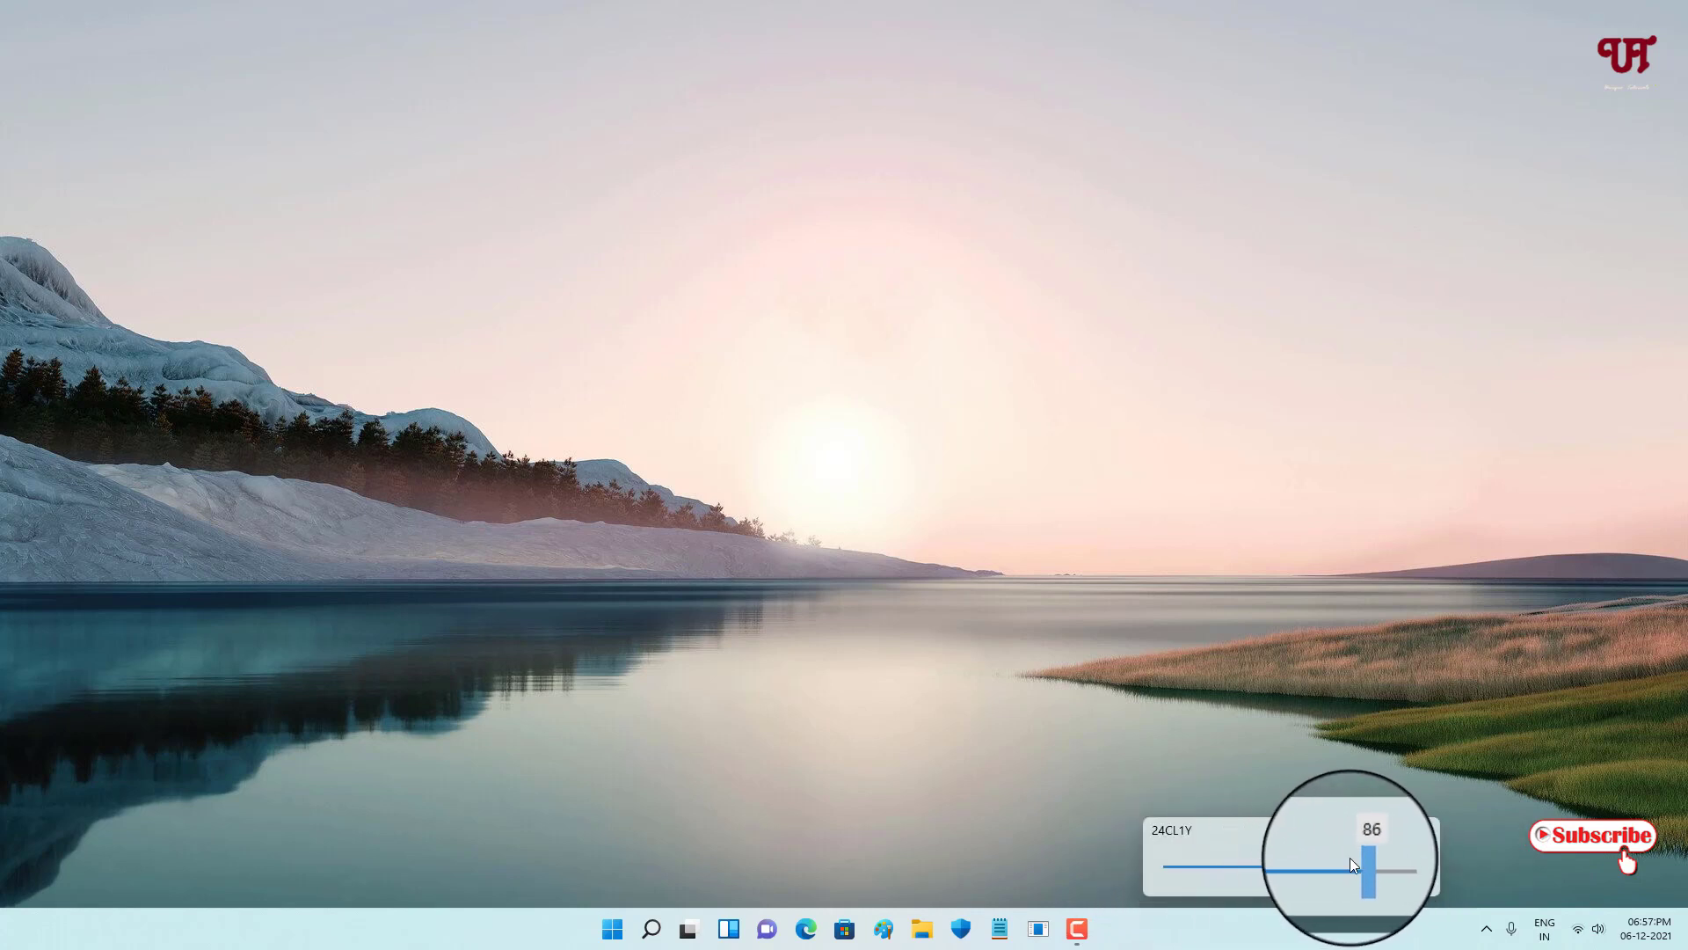
{"action": "left_click_drag", "start_coordinate": [1368, 865], "coordinate": [1208, 865]}
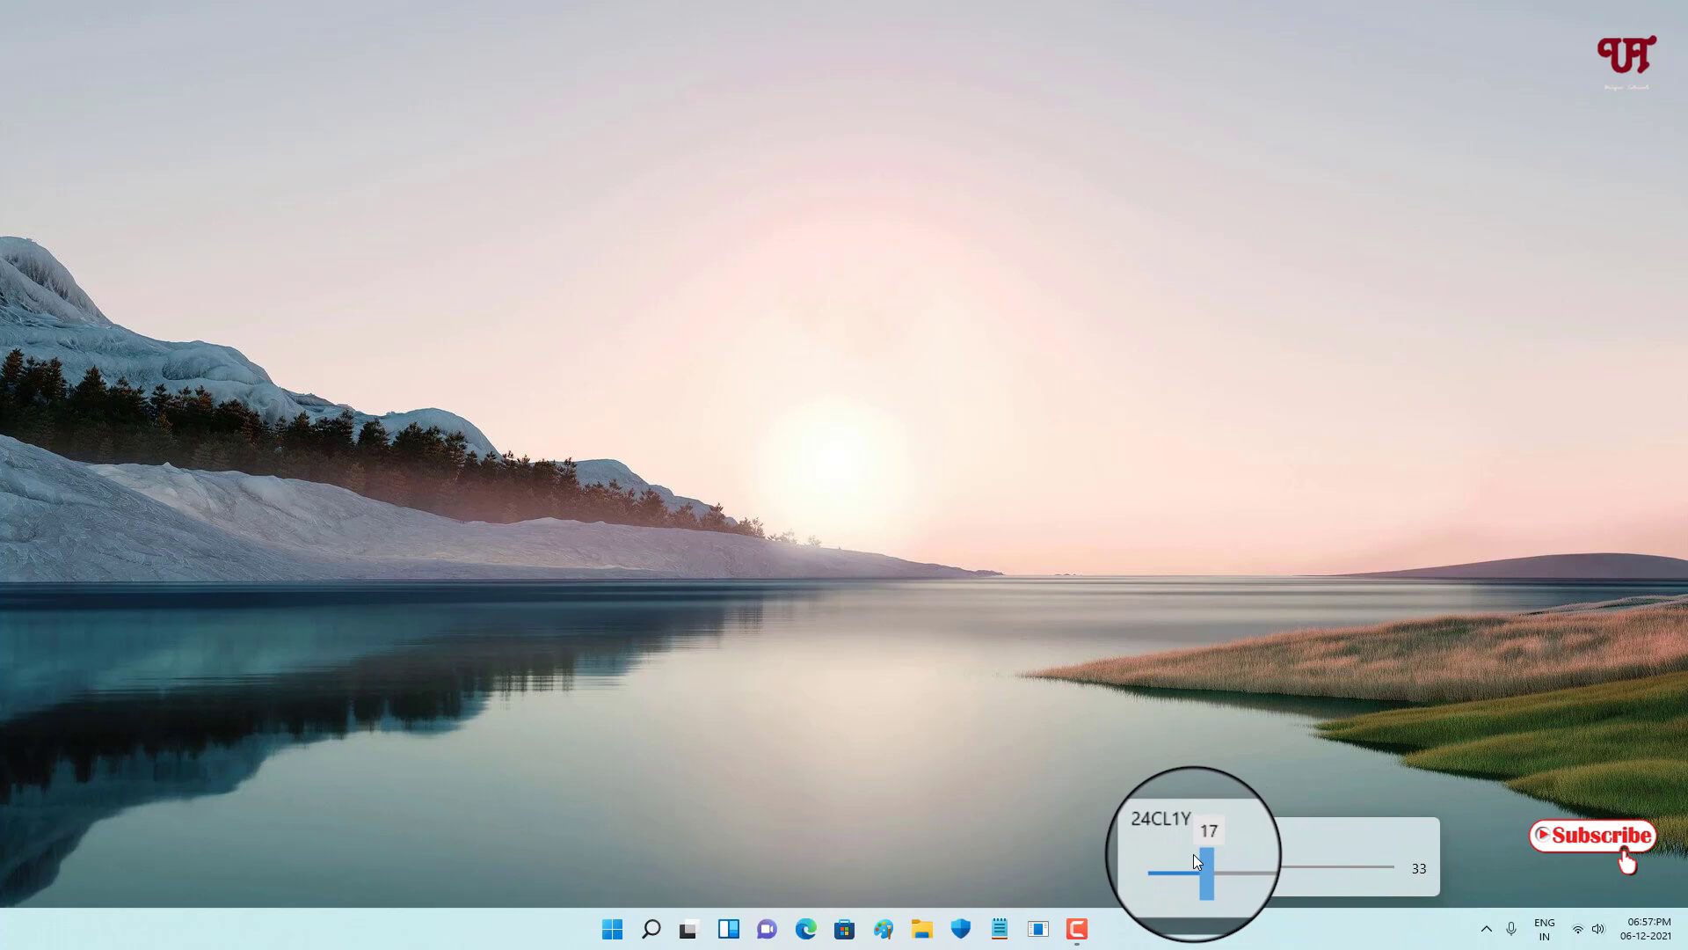
{"action": "left_click_drag", "start_coordinate": [1215, 851], "coordinate": [1184, 870]}
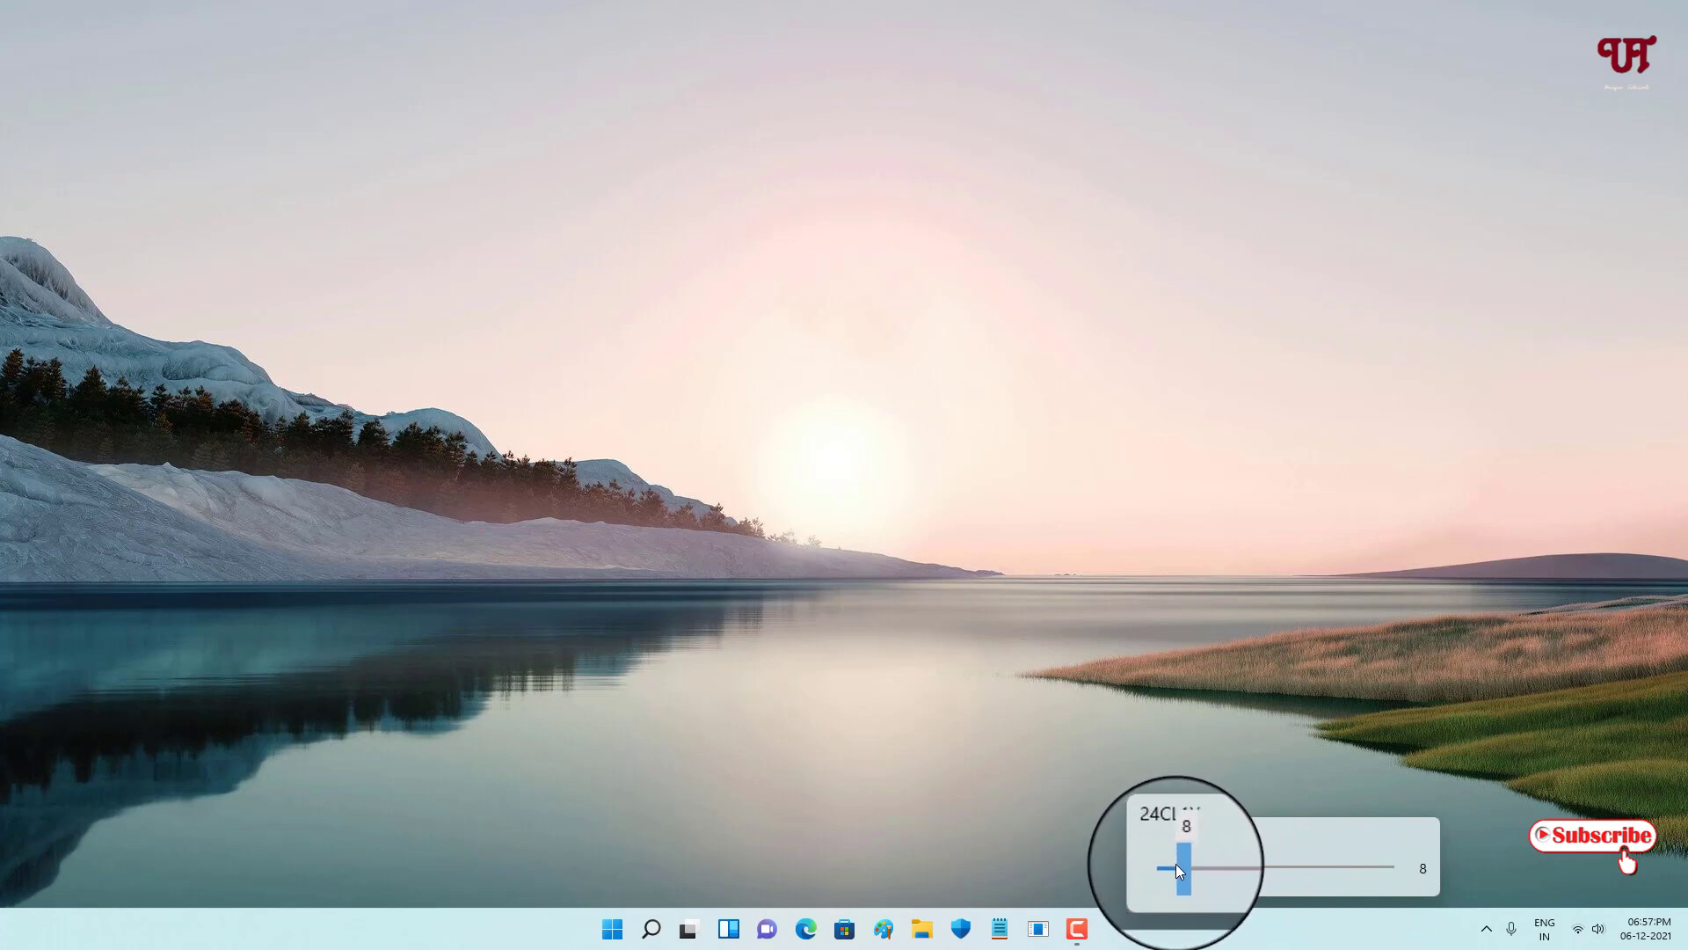
{"action": "left_click_drag", "start_coordinate": [1178, 871], "coordinate": [1176, 879]}
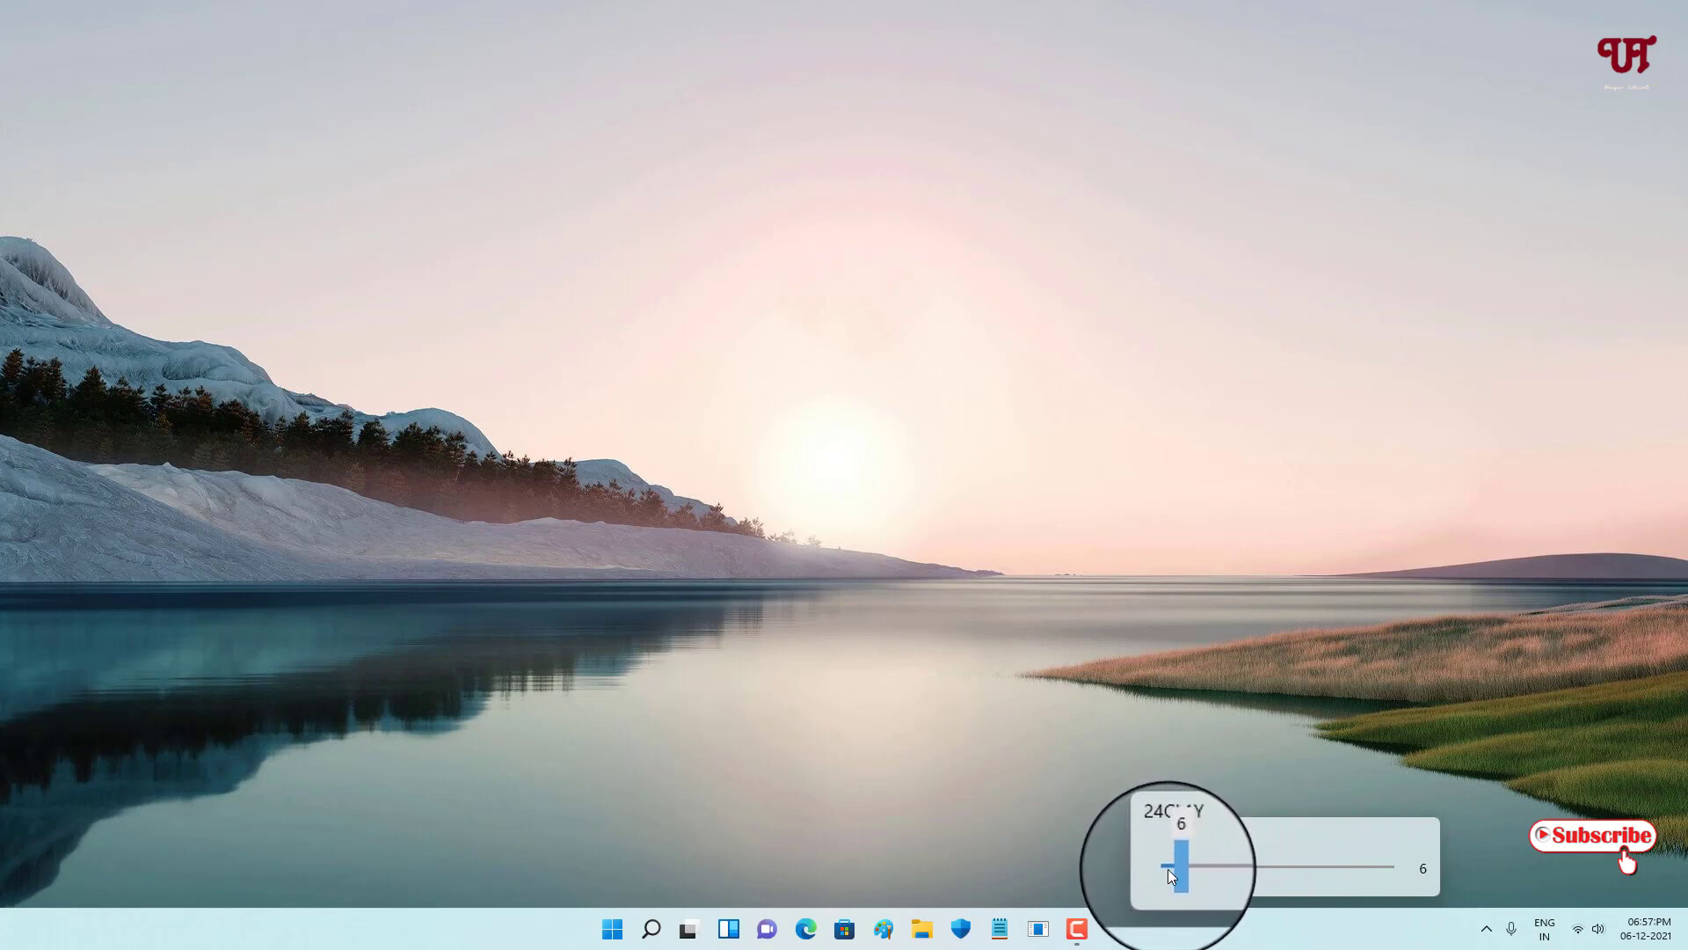
{"action": "left_click_drag", "start_coordinate": [1177, 848], "coordinate": [1167, 872]}
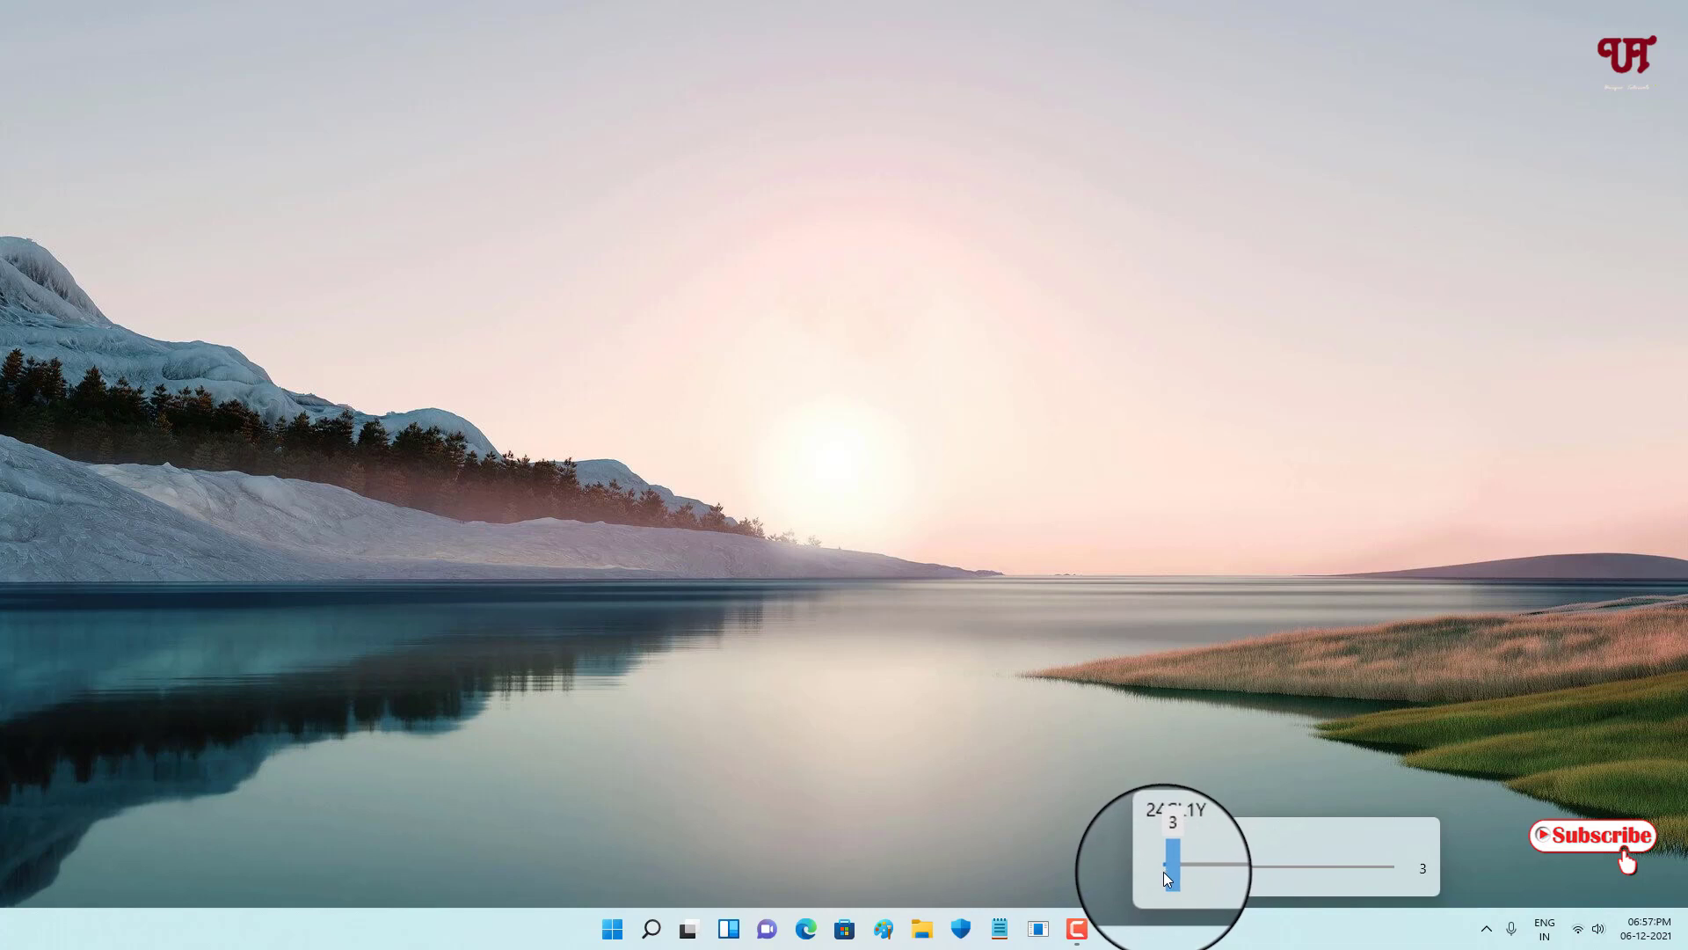
{"action": "left_click_drag", "start_coordinate": [1162, 848], "coordinate": [1168, 847]}
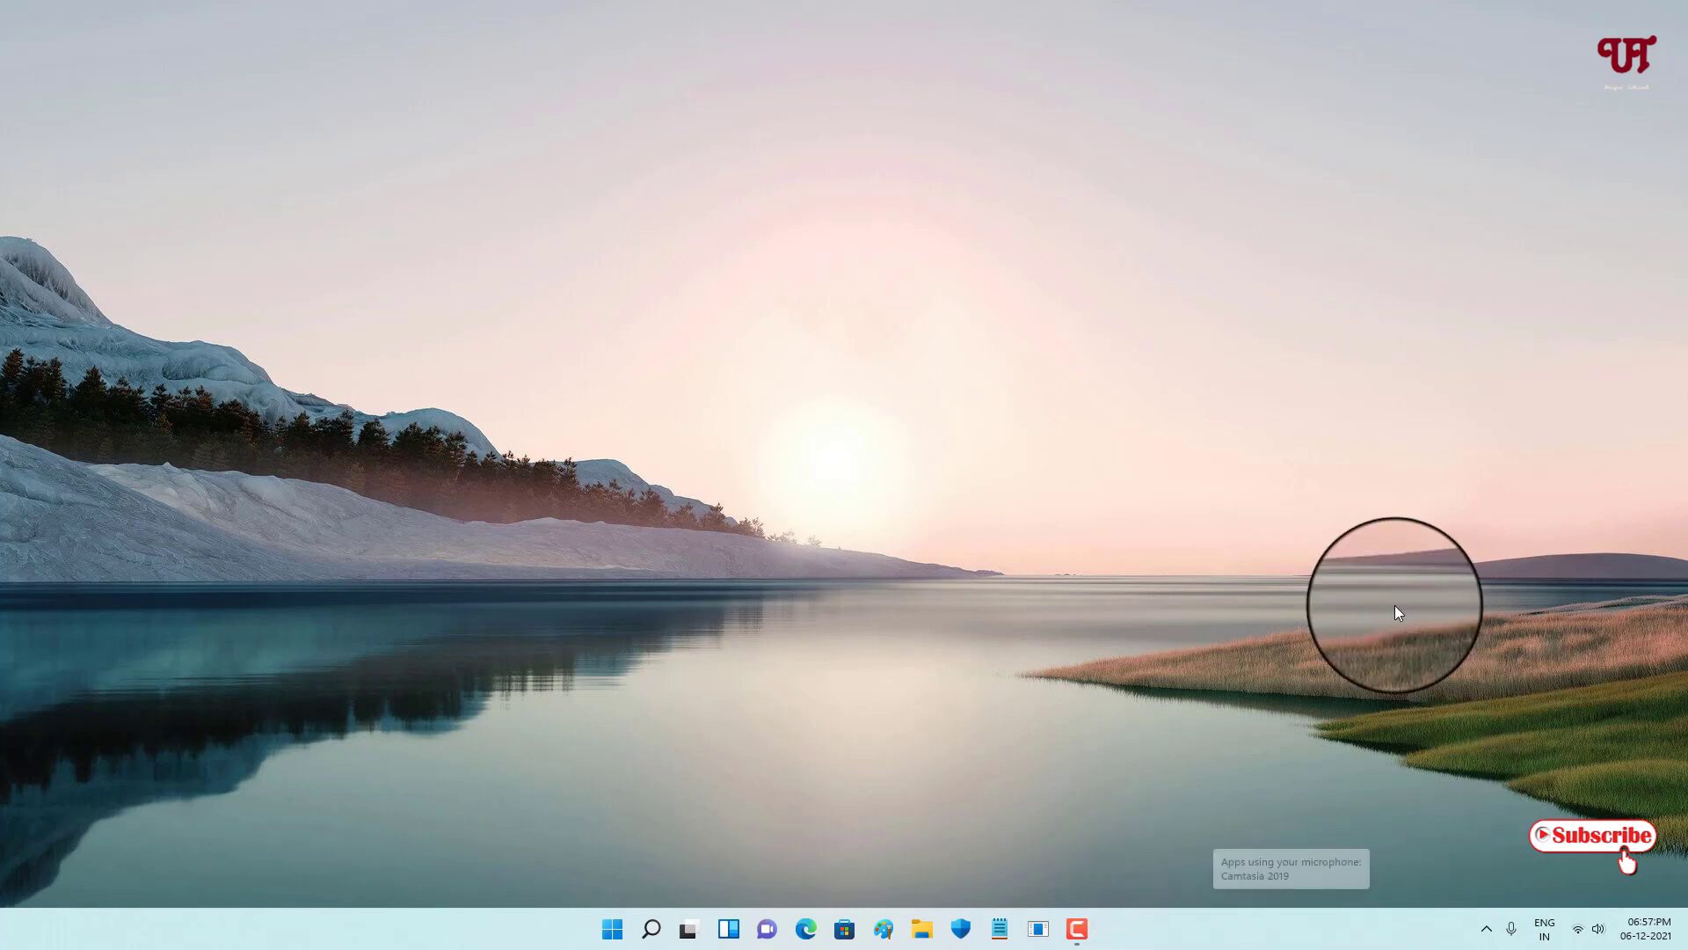
{"action": "mouse_move", "coordinate": [1646, 728]}
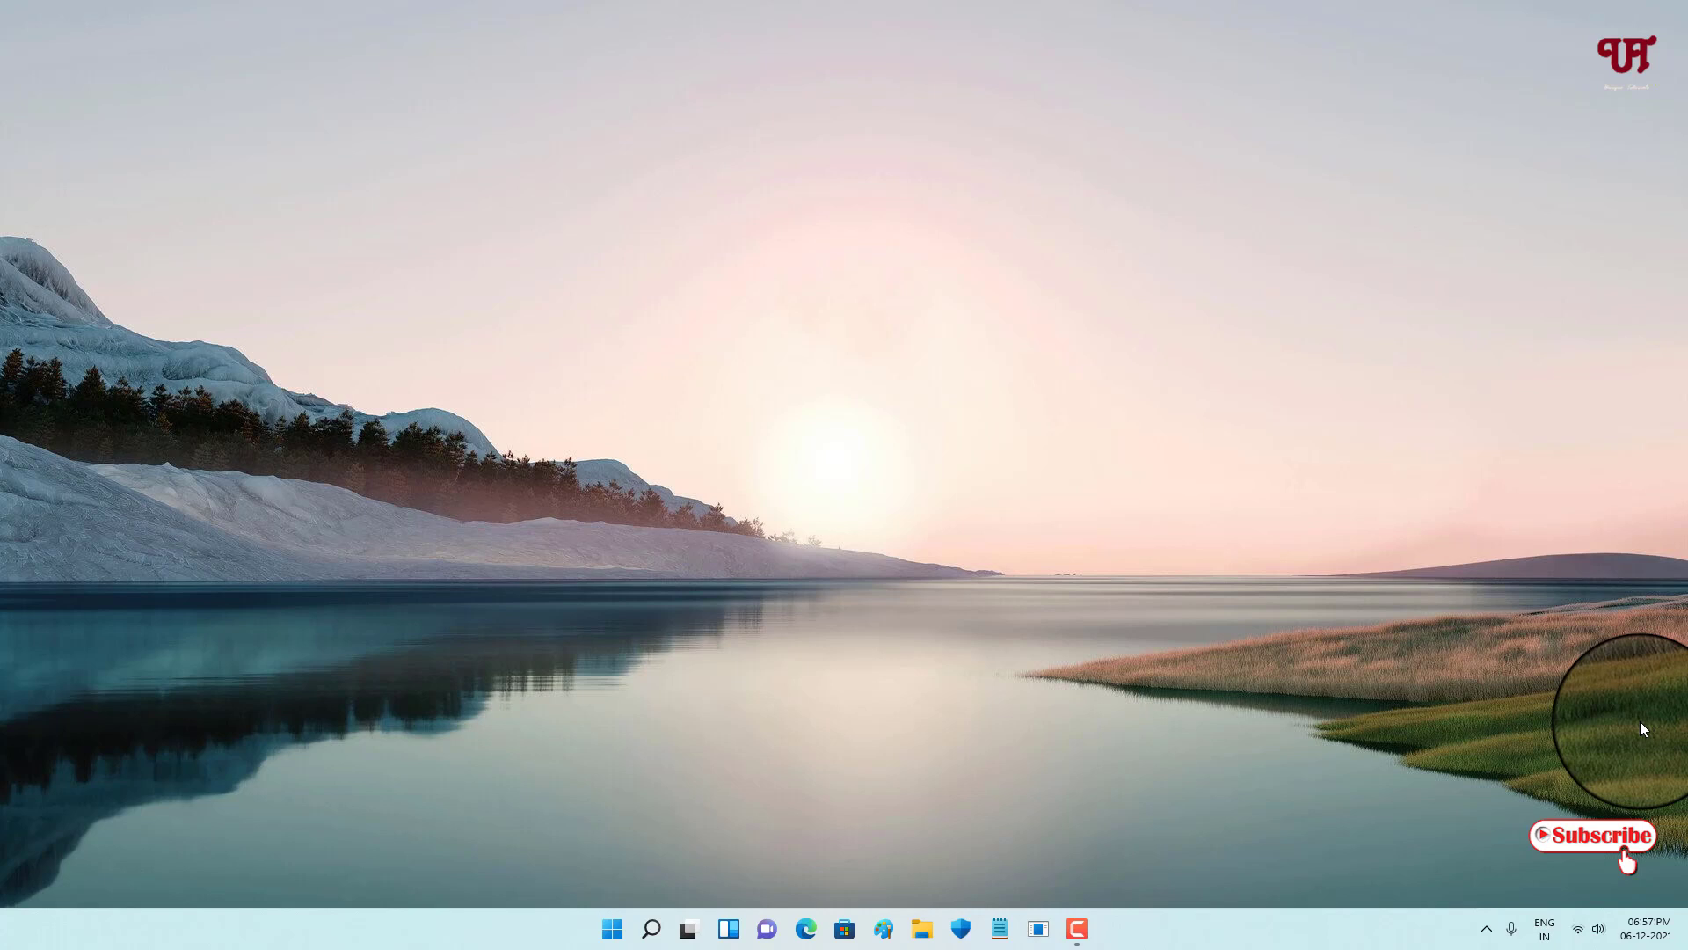
{"action": "left_click", "coordinate": [1487, 927]}
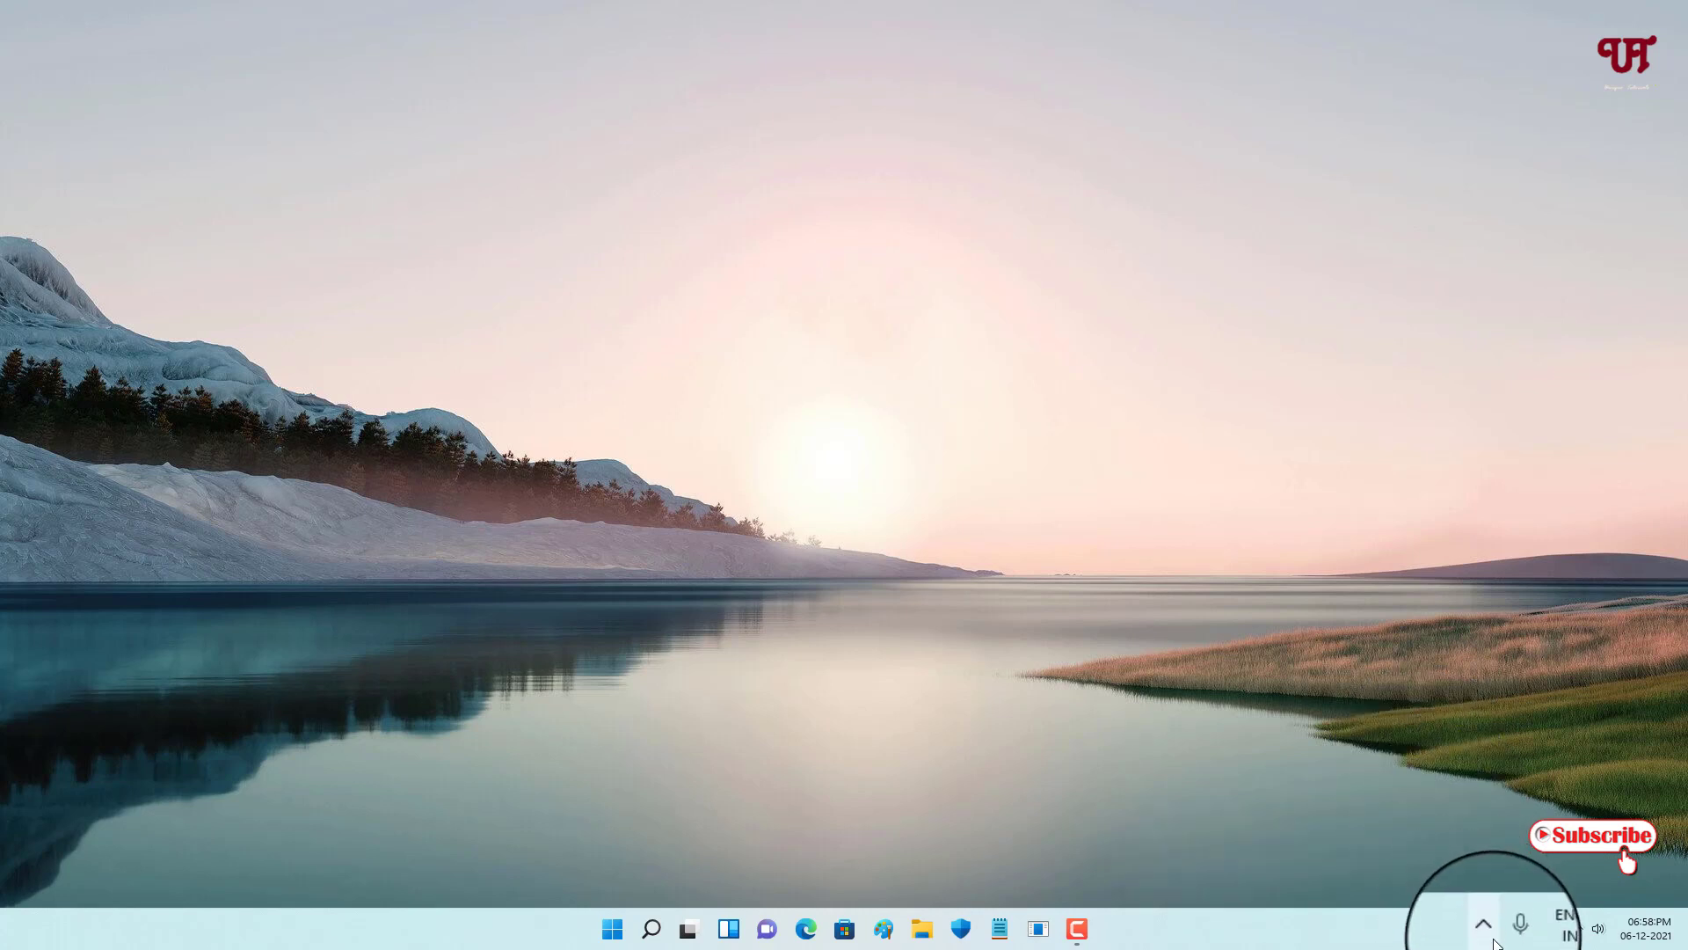
{"action": "left_click", "coordinate": [1593, 928]}
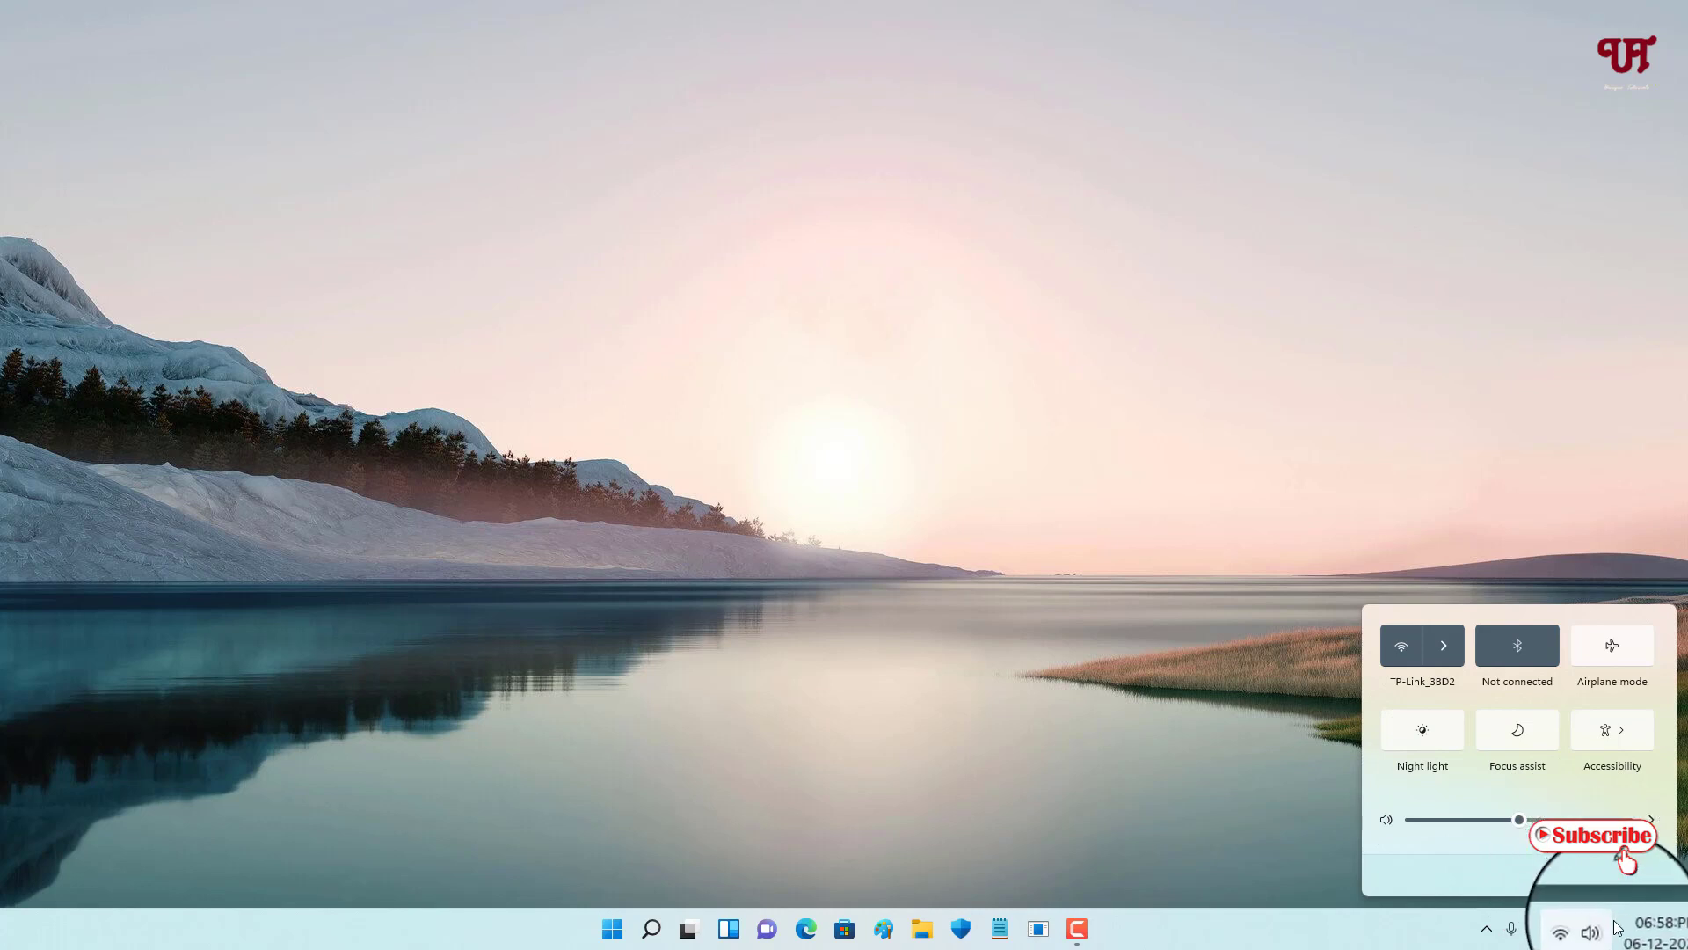
{"action": "left_click", "coordinate": [1572, 928]}
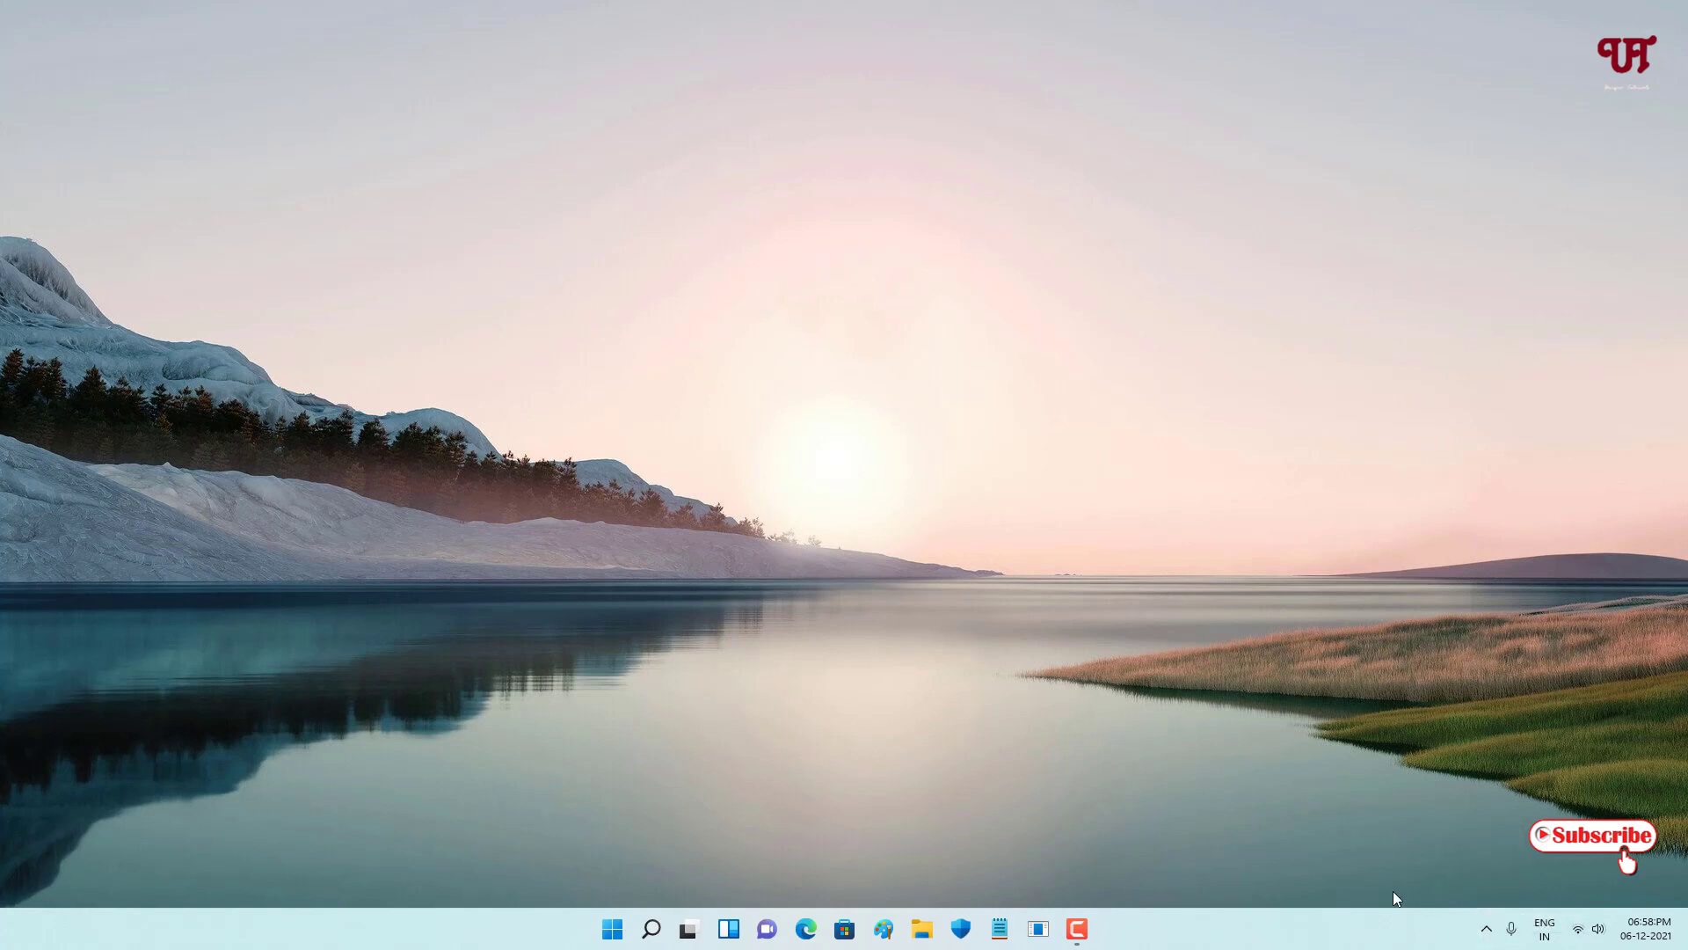
{"action": "mouse_move", "coordinate": [1148, 756]}
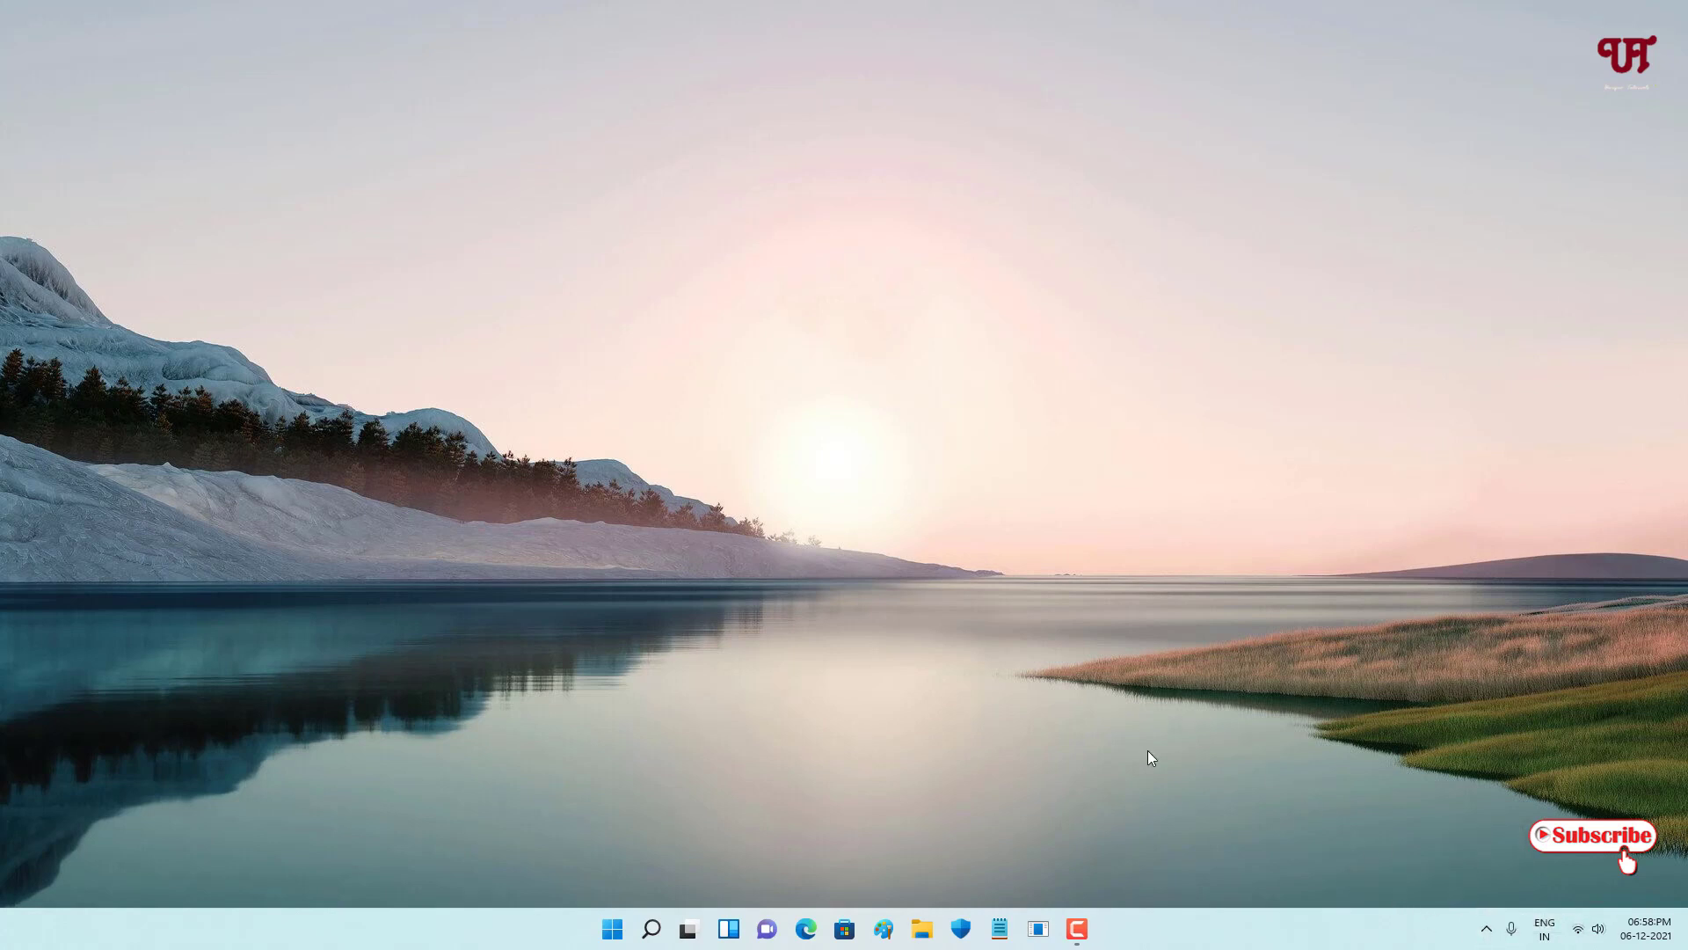